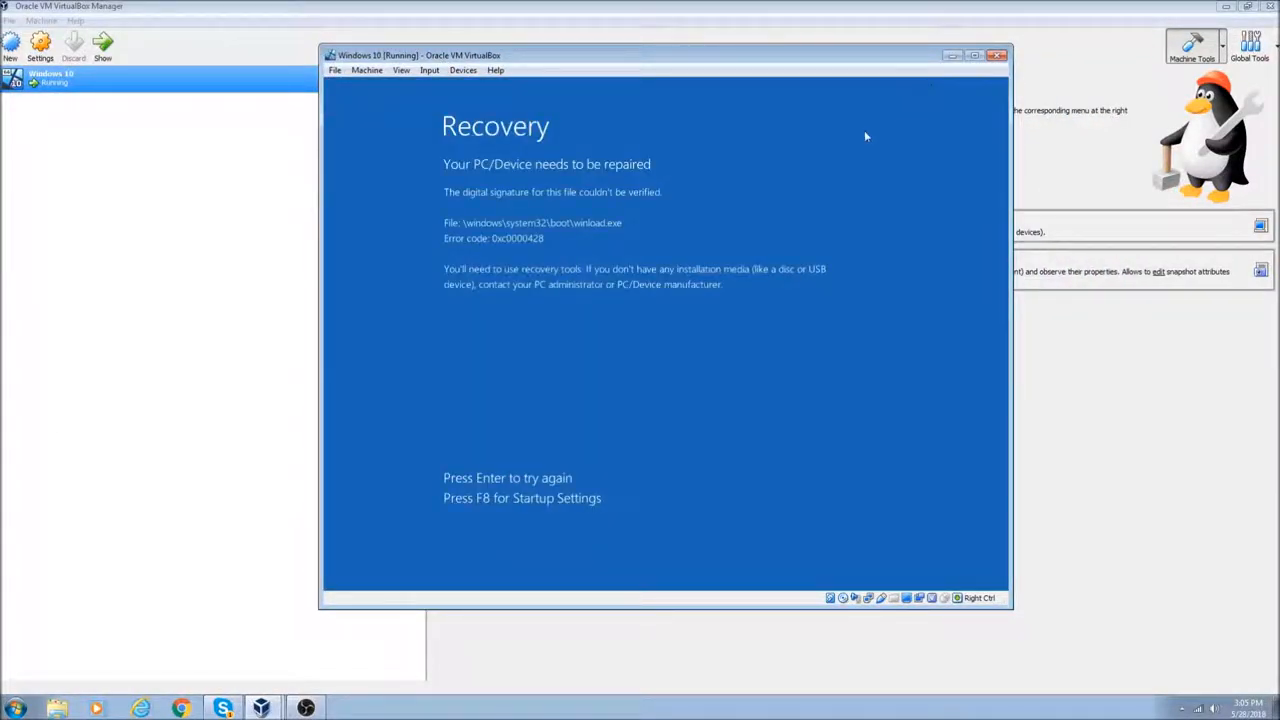
{"action": "mouse_move", "coordinate": [644, 252]}
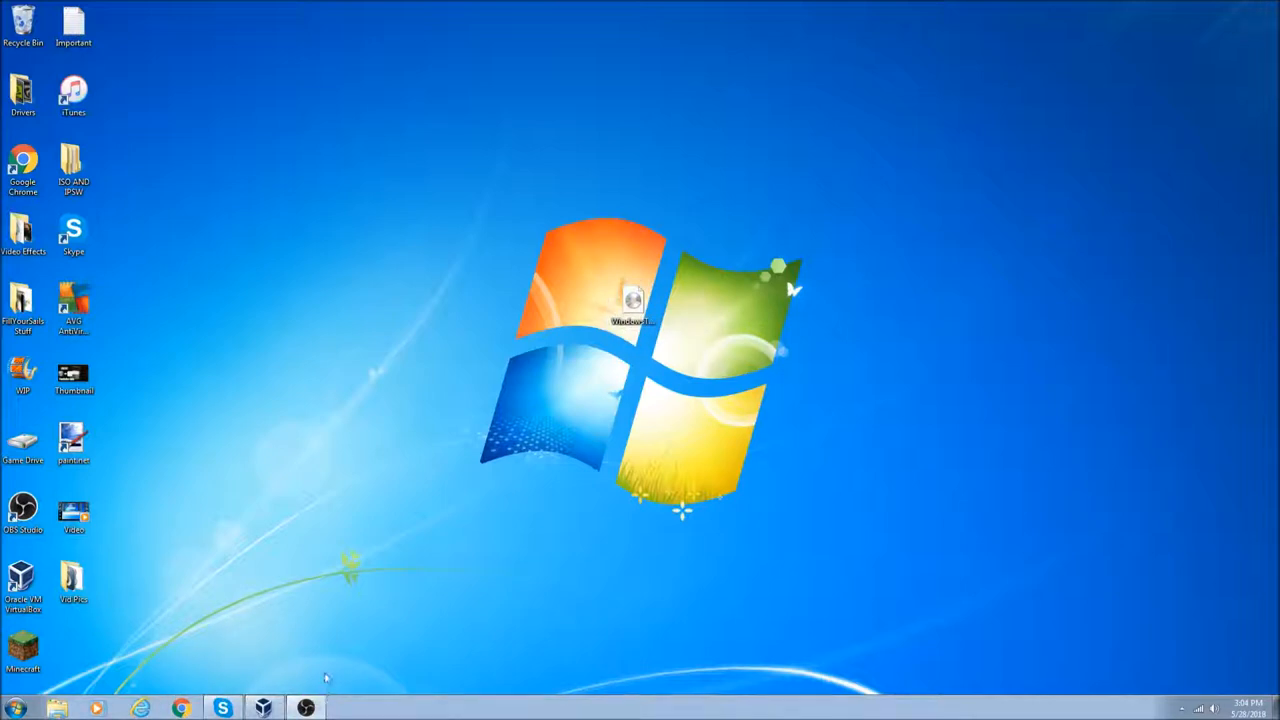
{"action": "mouse_move", "coordinate": [316, 690]}
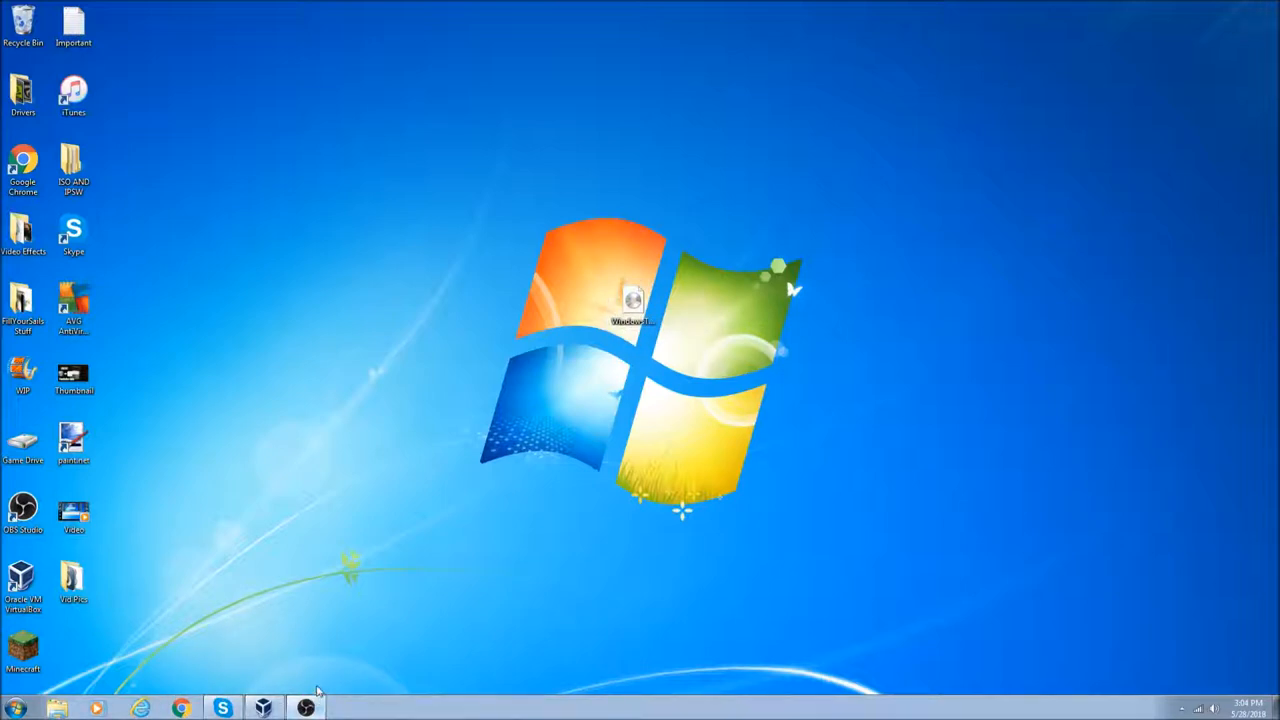
- Start a new VirtualBox machine named 'Windows 10' of type Windows 10 (64-bit)
{"action": "left_click", "coordinate": [262, 708]}
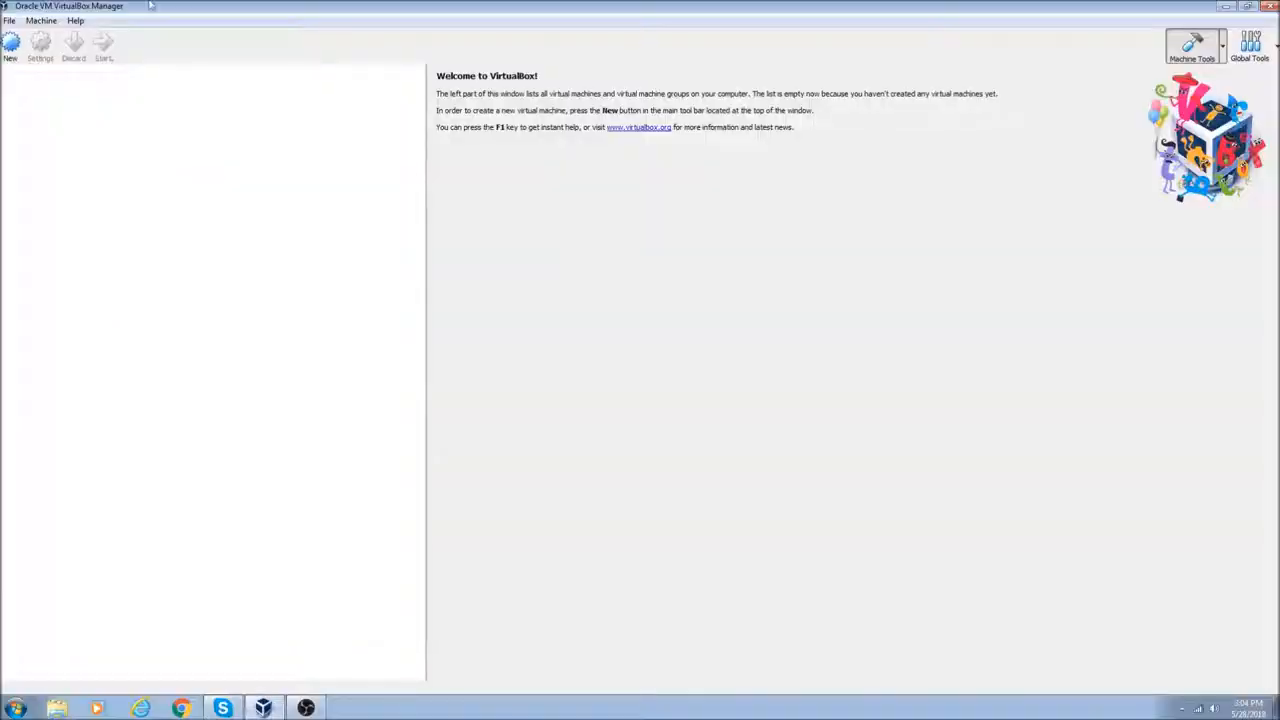
{"action": "left_click", "coordinate": [10, 44]}
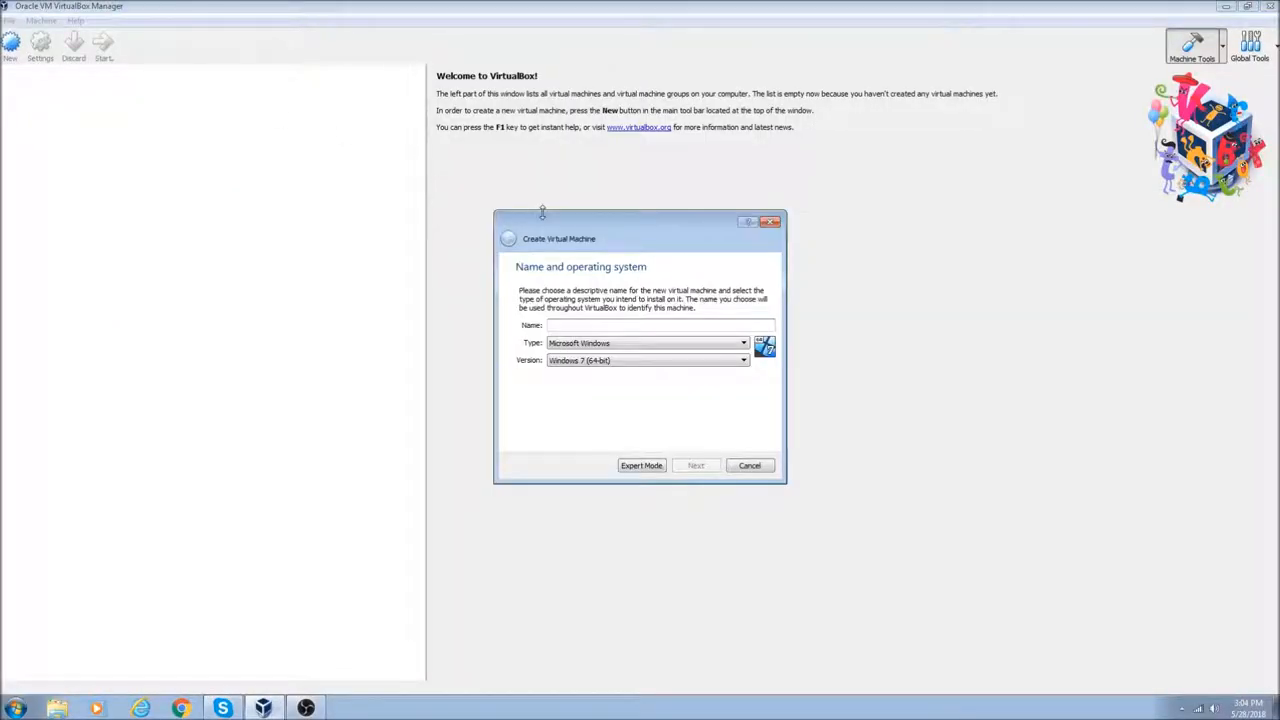
{"action": "type", "text": "Windows 10"}
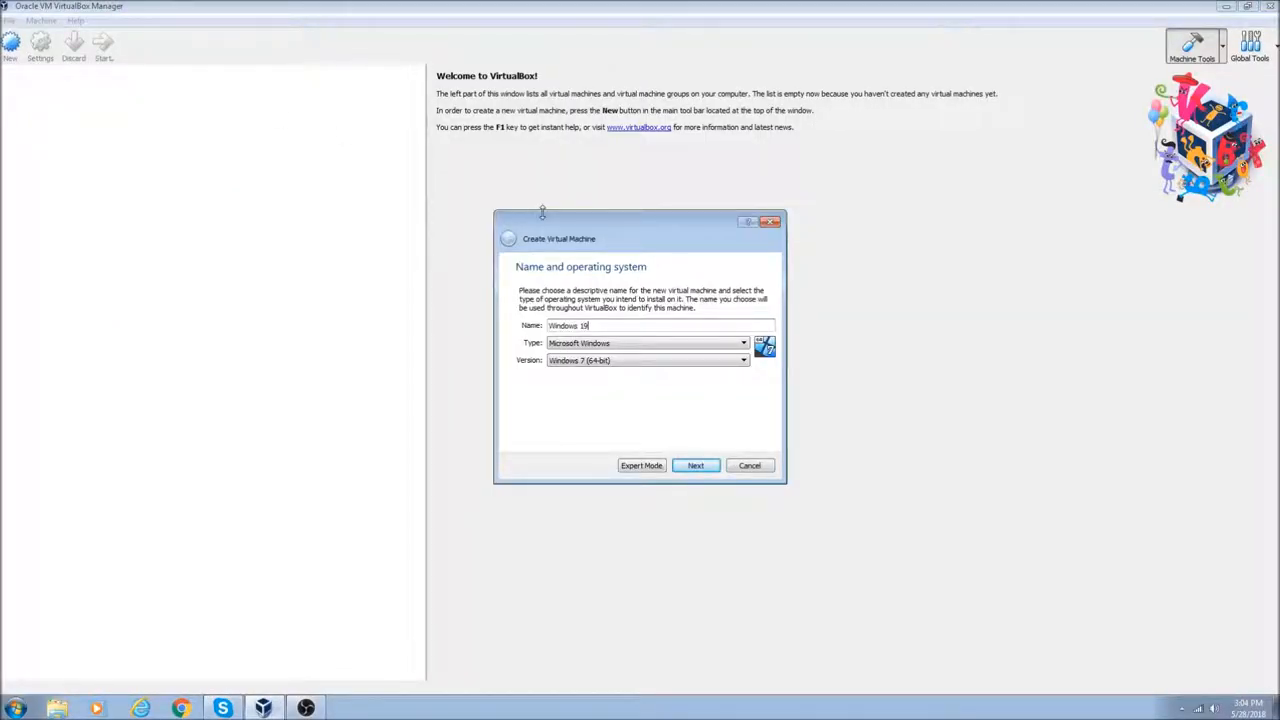
{"action": "type", "text": "0"}
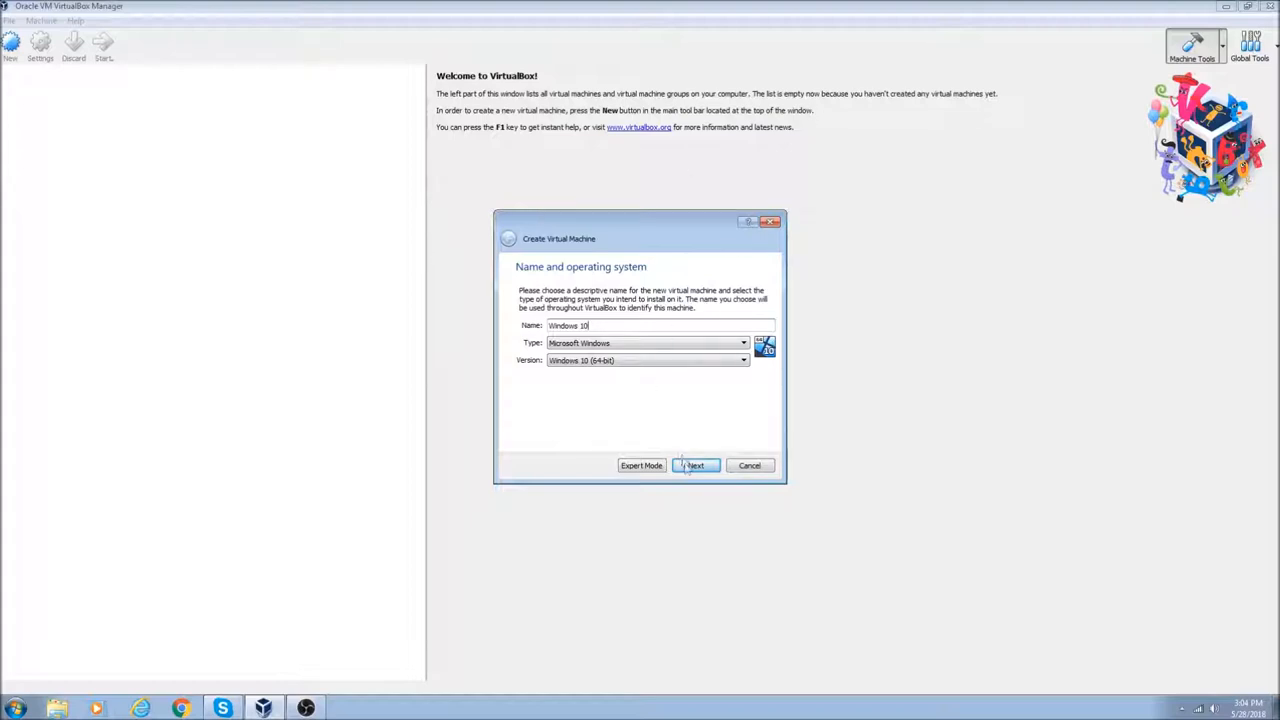
- Accept the default memory and hard disk settings and create the machine
{"action": "left_click", "coordinate": [696, 464]}
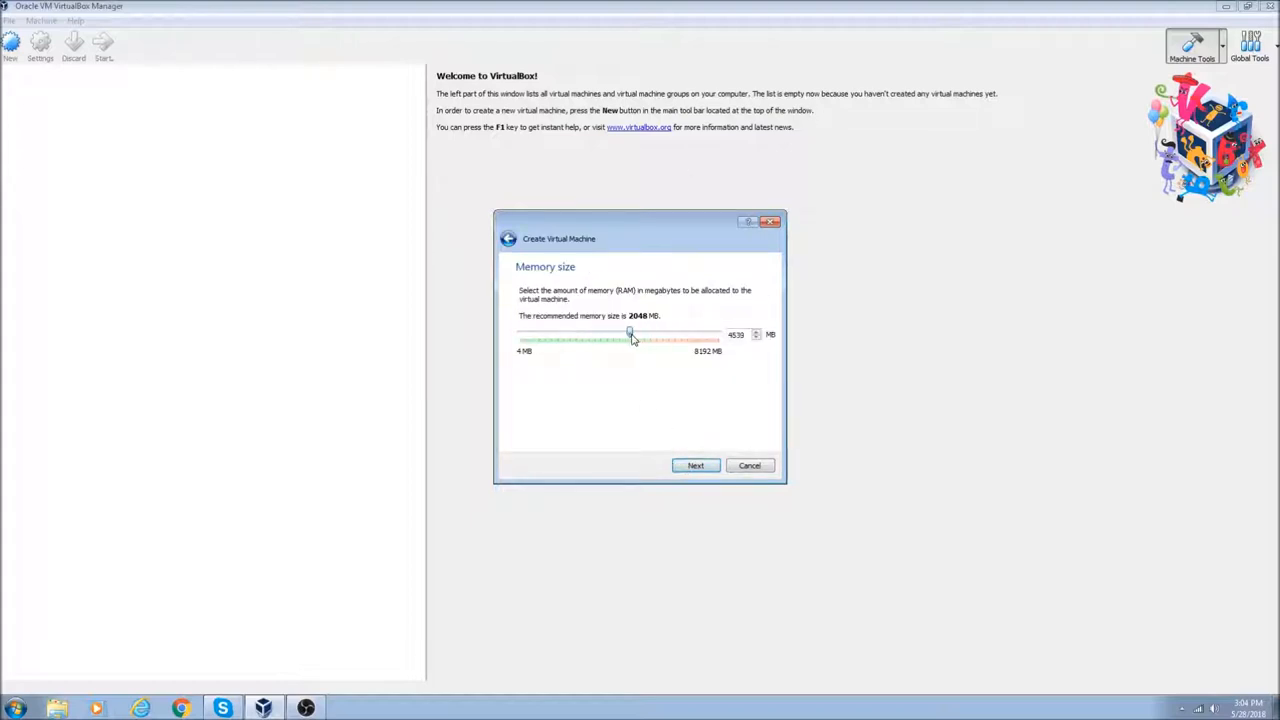
{"action": "left_click", "coordinate": [696, 464]}
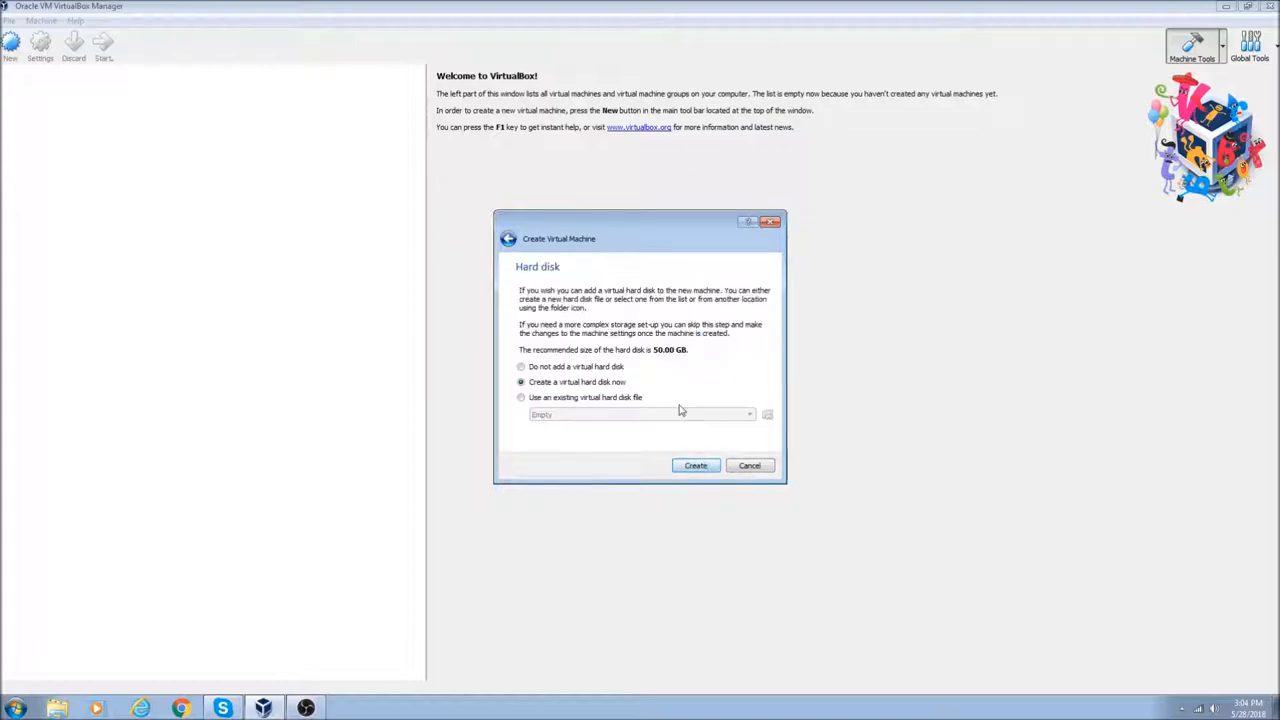
{"action": "left_click", "coordinate": [696, 464]}
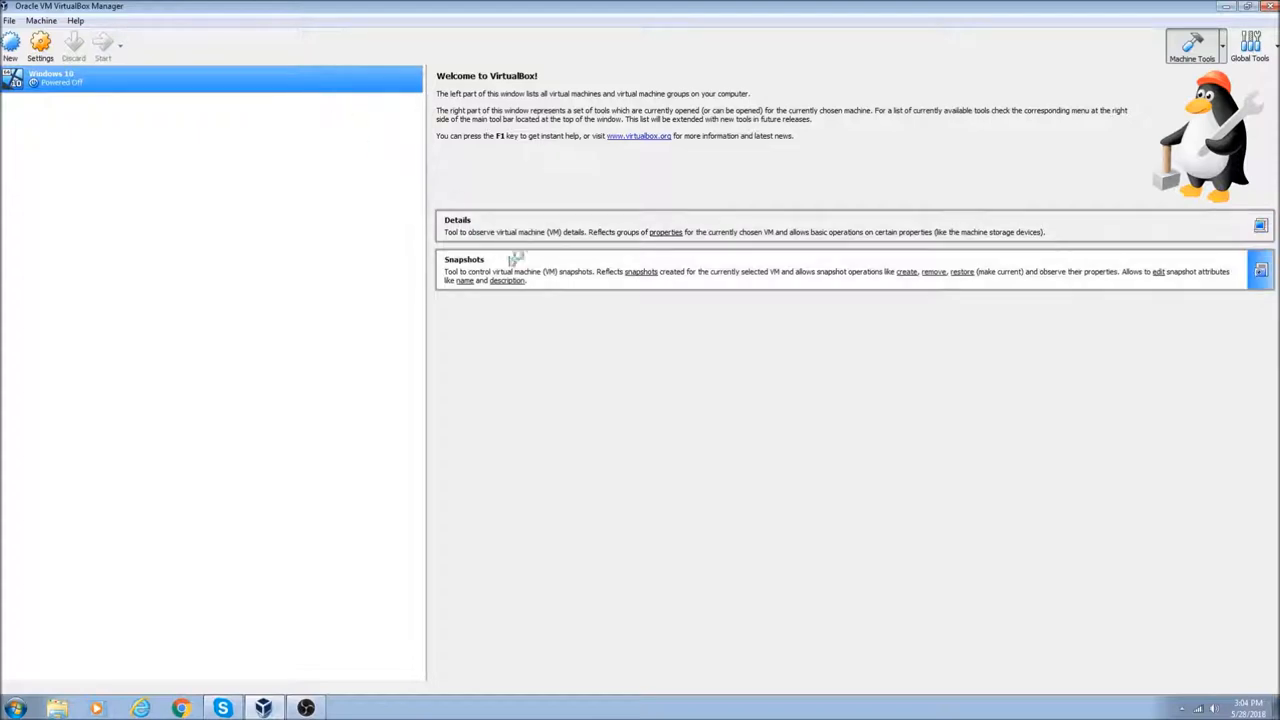
- Boot the Windows 10 machine, see the Recovery error, and shut it down
{"action": "left_click", "coordinate": [104, 44]}
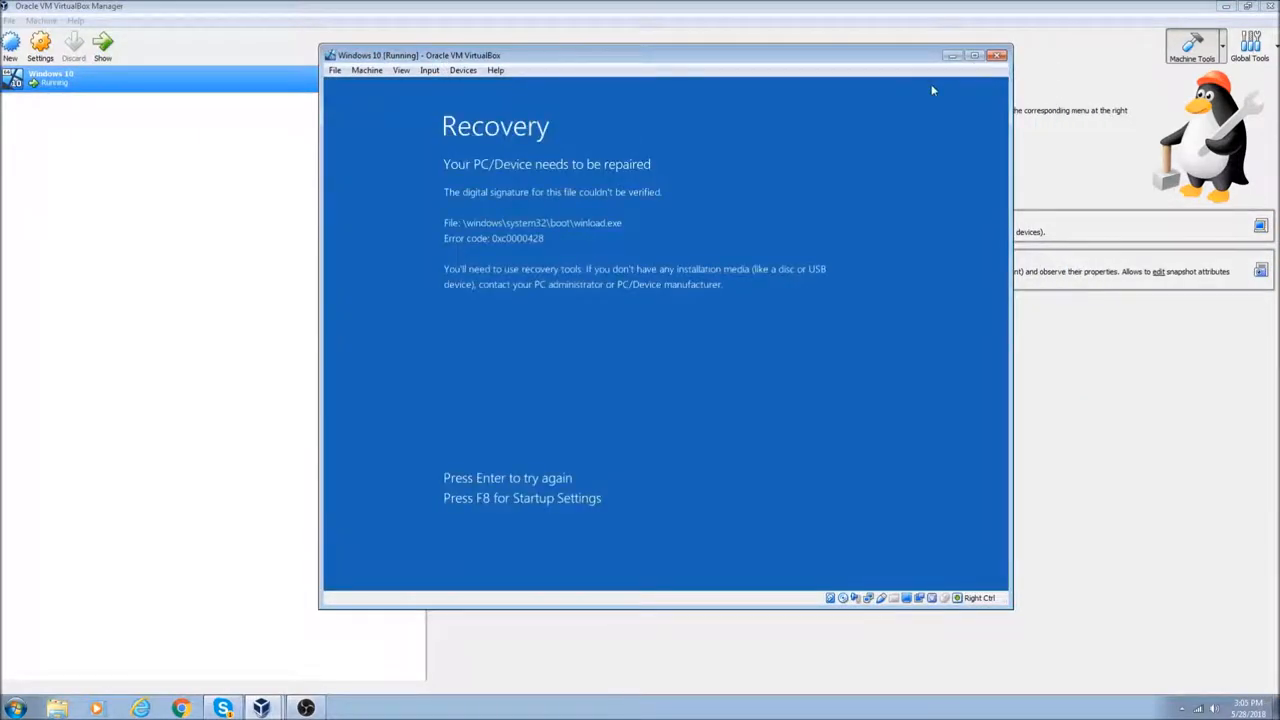
{"action": "mouse_move", "coordinate": [628, 246]}
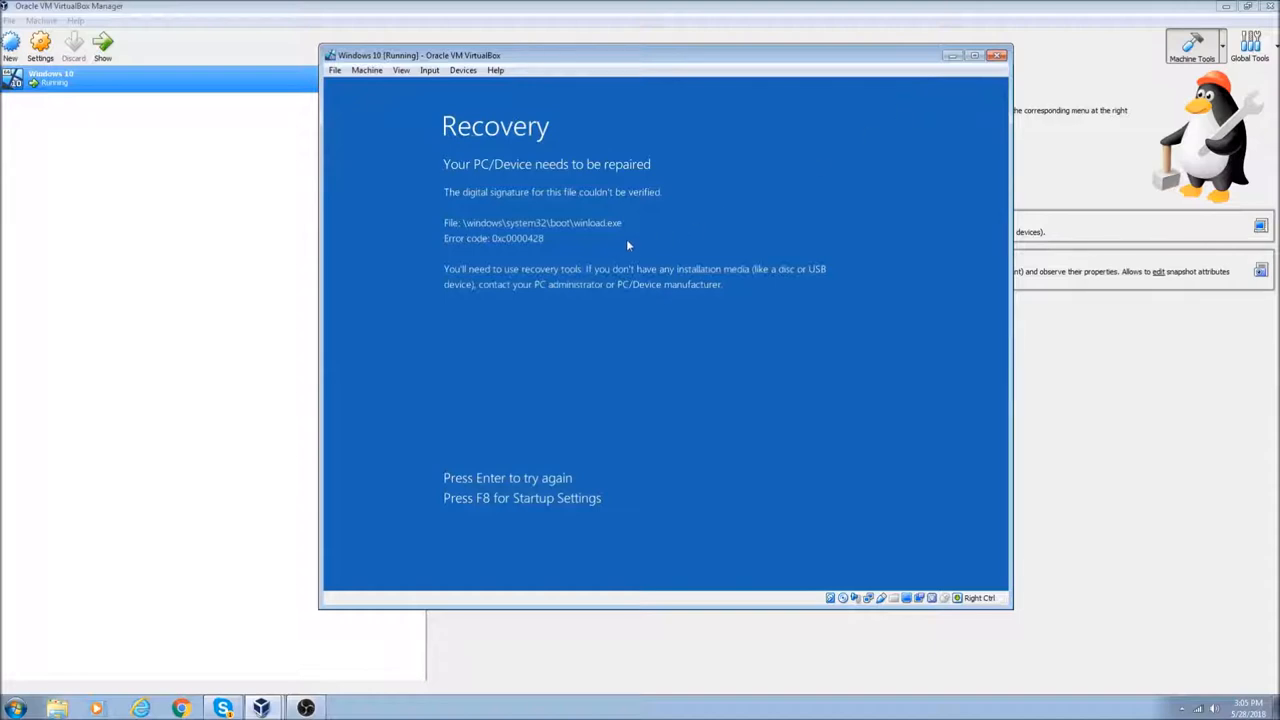
{"action": "mouse_move", "coordinate": [644, 252]}
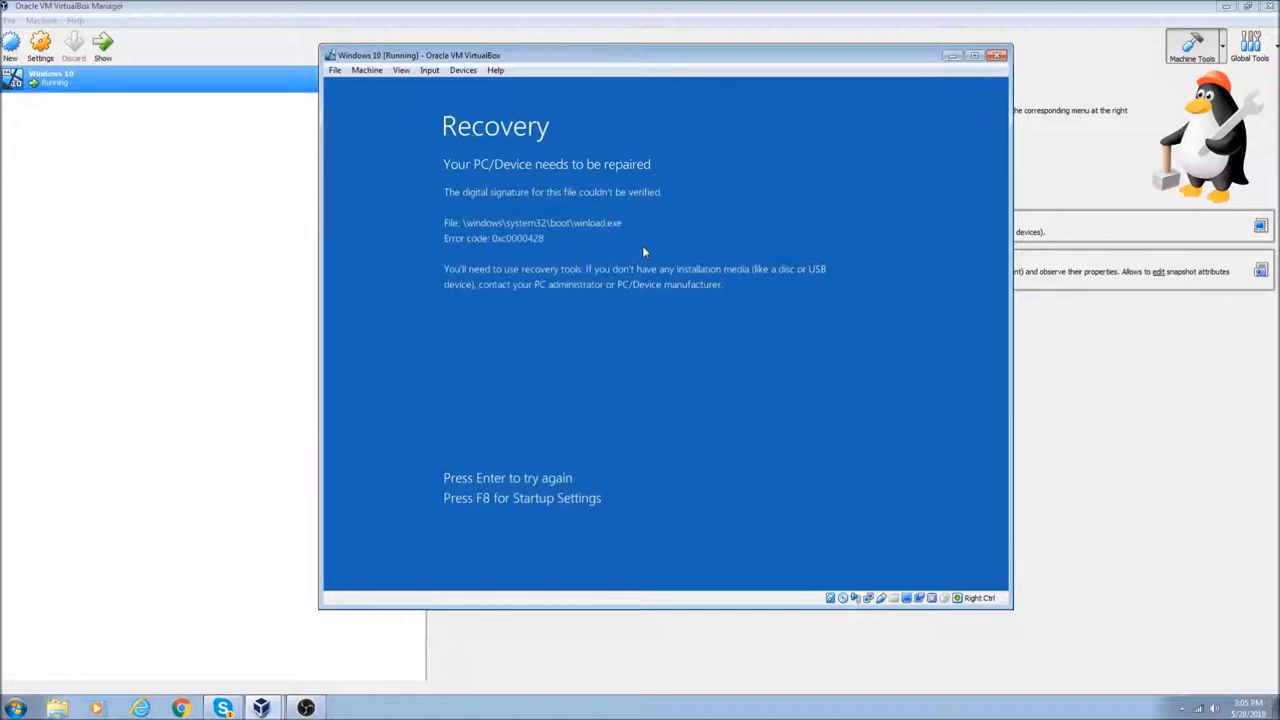
{"action": "left_click", "coordinate": [400, 70]}
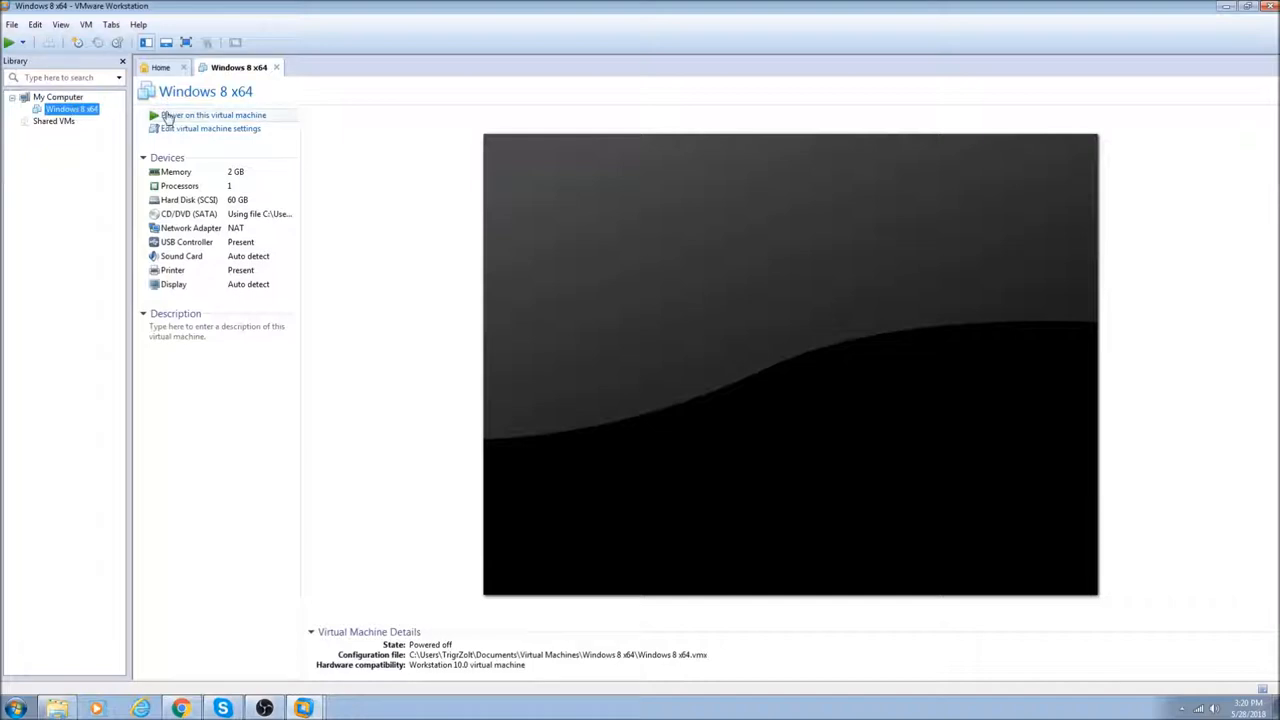
- Power the Windows 8 x64 machine on straight into its BIOS setup
{"action": "right_click", "coordinate": [70, 108]}
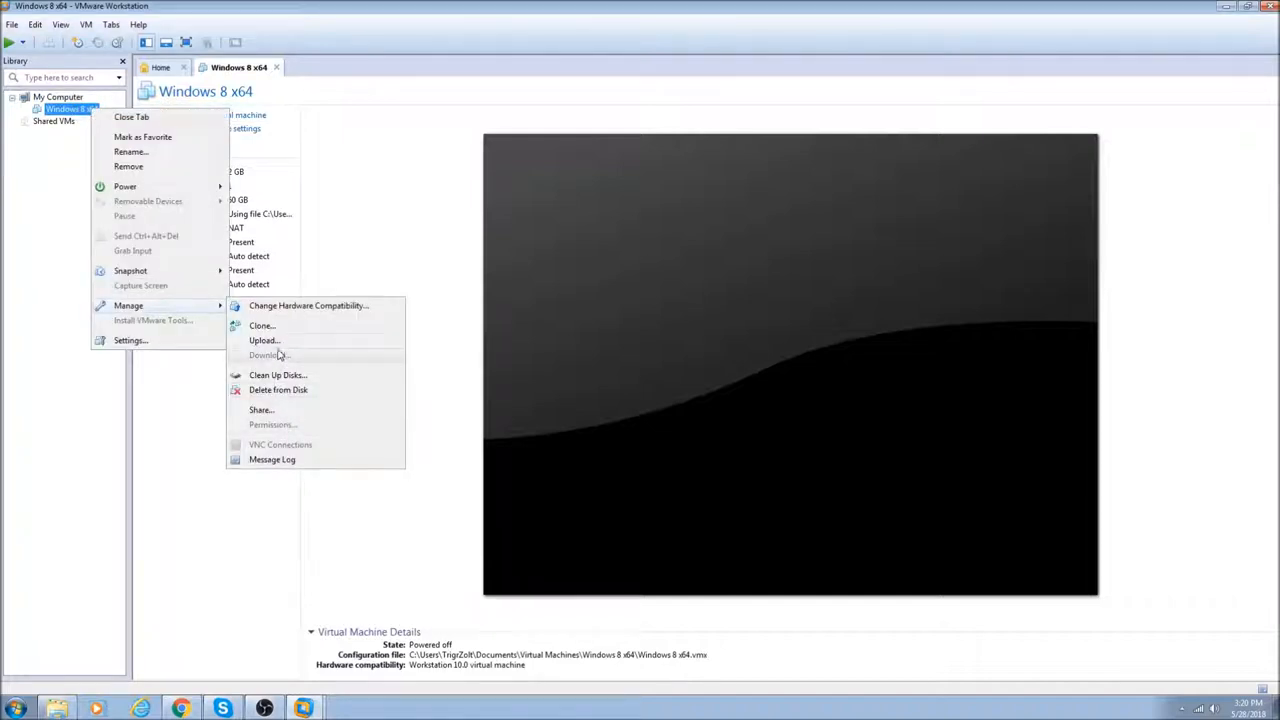
{"action": "mouse_move", "coordinate": [124, 186]}
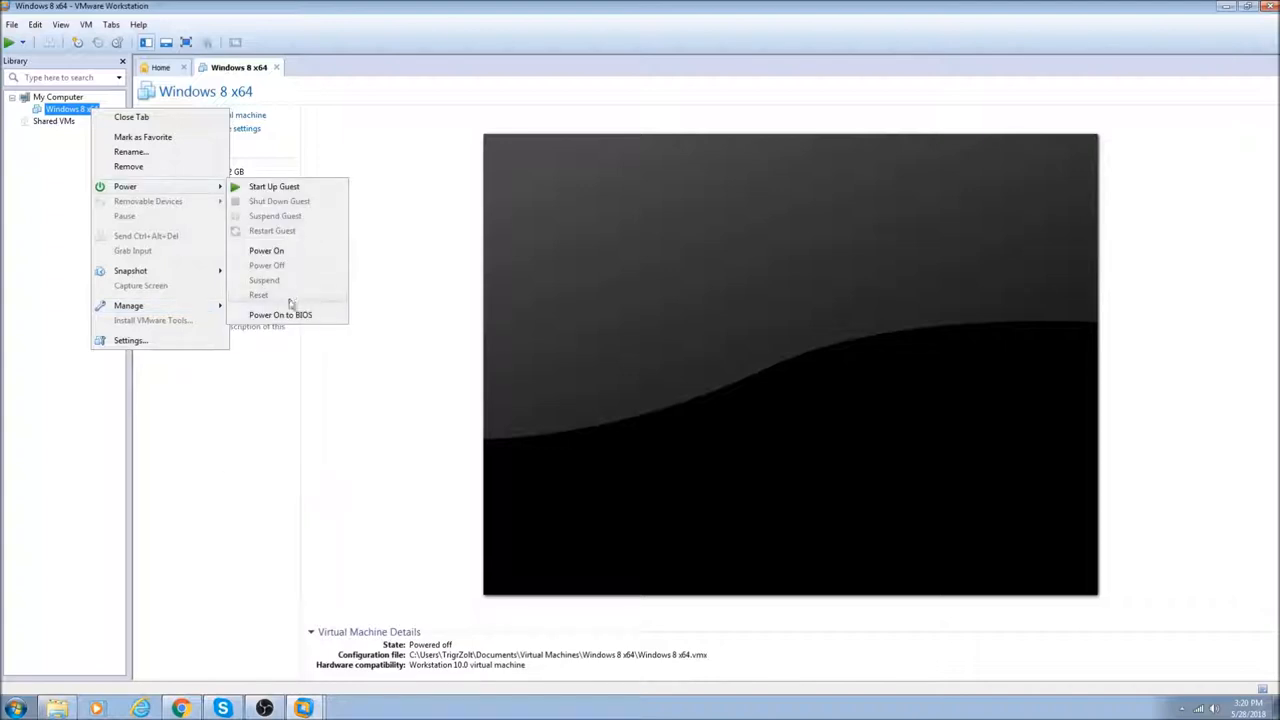
{"action": "left_click", "coordinate": [266, 250]}
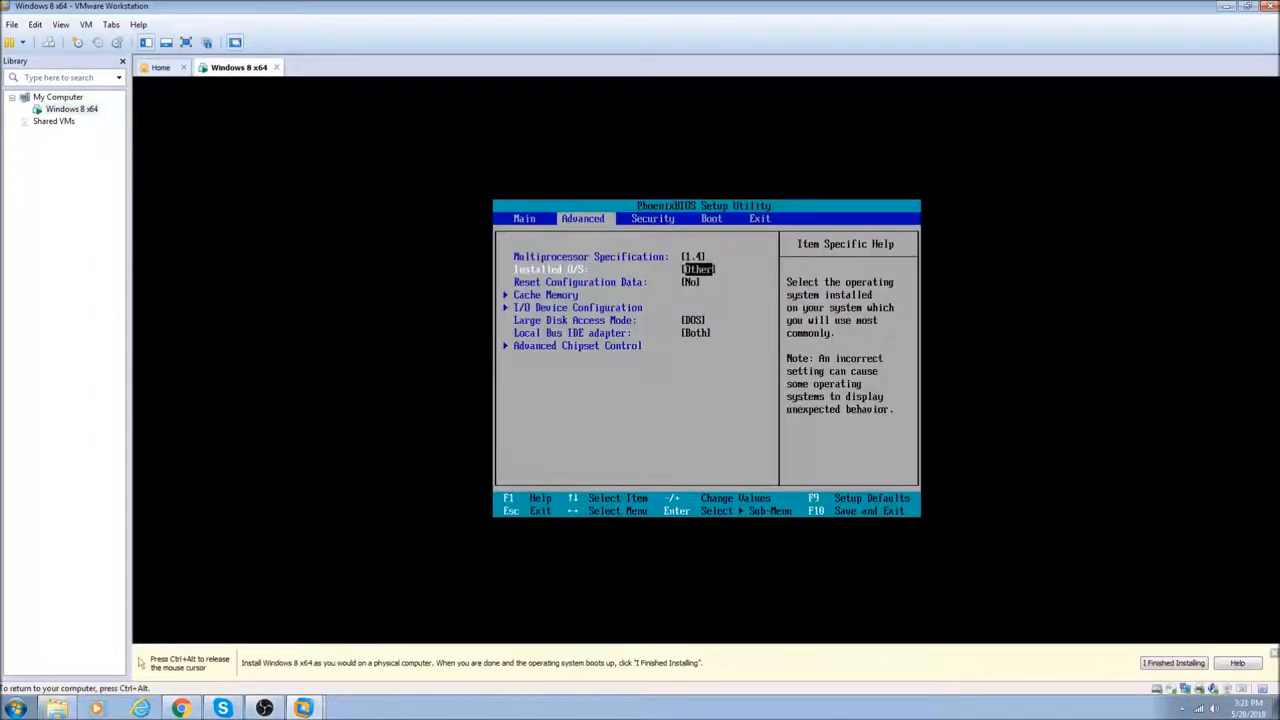
- Exit the BIOS saving changes so the machine boots into Windows Setup build 9841
{"action": "left_click", "coordinate": [524, 218]}
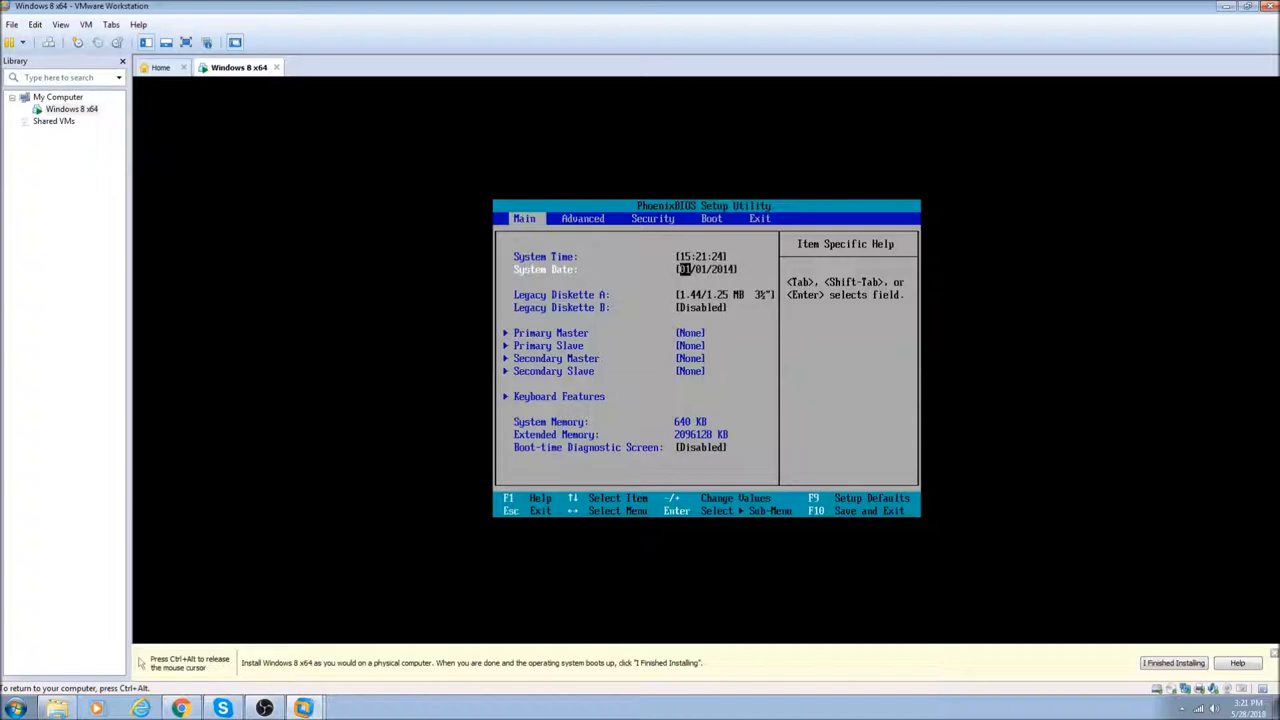
{"action": "left_click", "coordinate": [760, 218]}
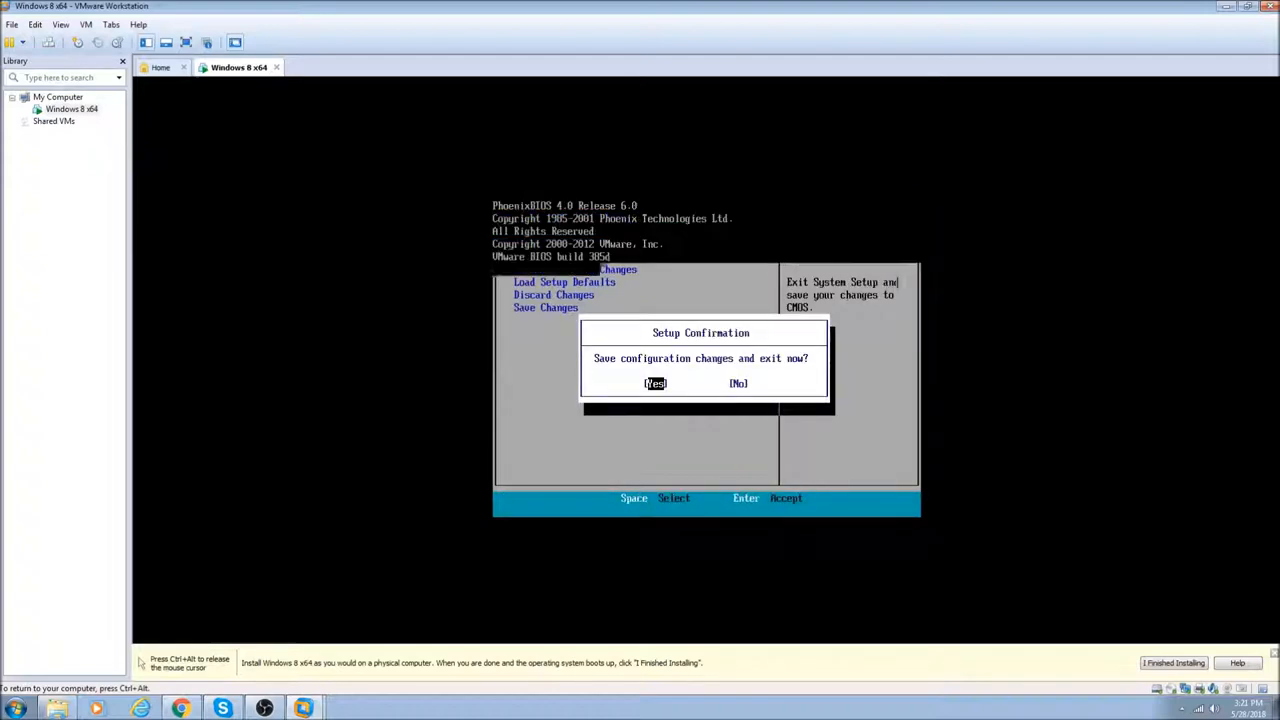
{"action": "key", "text": "enter"}
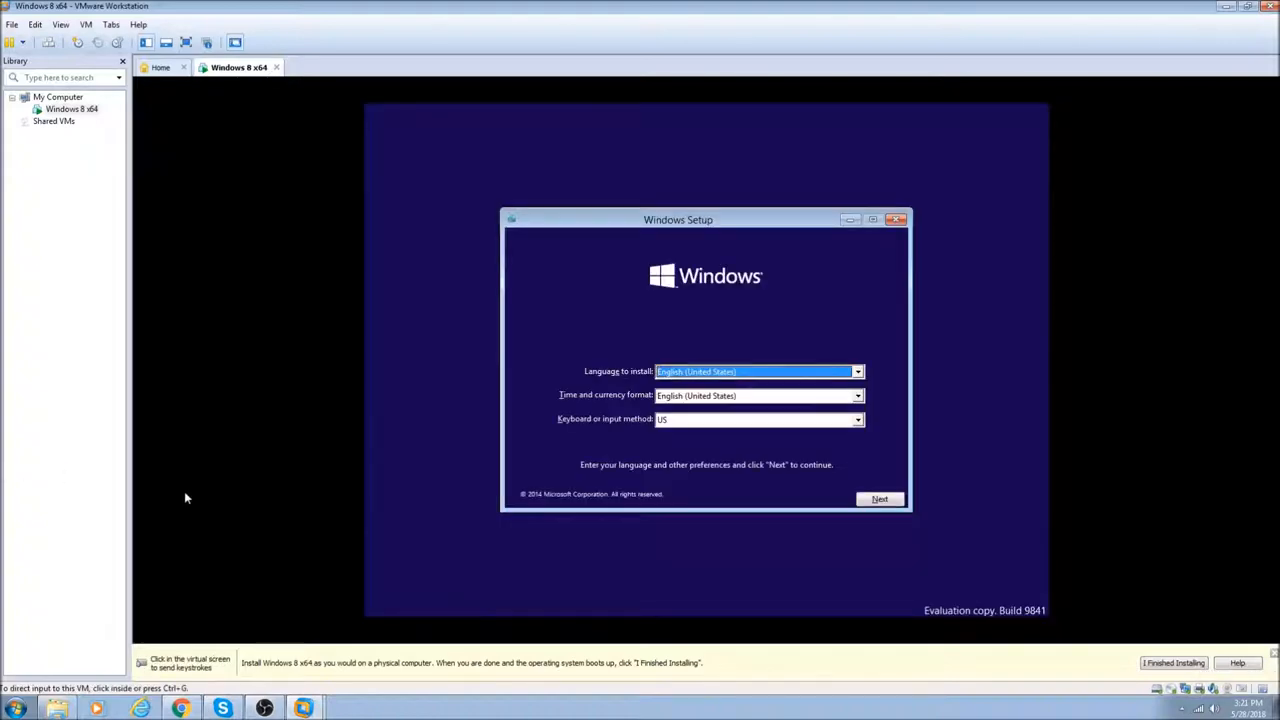
- Keep the default language, accept the pre-release license terms and continue
{"action": "left_click", "coordinate": [880, 498]}
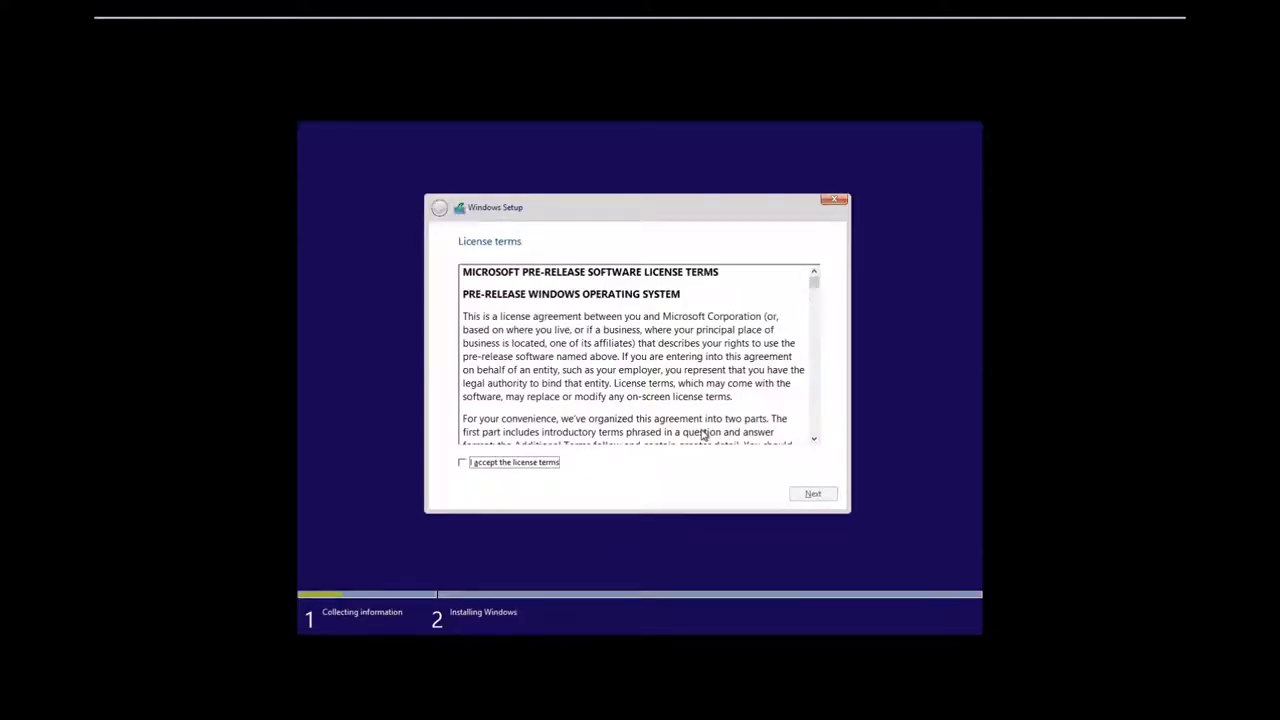
{"action": "left_click", "coordinate": [462, 462]}
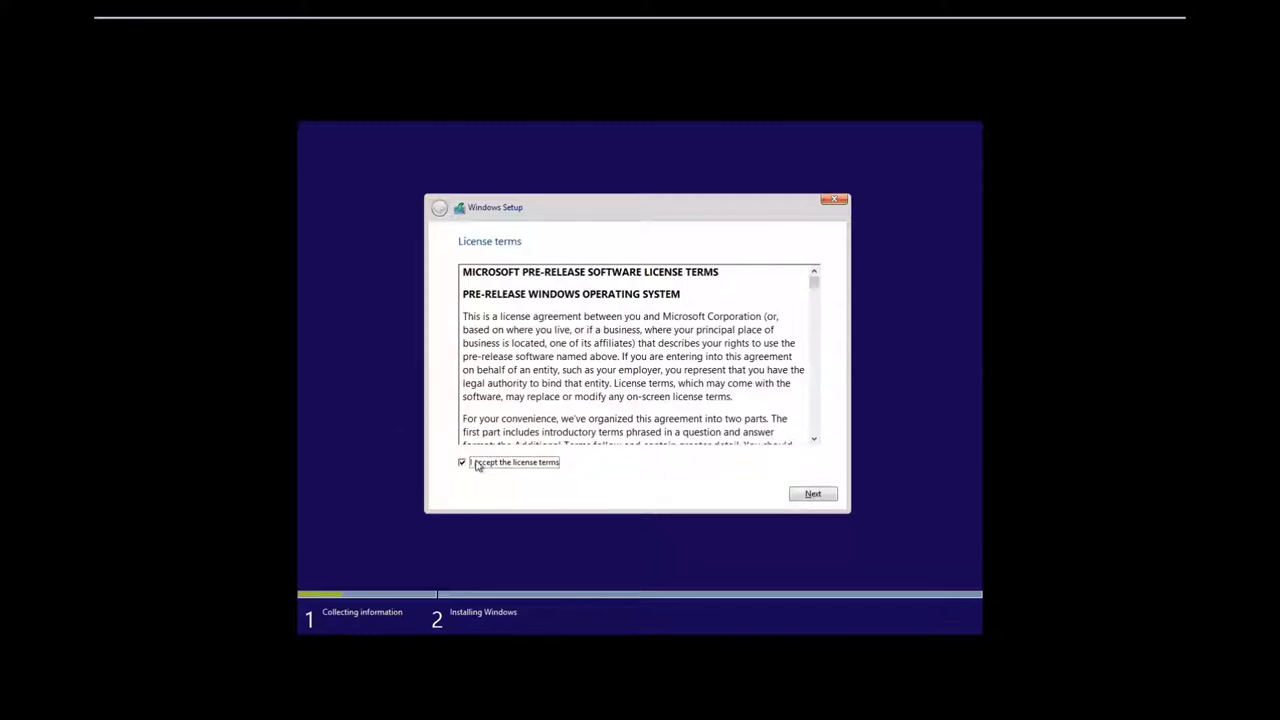
{"action": "mouse_move", "coordinate": [642, 480]}
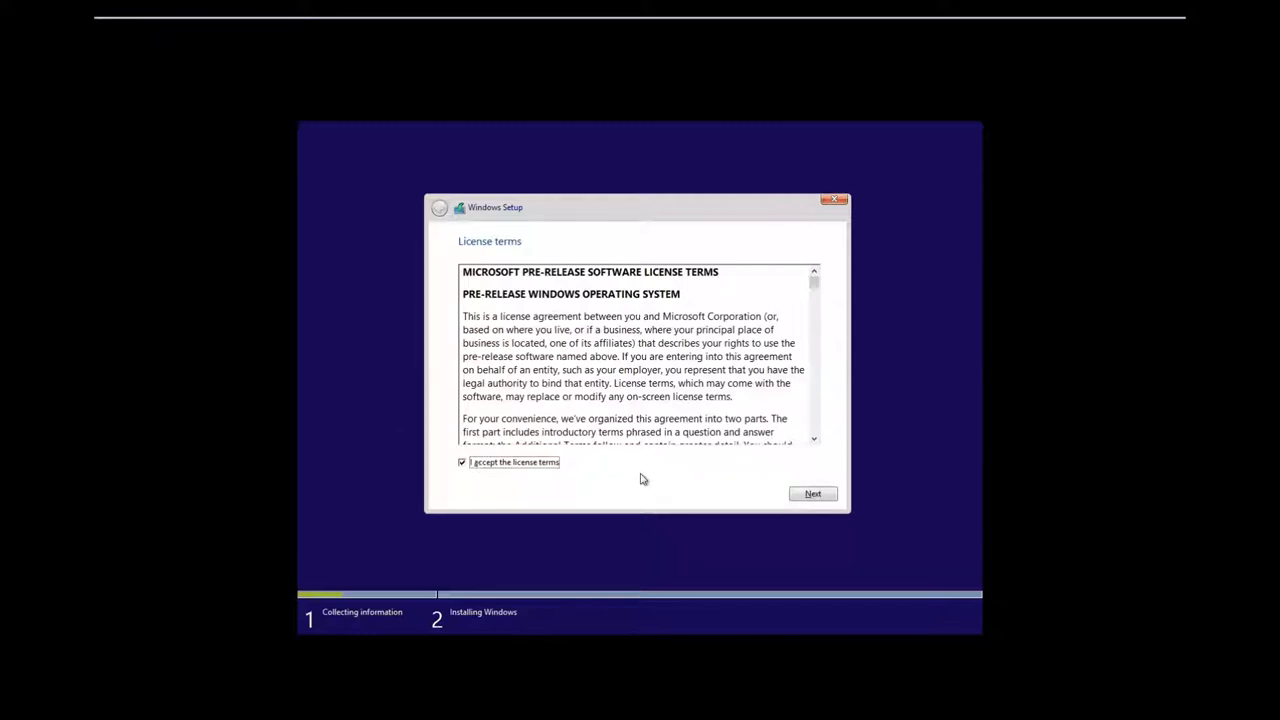
{"action": "mouse_move", "coordinate": [772, 496]}
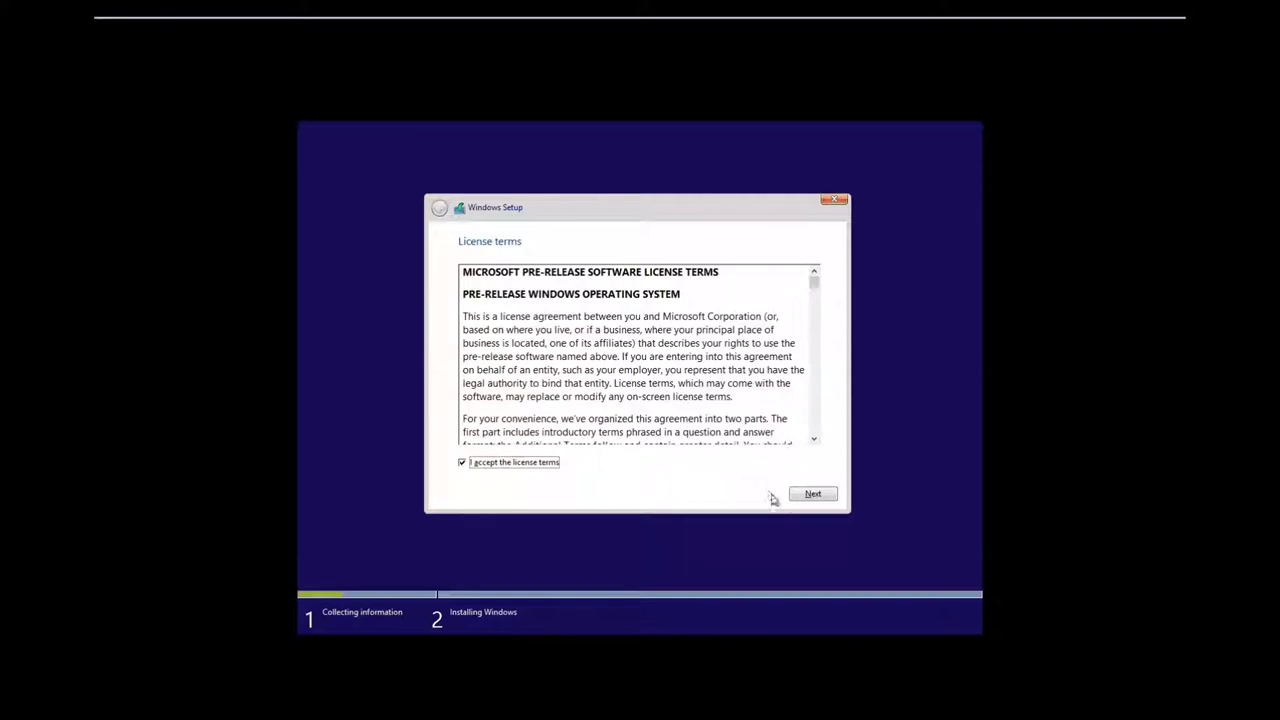
{"action": "left_click", "coordinate": [812, 492]}
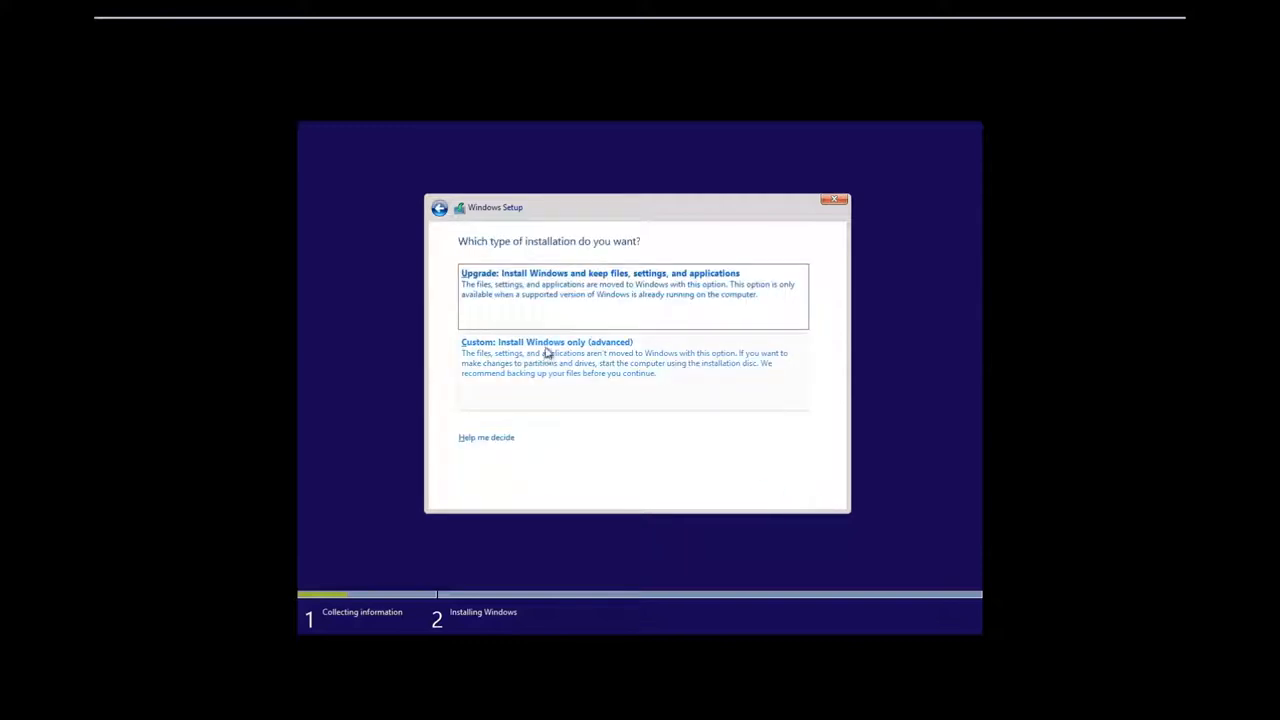
- Choose a custom clean install onto the unallocated 60 GB Drive 0 and let it run
{"action": "left_click", "coordinate": [548, 342]}
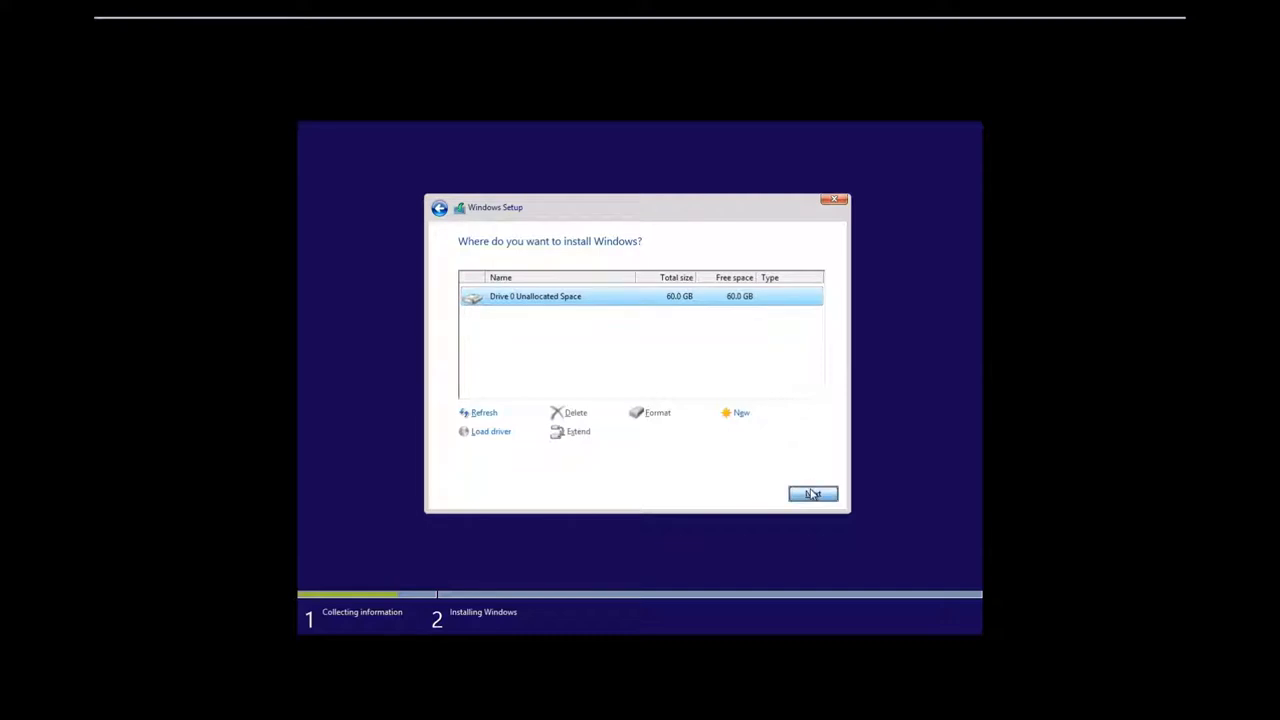
{"action": "left_click", "coordinate": [812, 492]}
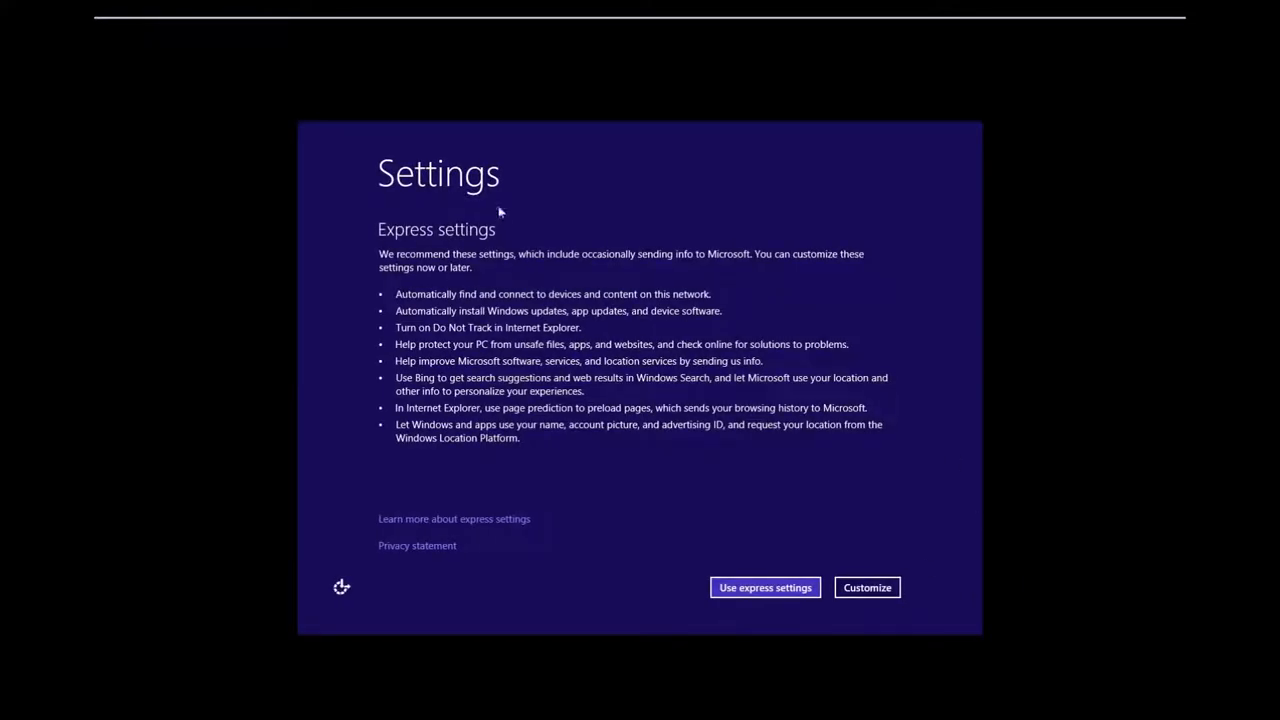
{"action": "left_click", "coordinate": [764, 588]}
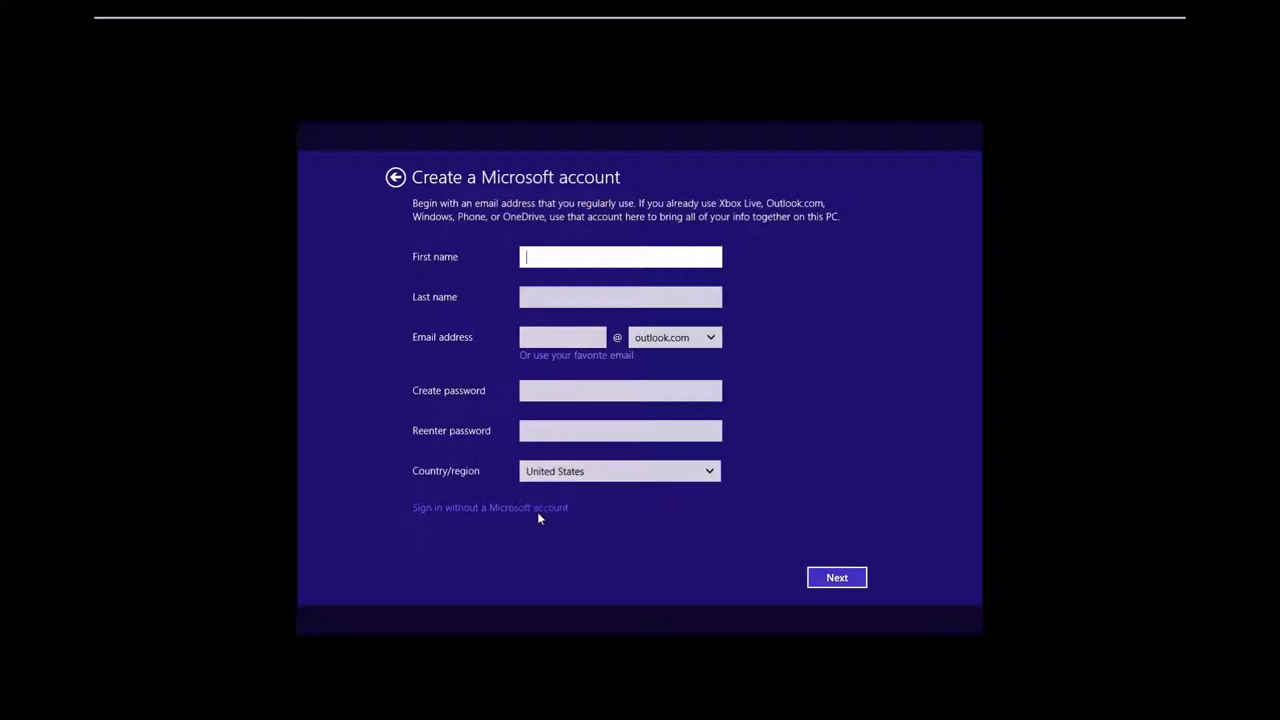
{"action": "left_click", "coordinate": [490, 508]}
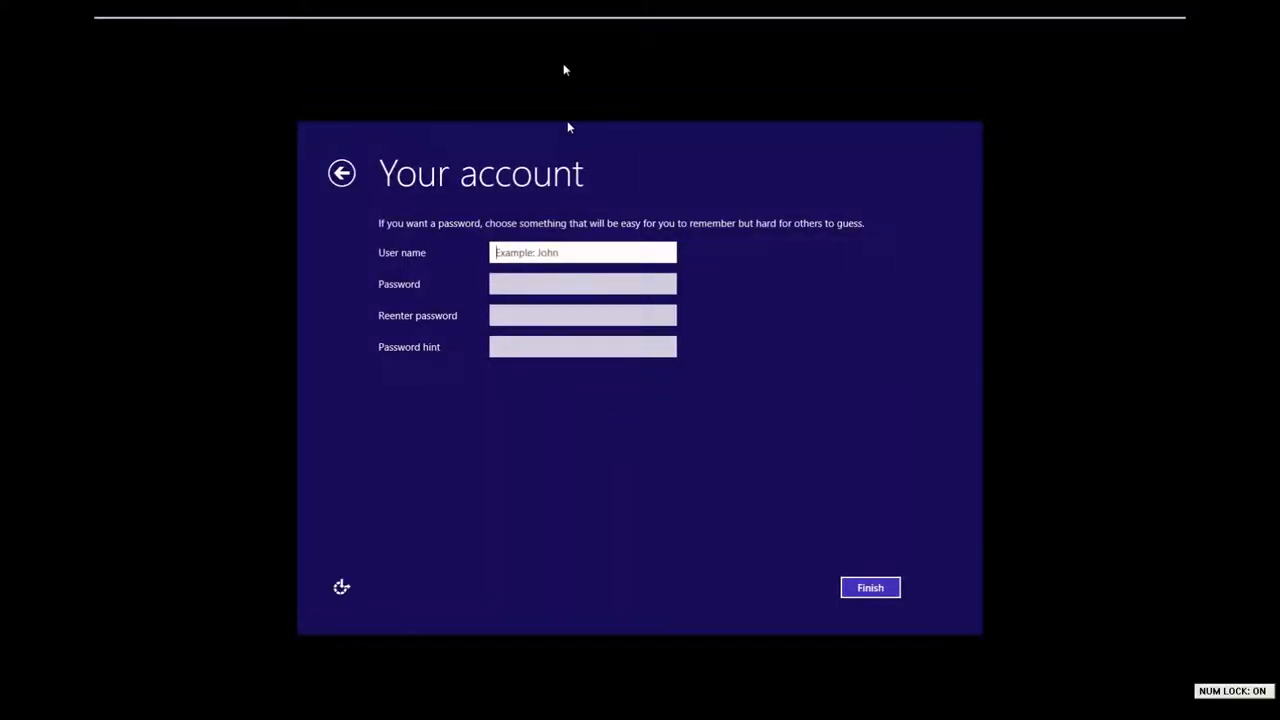
{"action": "type", "text": "W"}
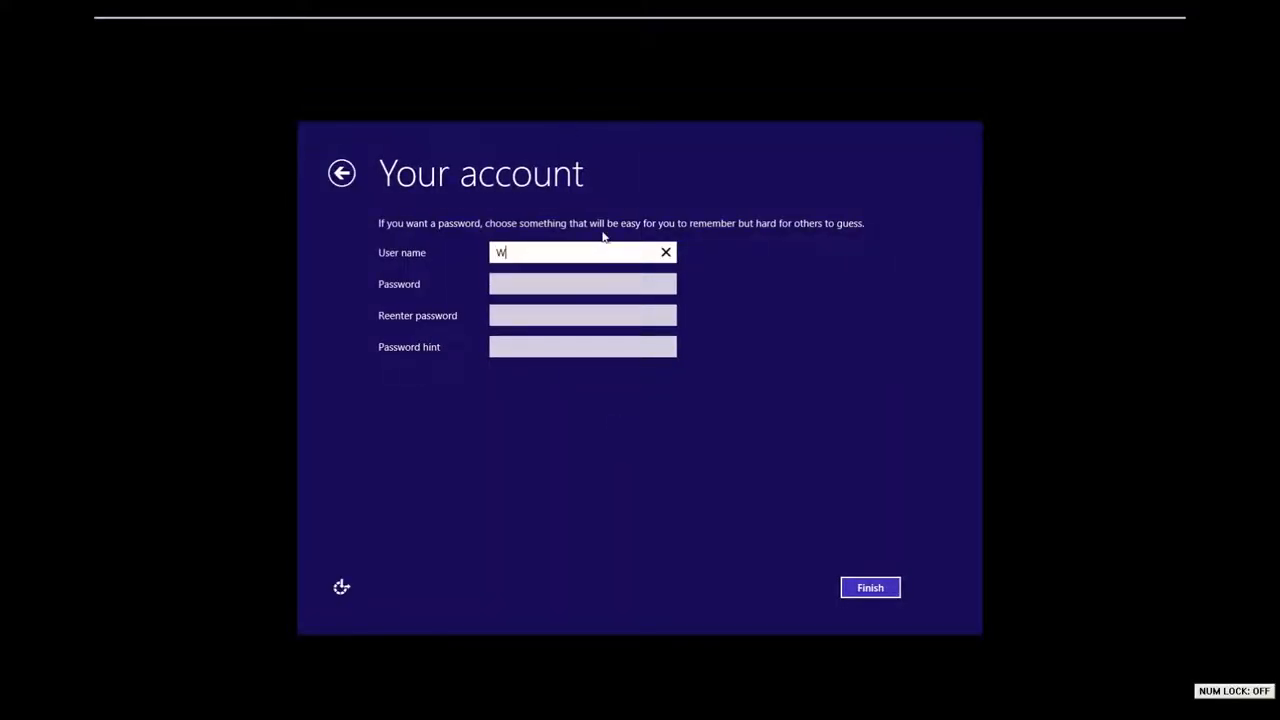
{"action": "type", "text": "indows Beta"}
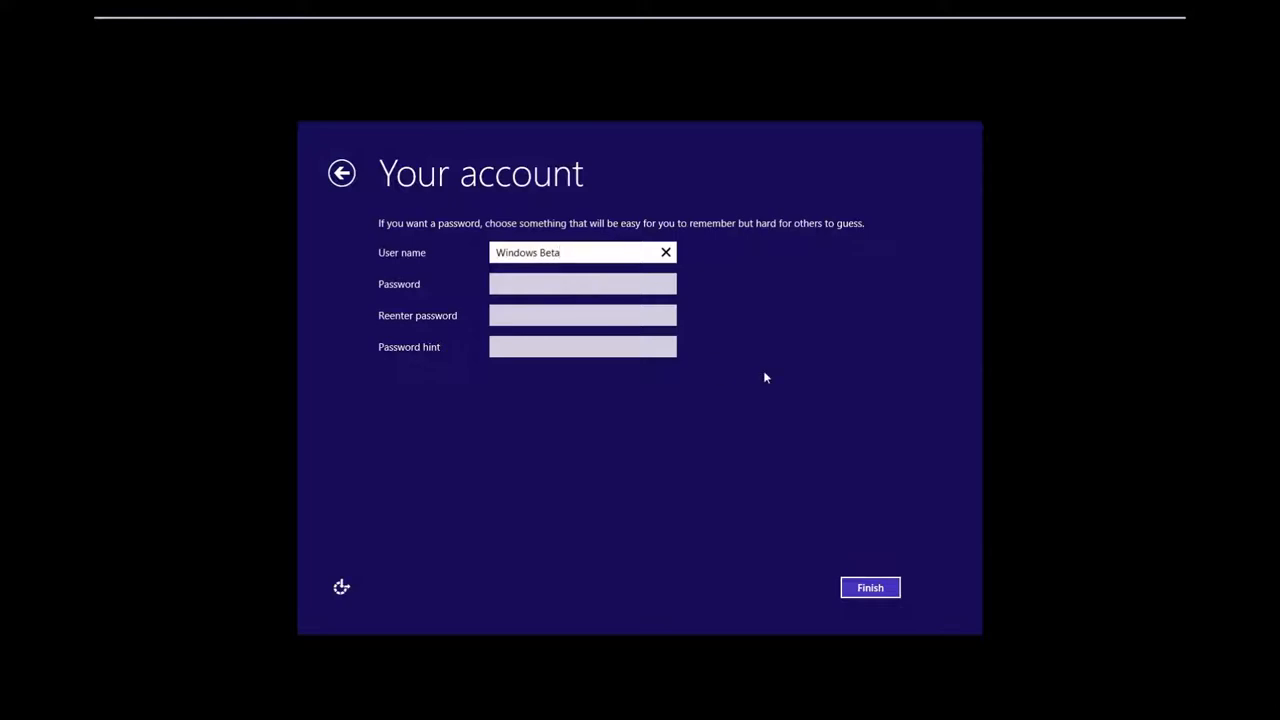
{"action": "left_click", "coordinate": [582, 284]}
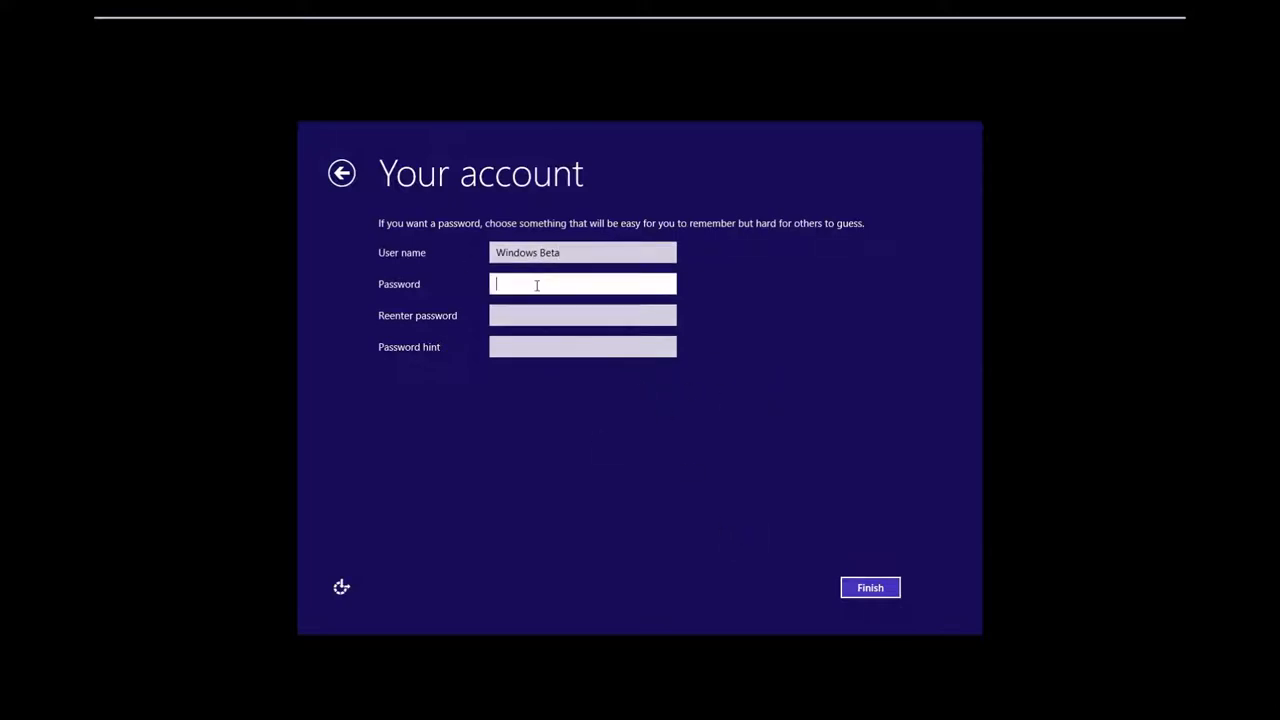
{"action": "left_click", "coordinate": [868, 588]}
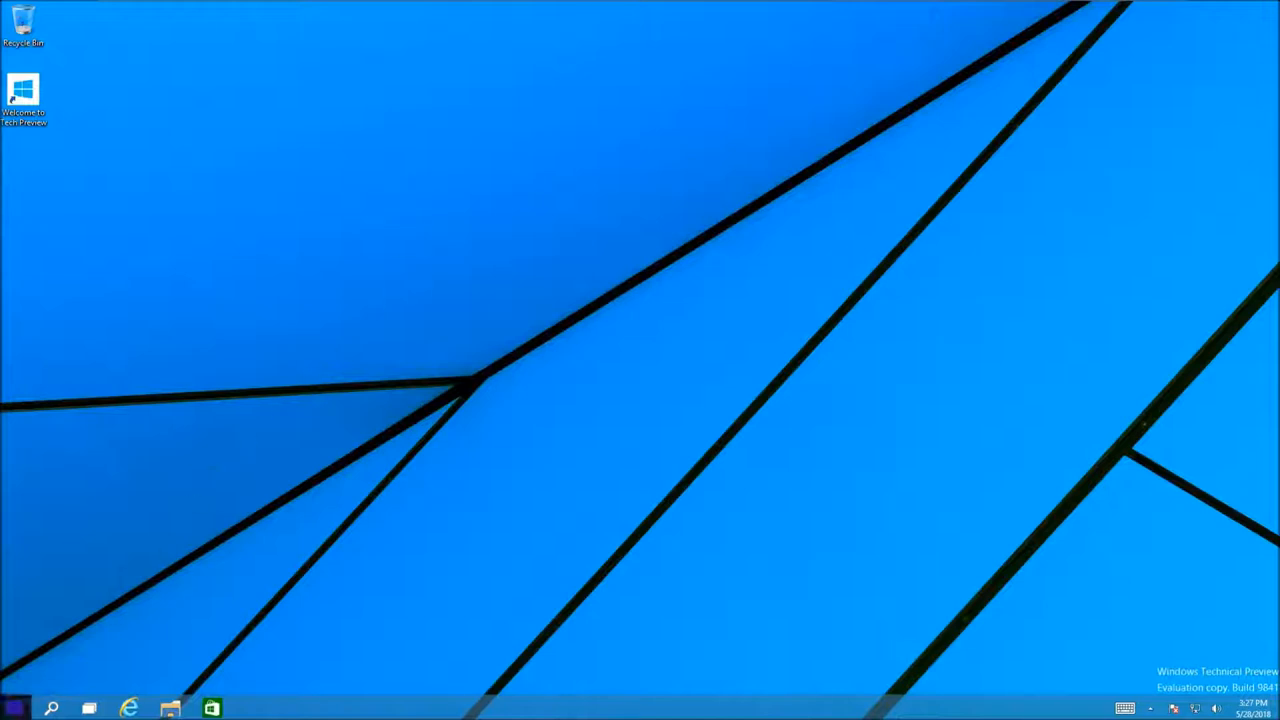
- Browse through the entries of the new Start menu
{"action": "left_click", "coordinate": [14, 708]}
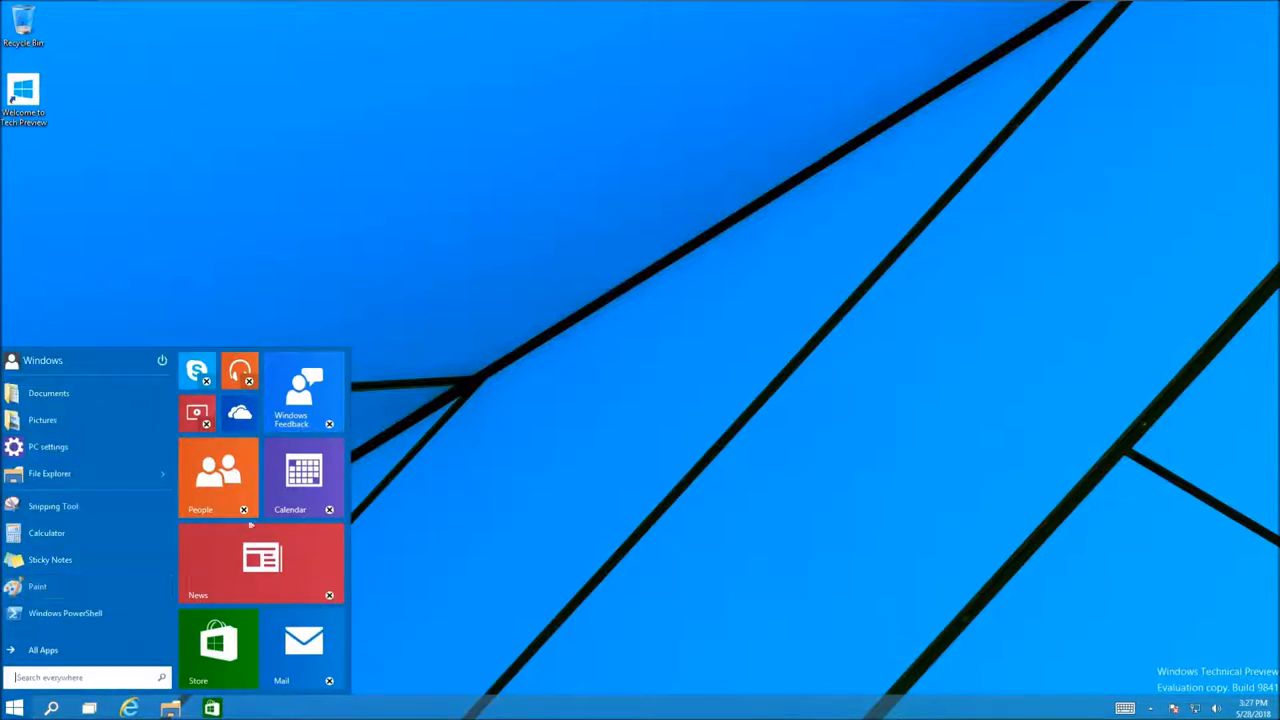
{"action": "mouse_move", "coordinate": [196, 370]}
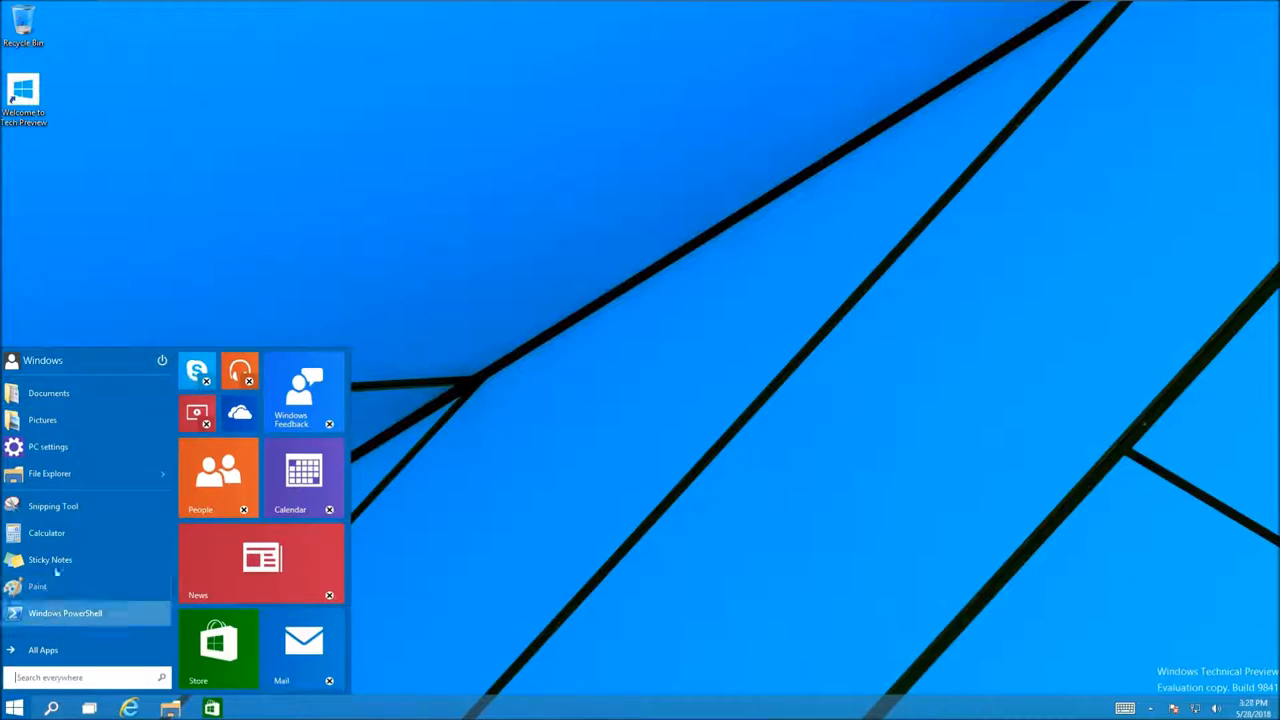
{"action": "mouse_move", "coordinate": [48, 446]}
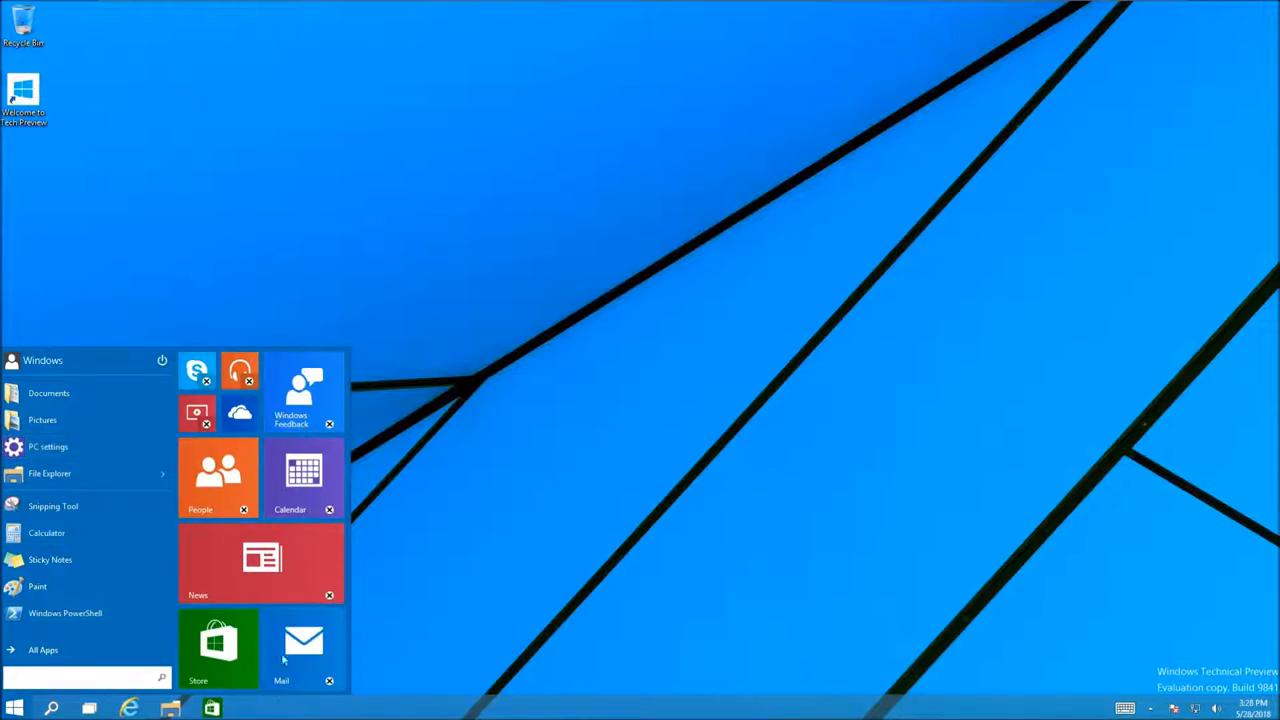
{"action": "mouse_move", "coordinate": [244, 448]}
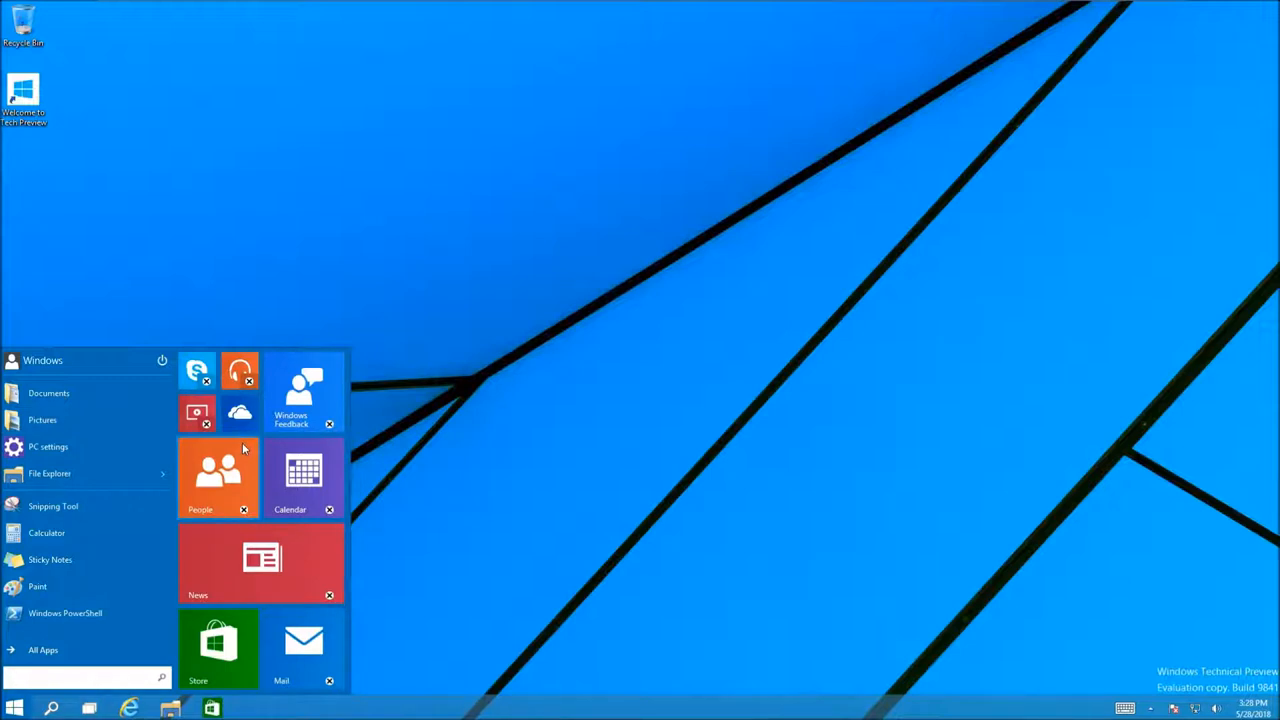
{"action": "left_click", "coordinate": [84, 678]}
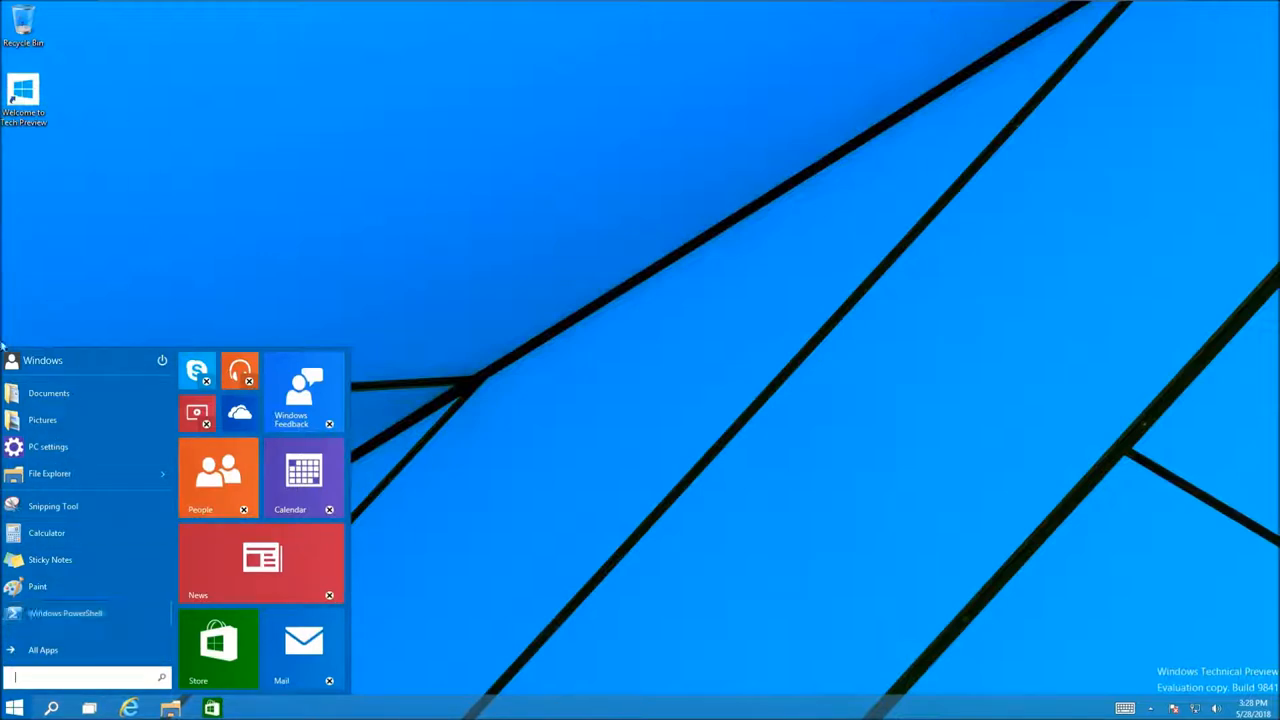
{"action": "mouse_move", "coordinate": [44, 490]}
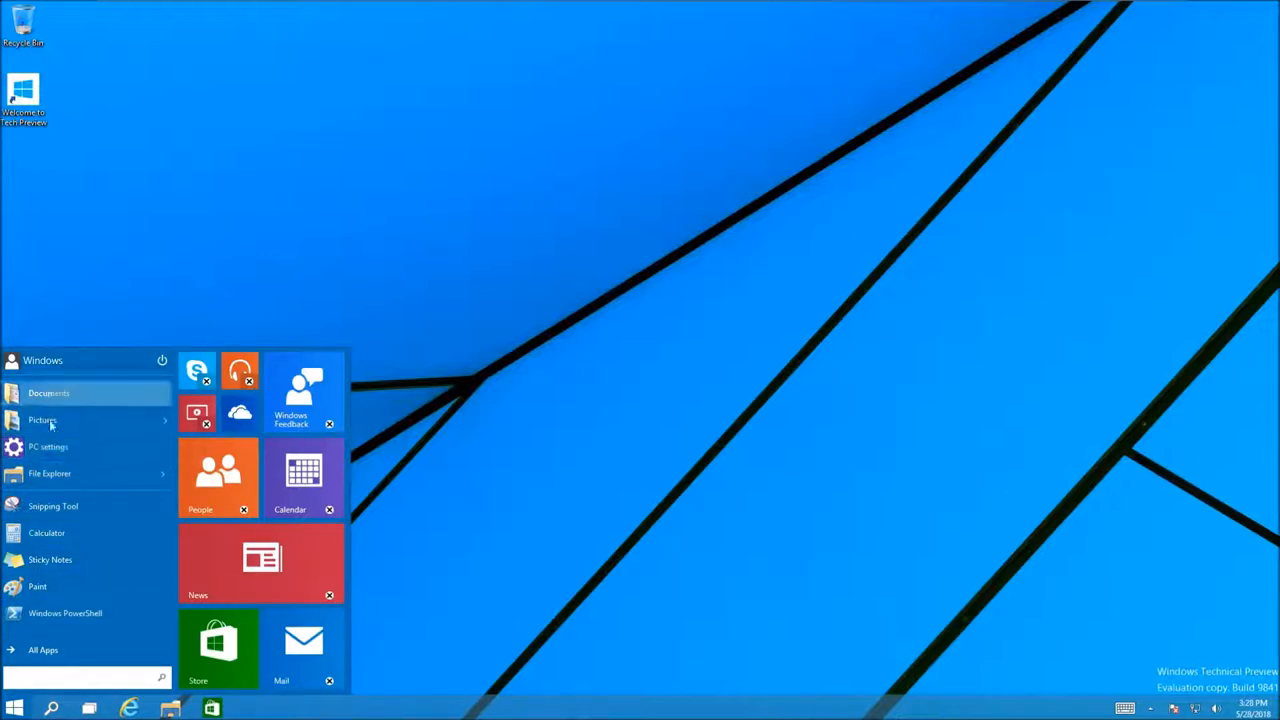
{"action": "mouse_move", "coordinate": [36, 586]}
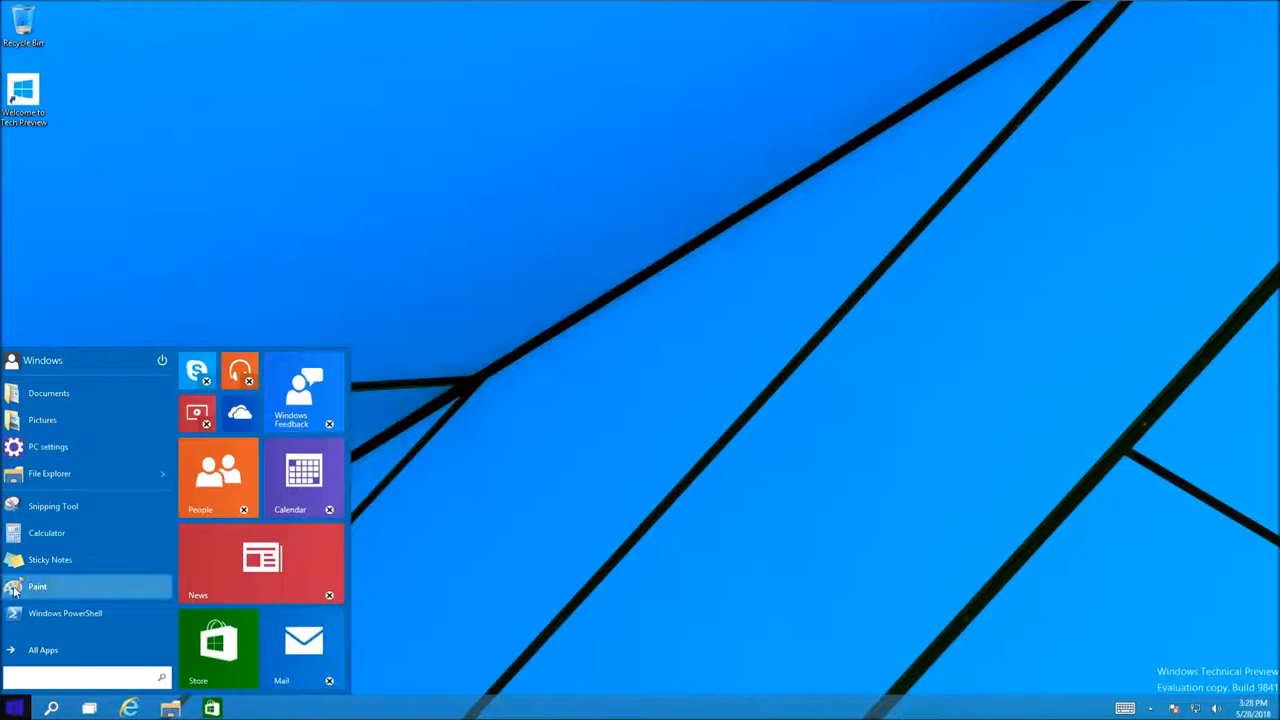
{"action": "left_click", "coordinate": [44, 650]}
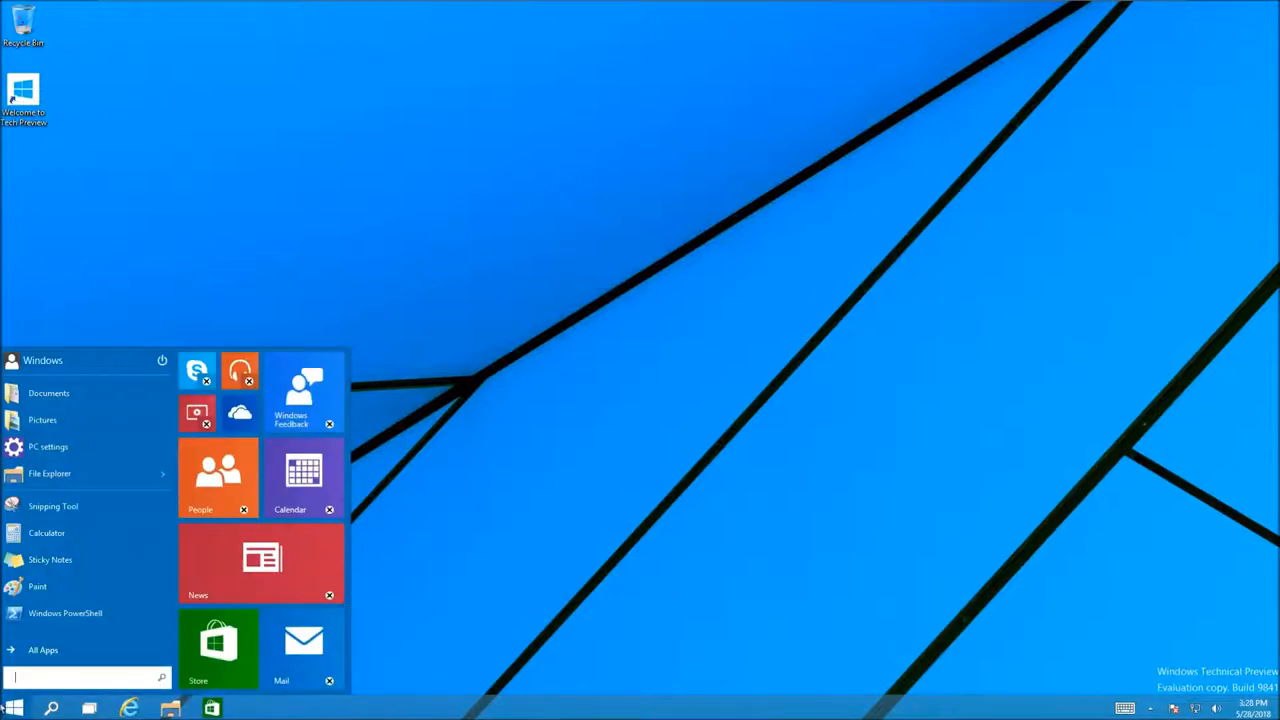
{"action": "mouse_move", "coordinate": [84, 472]}
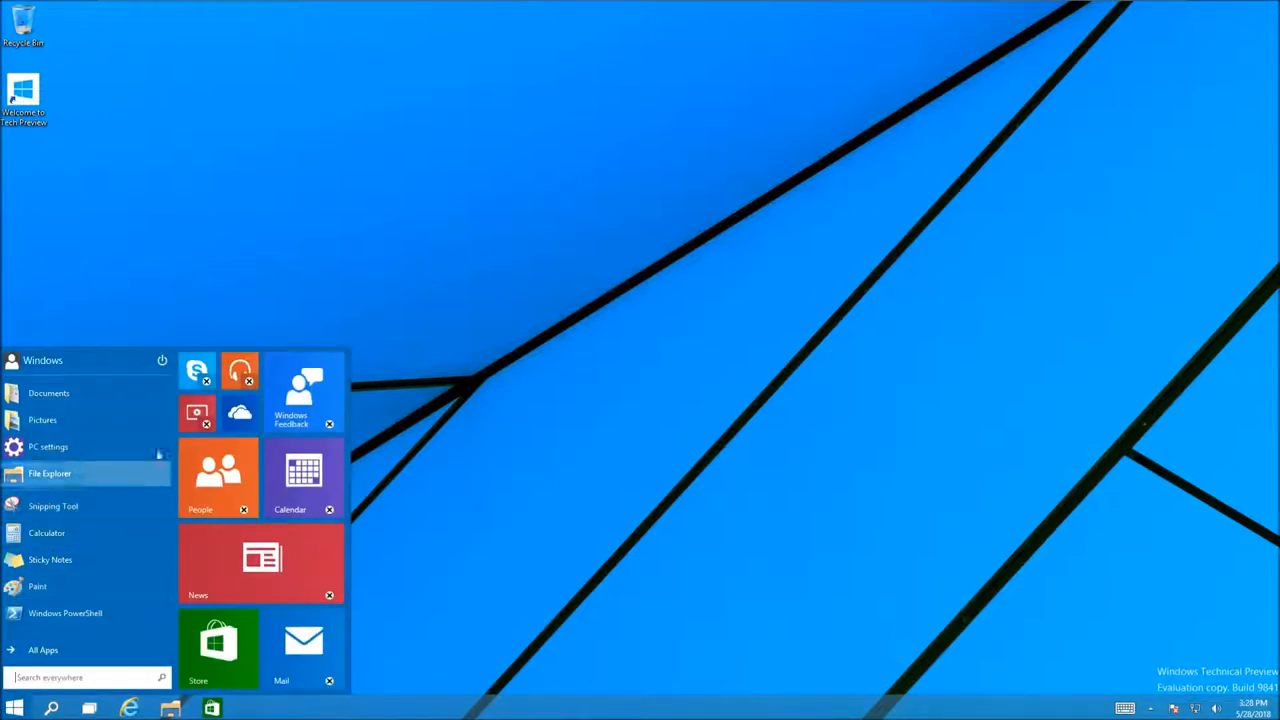
{"action": "mouse_move", "coordinate": [284, 544]}
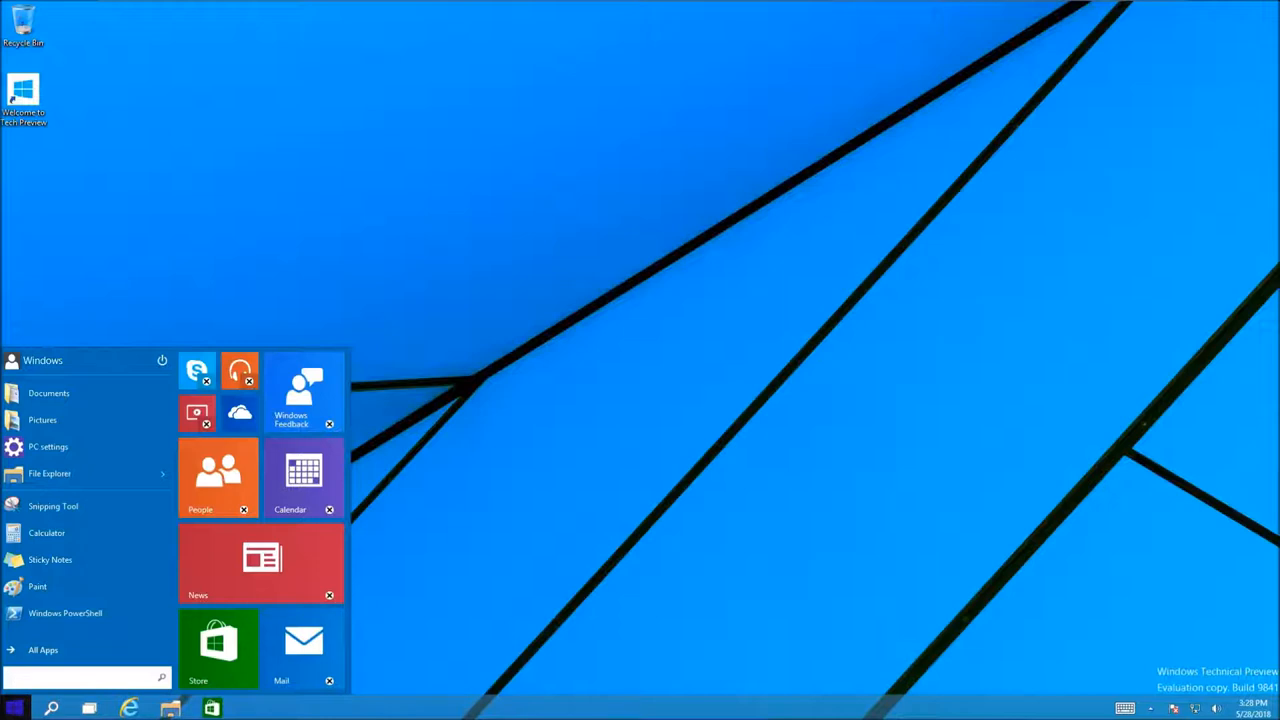
{"action": "left_click", "coordinate": [84, 678]}
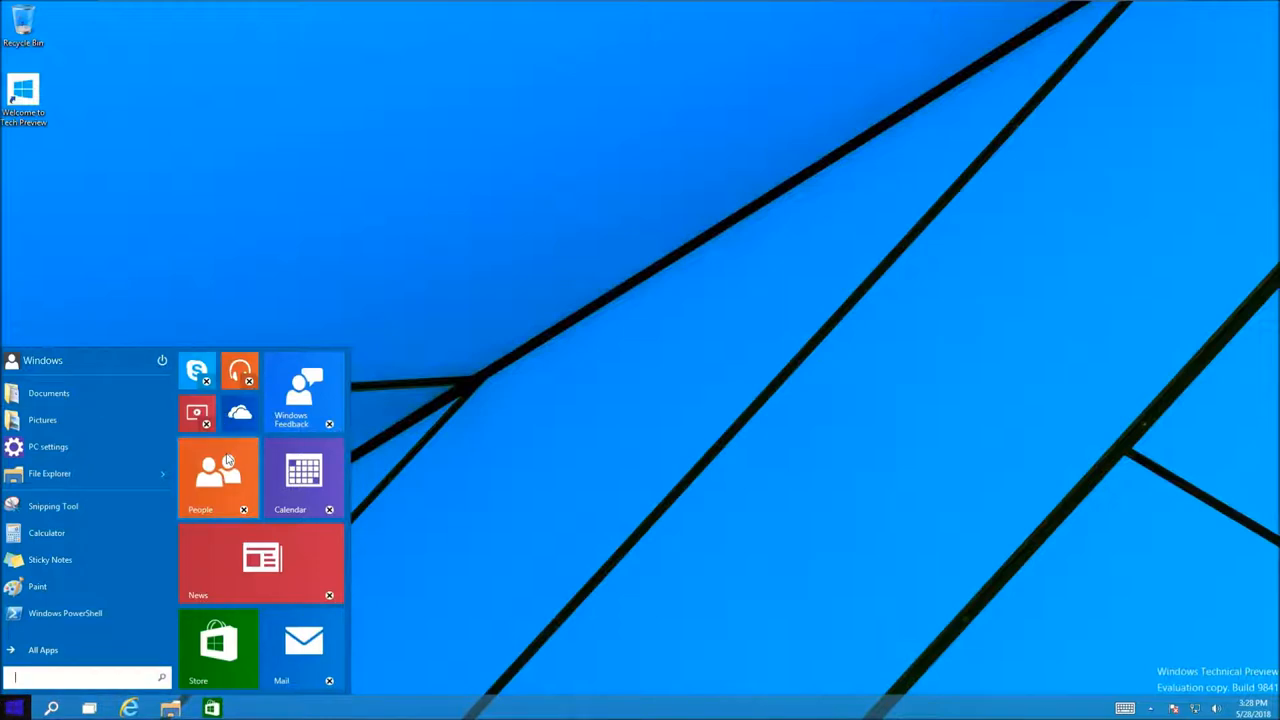
- Launch the People tile, which shows a 'This app can't install' error
{"action": "left_click", "coordinate": [218, 478]}
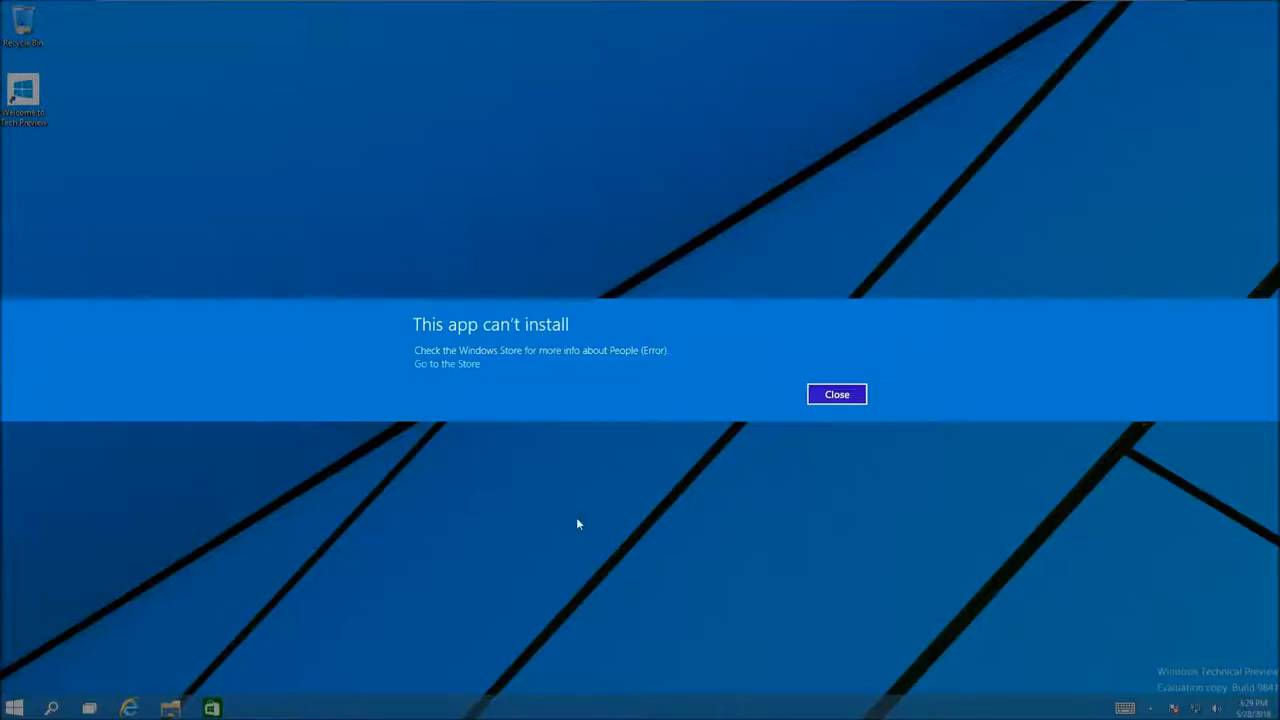
- Dismiss the People install error and launch File Explorer from the taskbar
{"action": "left_click", "coordinate": [836, 392]}
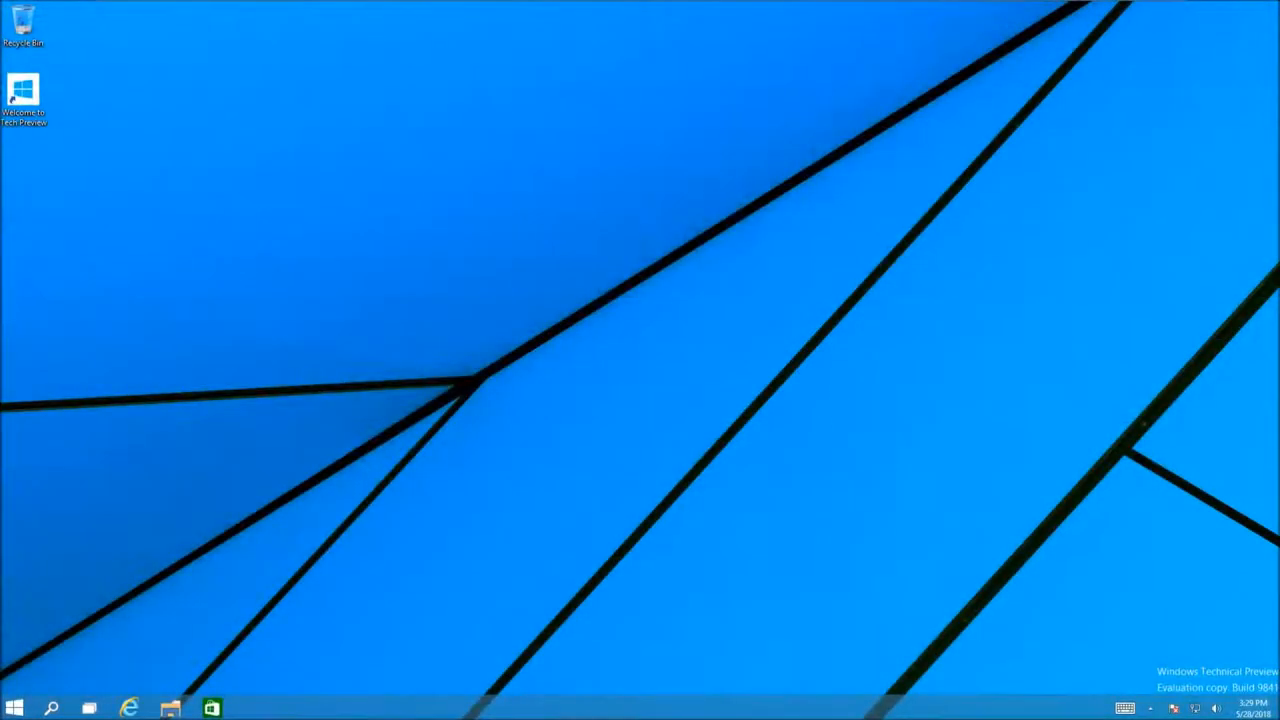
{"action": "left_click", "coordinate": [14, 708]}
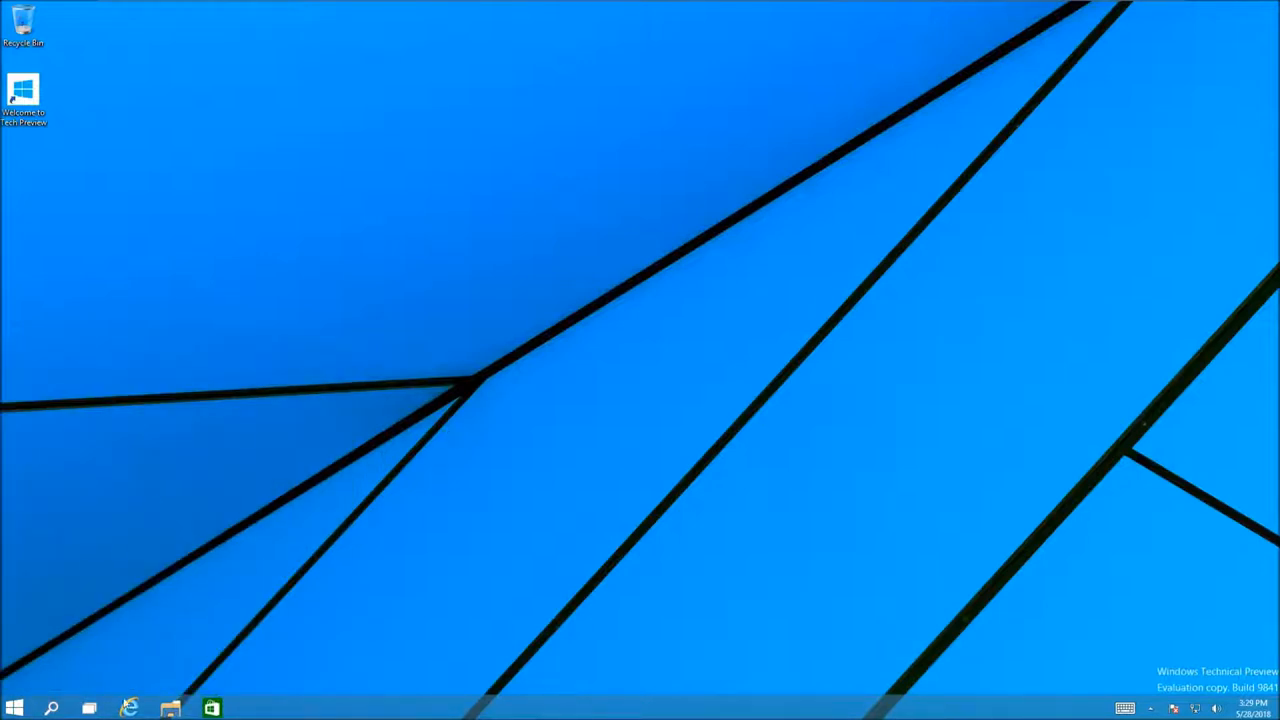
{"action": "left_click", "coordinate": [170, 708]}
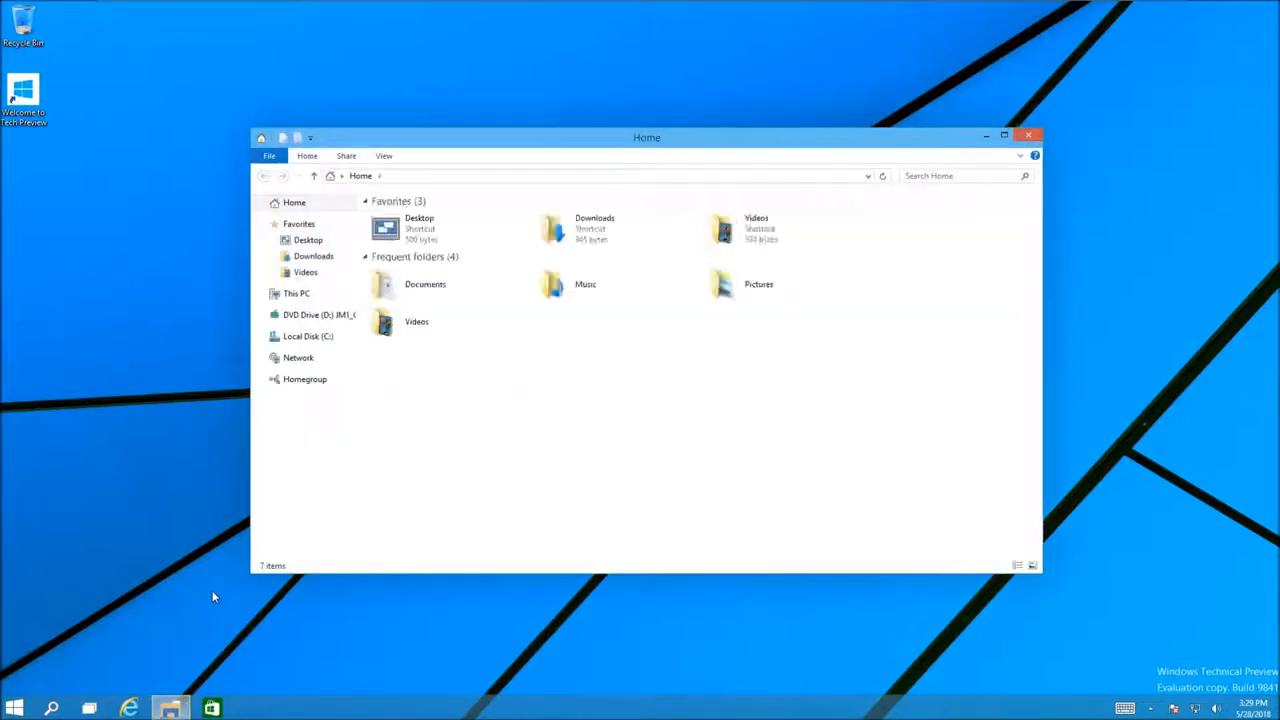
- Move the File Explorer window left and browse This PC and the Desktop folder
{"action": "left_click", "coordinate": [14, 708]}
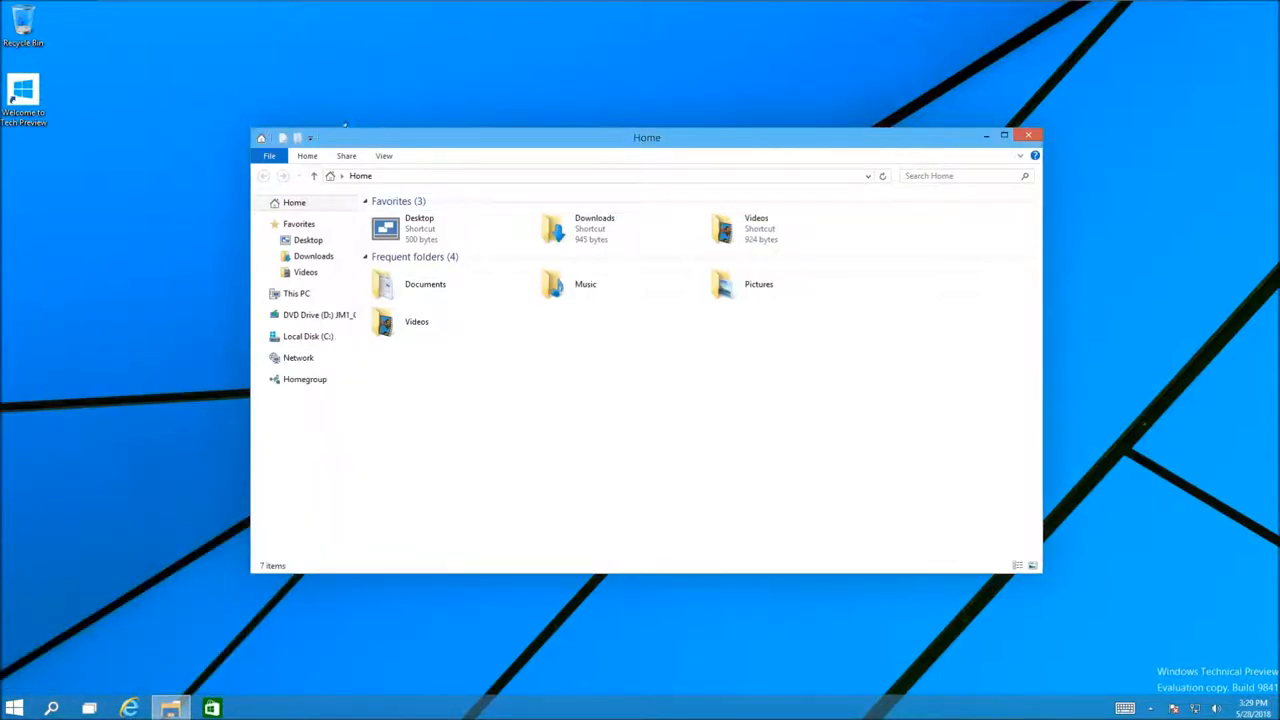
{"action": "left_click_drag", "start_coordinate": [648, 136], "coordinate": [566, 136]}
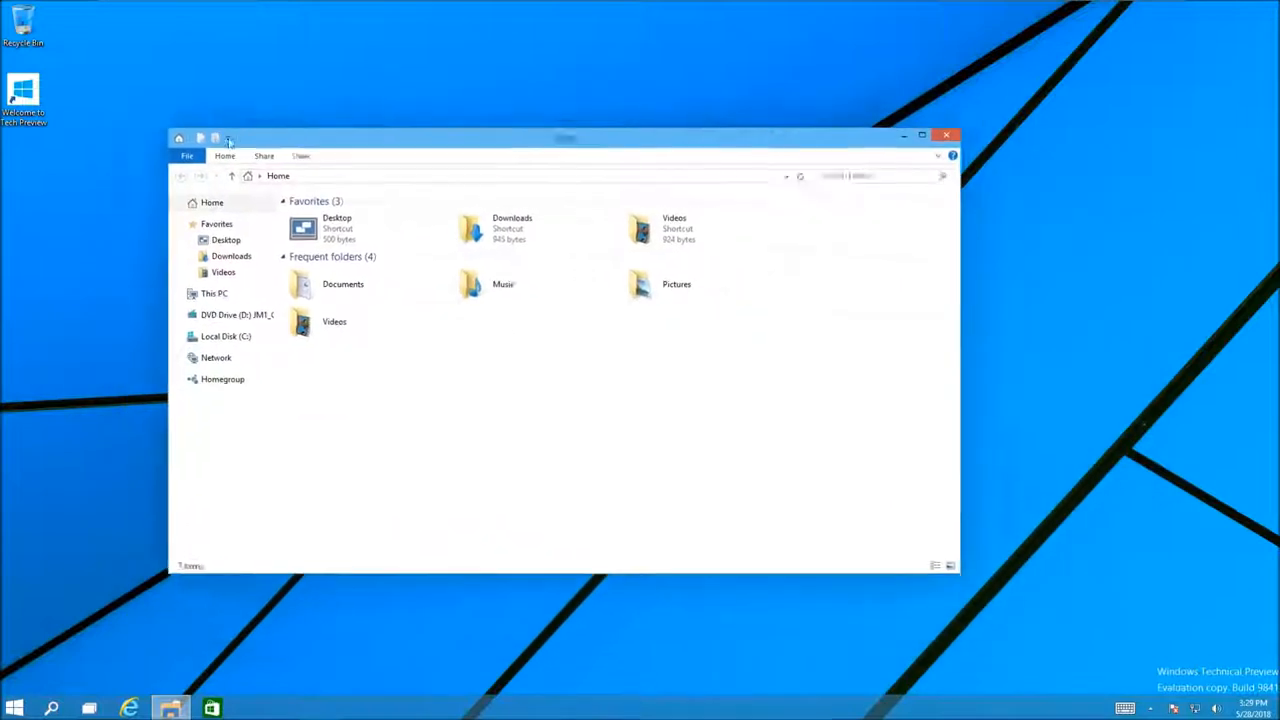
{"action": "left_click", "coordinate": [336, 228]}
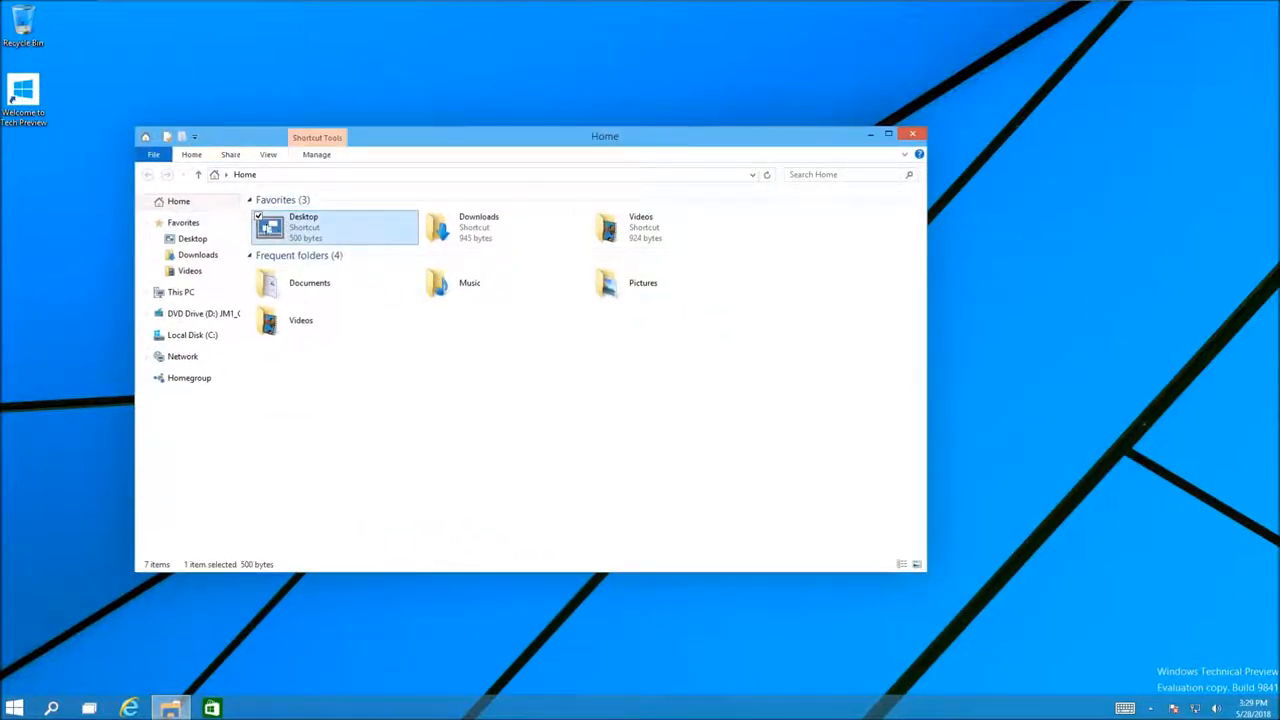
{"action": "left_click", "coordinate": [180, 292]}
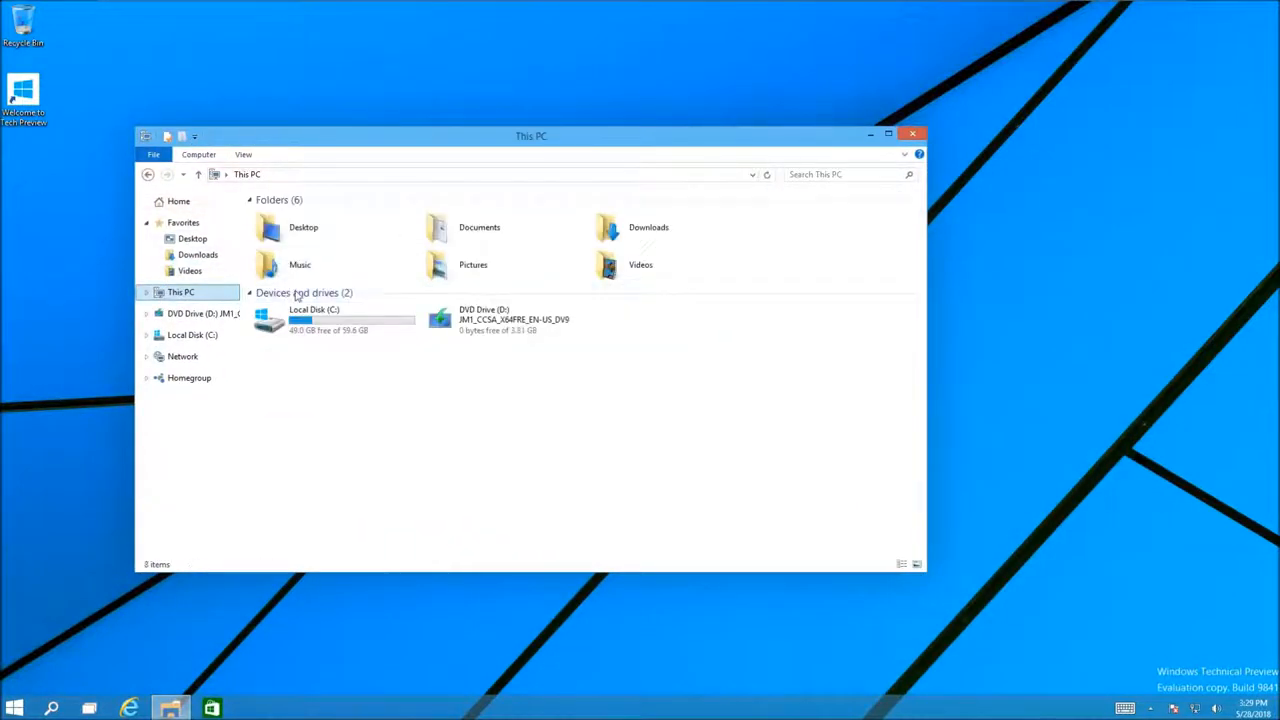
{"action": "left_click", "coordinate": [192, 238]}
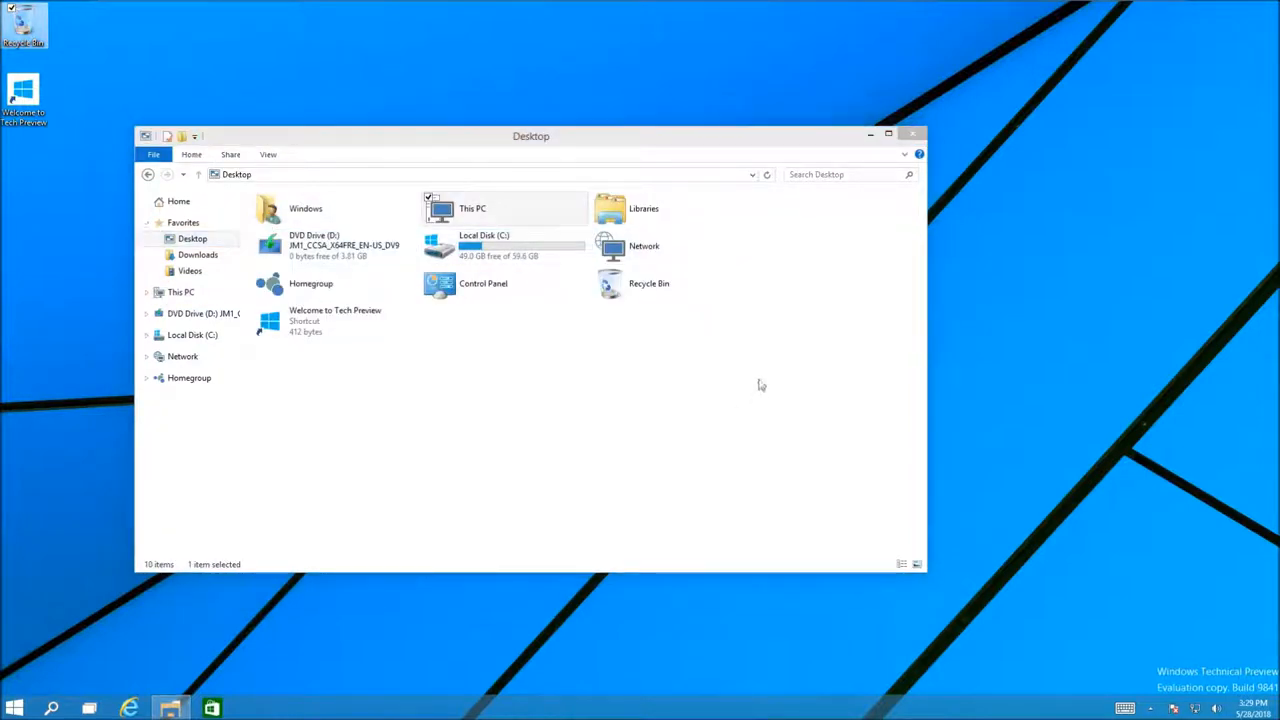
- Select the Libraries item and close File Explorer
{"action": "left_click", "coordinate": [644, 208]}
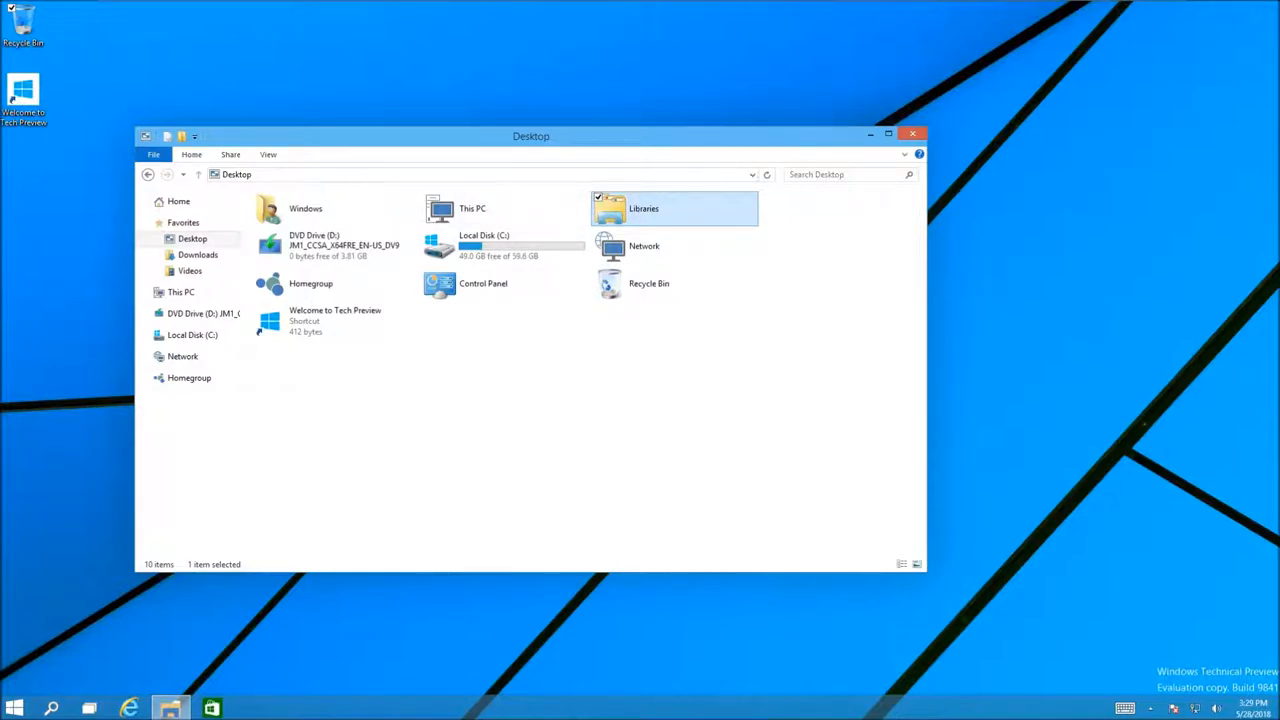
{"action": "left_click", "coordinate": [912, 132]}
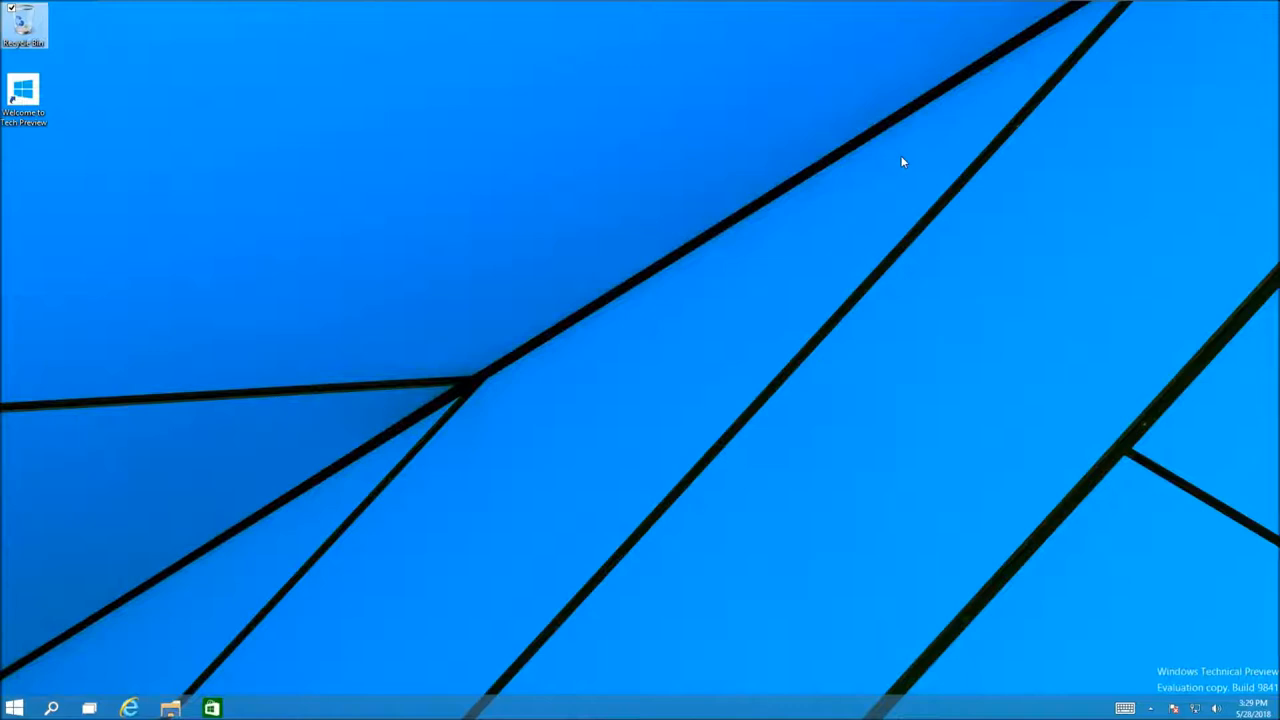
{"action": "mouse_move", "coordinate": [642, 252]}
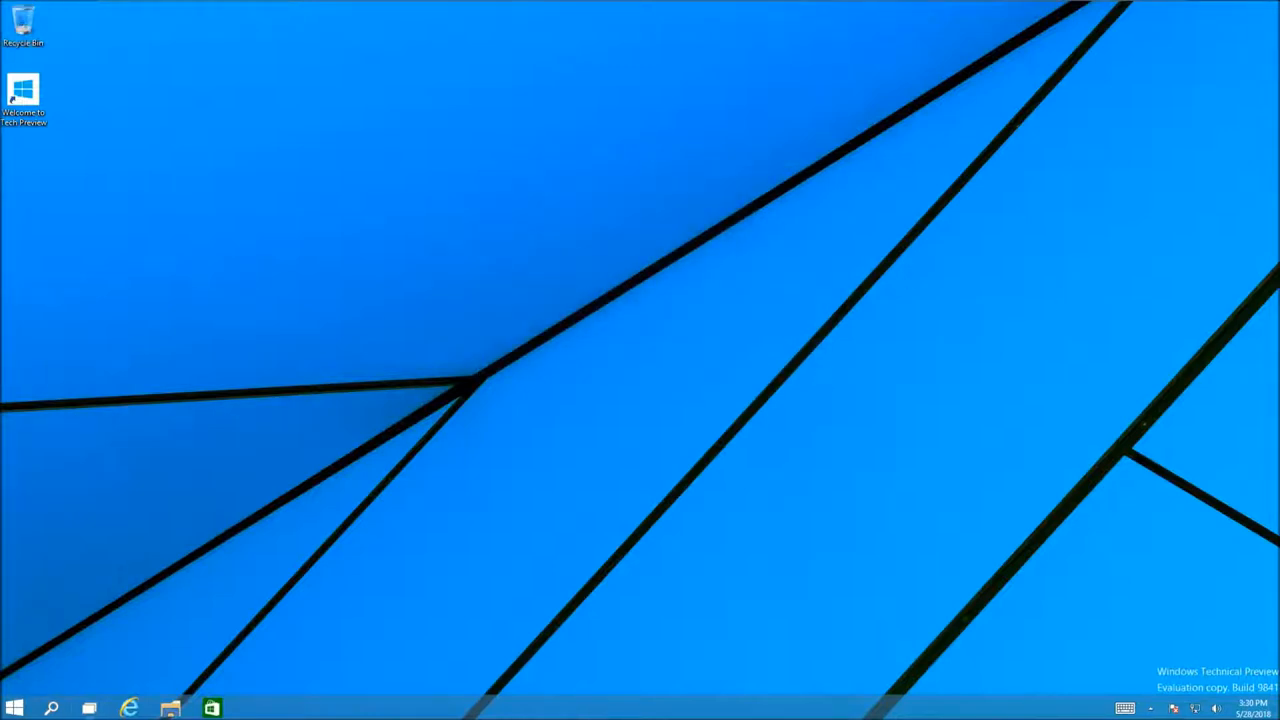
{"action": "left_click", "coordinate": [128, 708]}
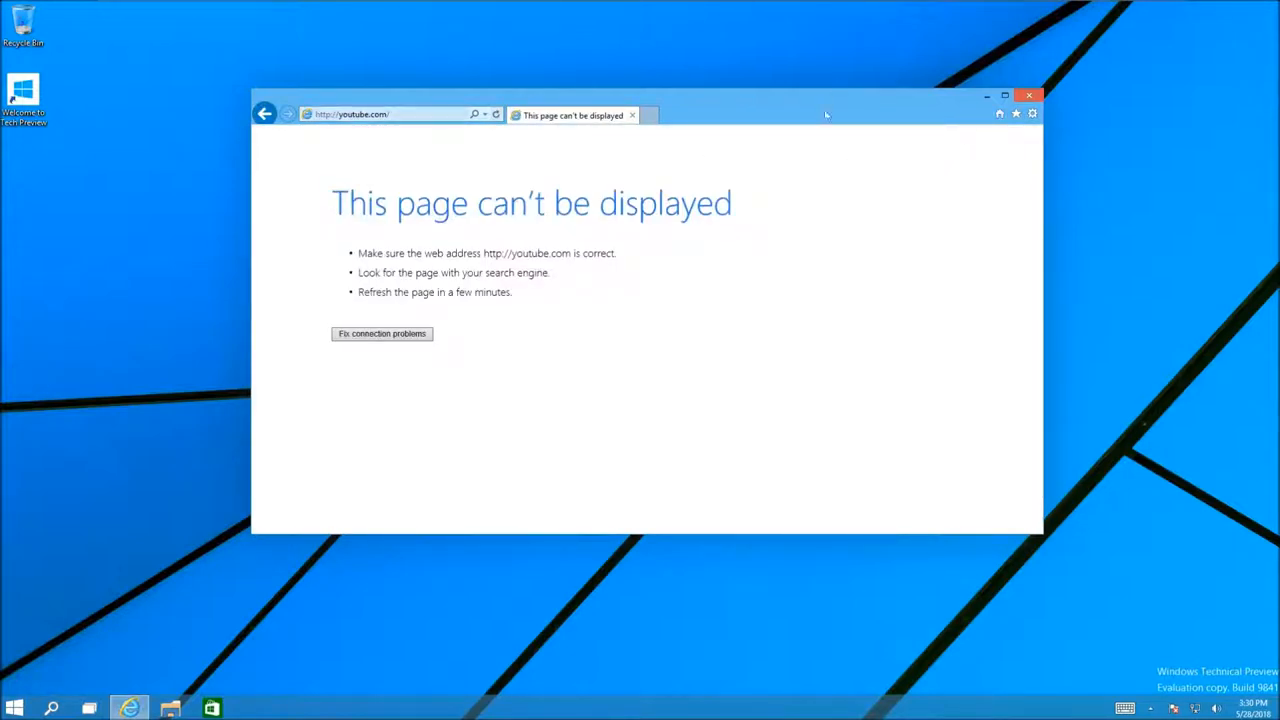
{"action": "left_click", "coordinate": [1032, 112]}
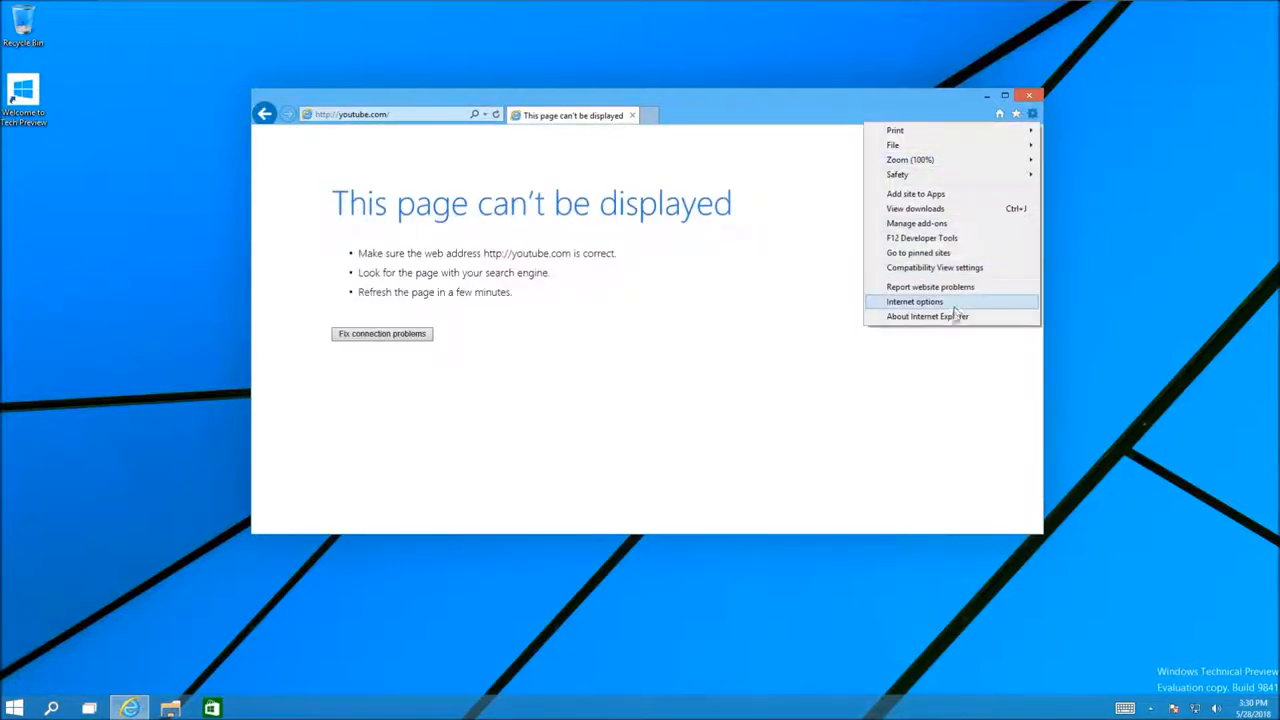
{"action": "left_click", "coordinate": [926, 316]}
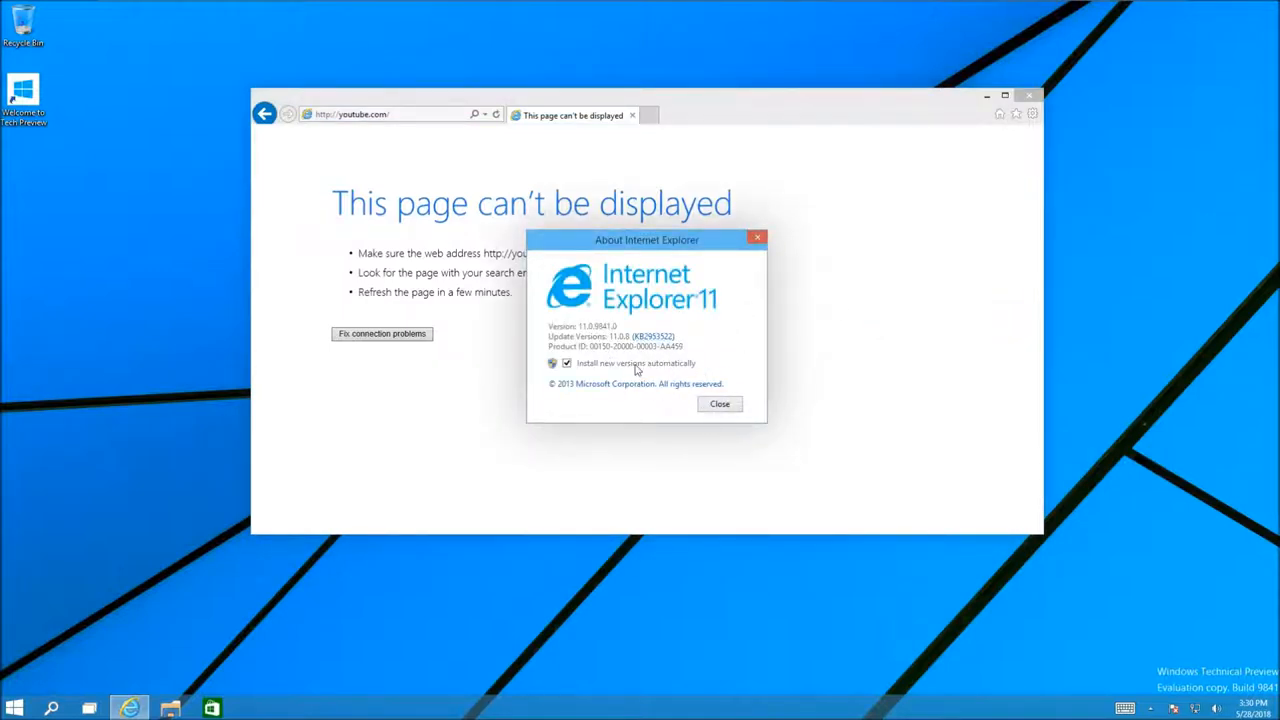
{"action": "left_click", "coordinate": [720, 404]}
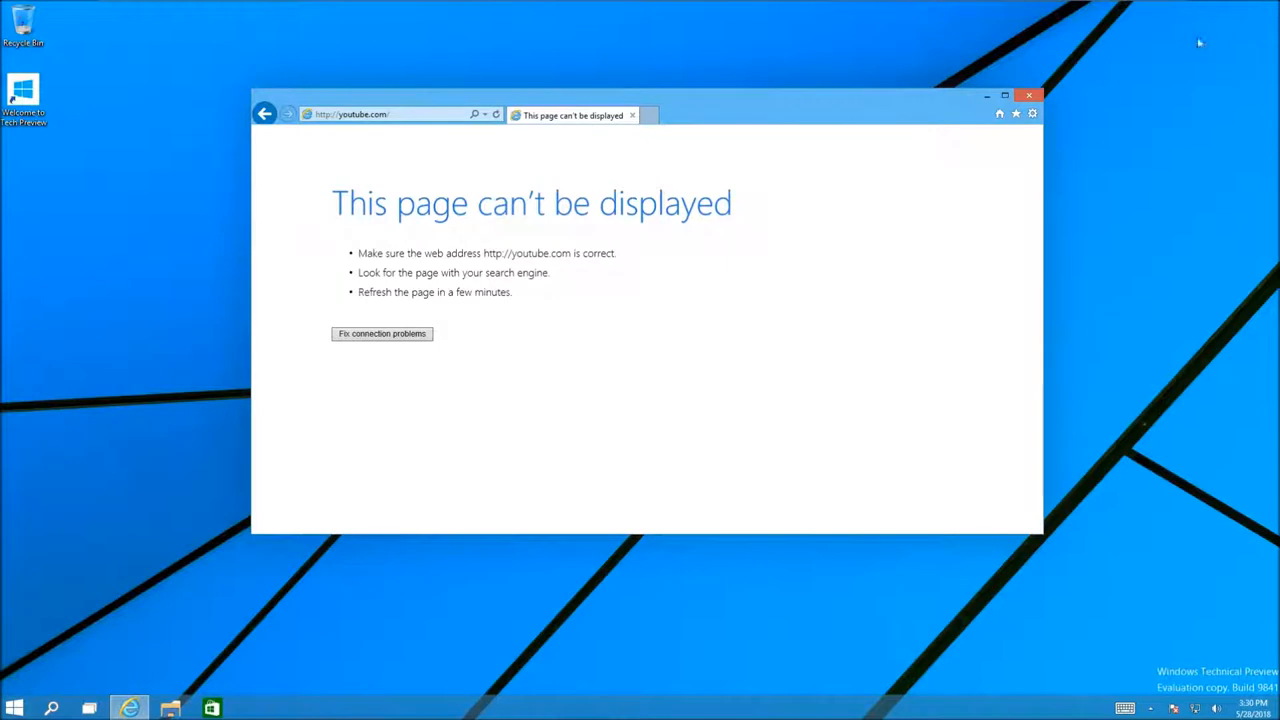
{"action": "left_click", "coordinate": [1028, 96]}
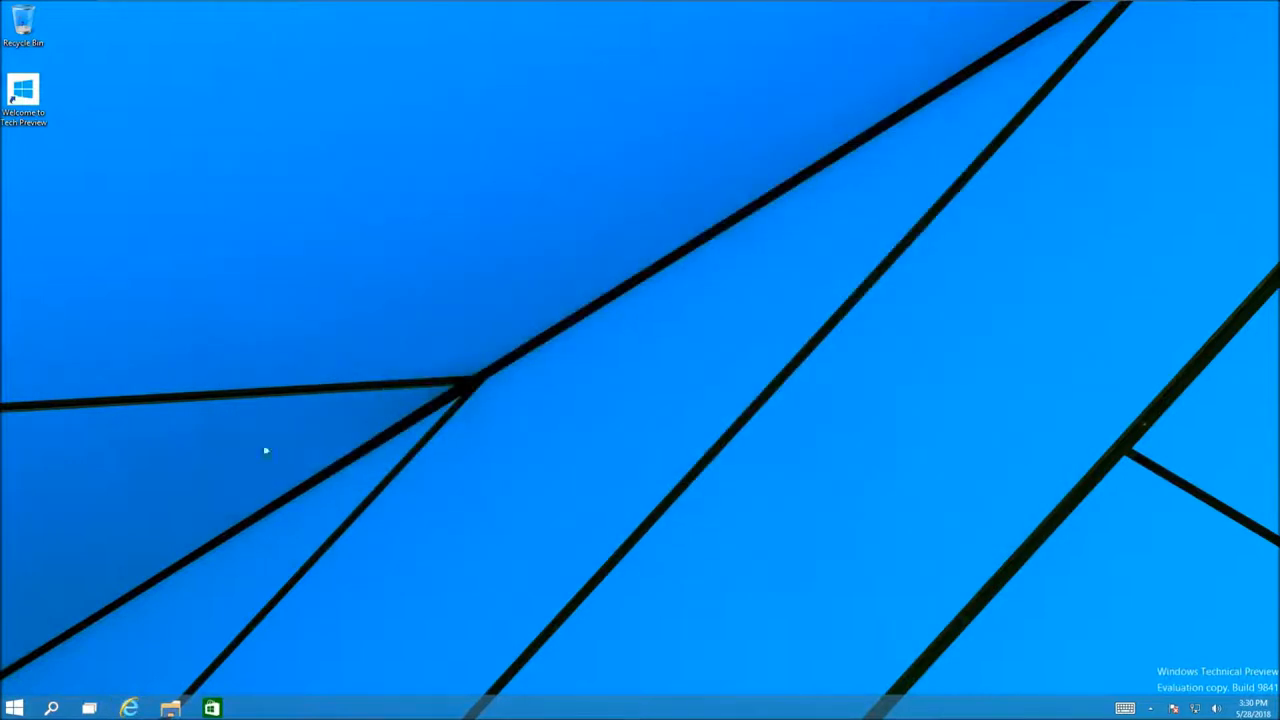
{"action": "mouse_move", "coordinate": [116, 696]}
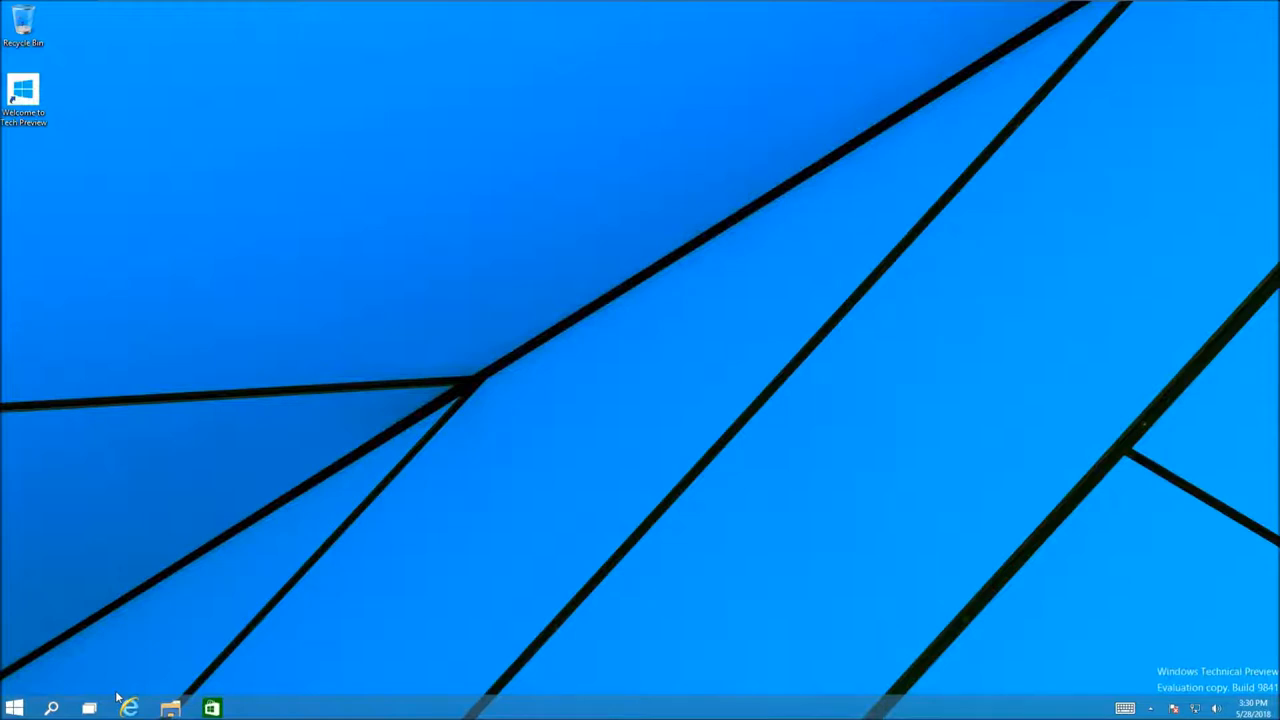
{"action": "mouse_move", "coordinate": [200, 696]}
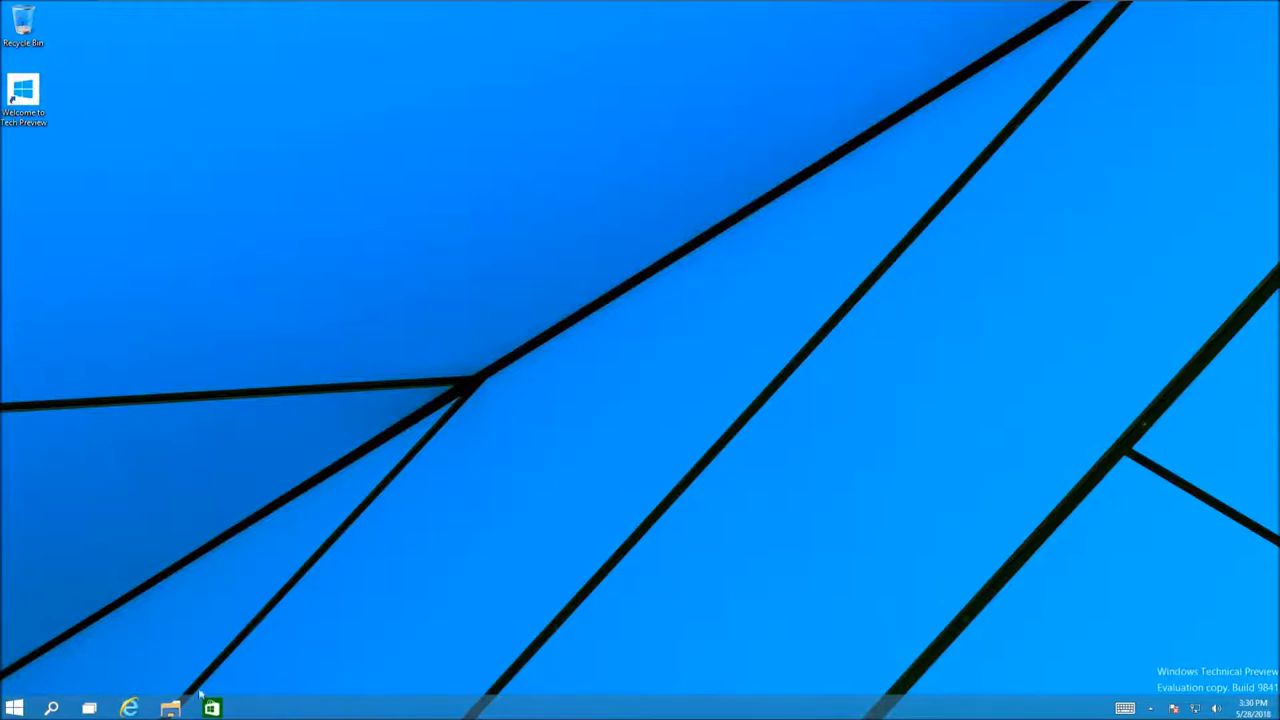
{"action": "left_click", "coordinate": [130, 708]}
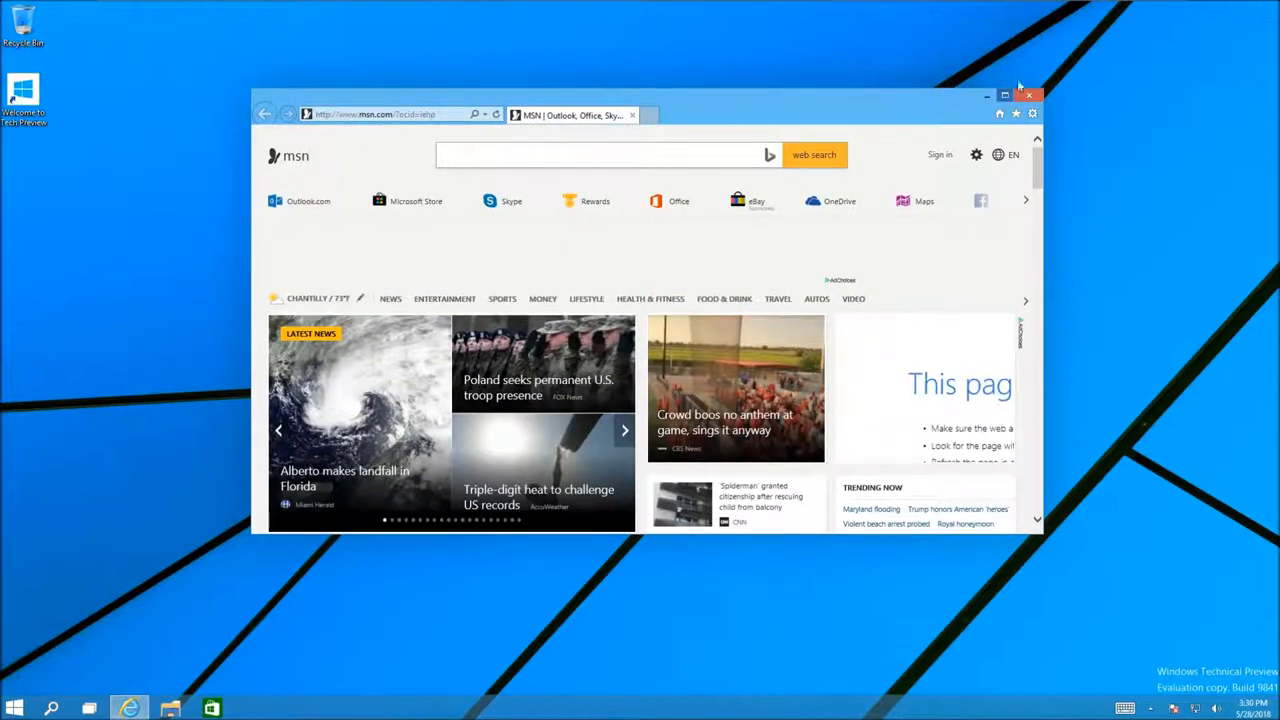
{"action": "left_click", "coordinate": [1028, 96]}
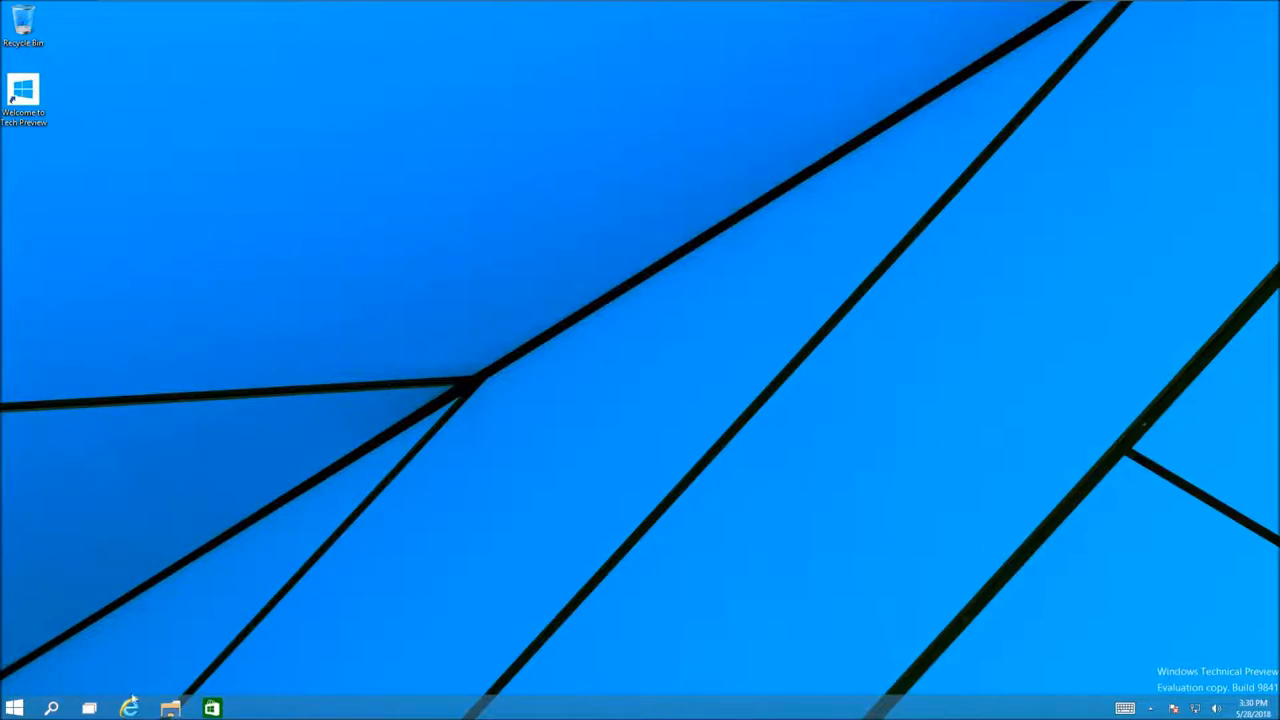
{"action": "left_click", "coordinate": [128, 708]}
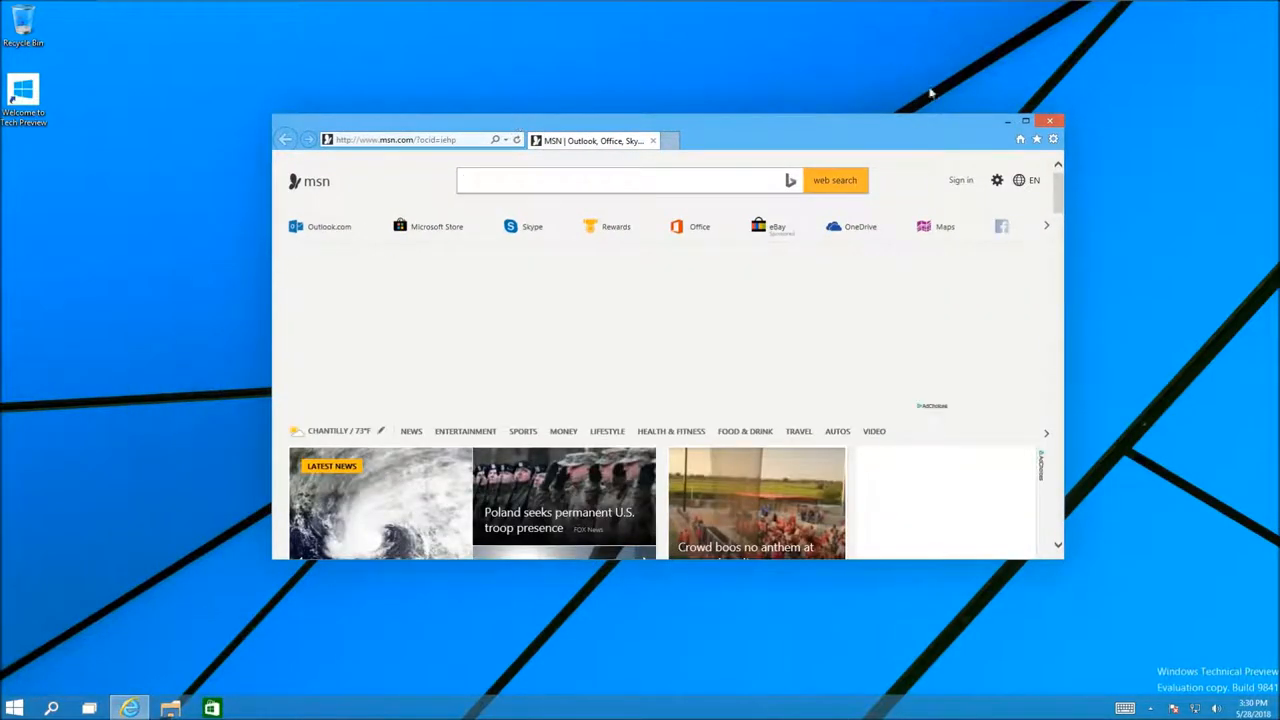
{"action": "left_click", "coordinate": [1050, 122]}
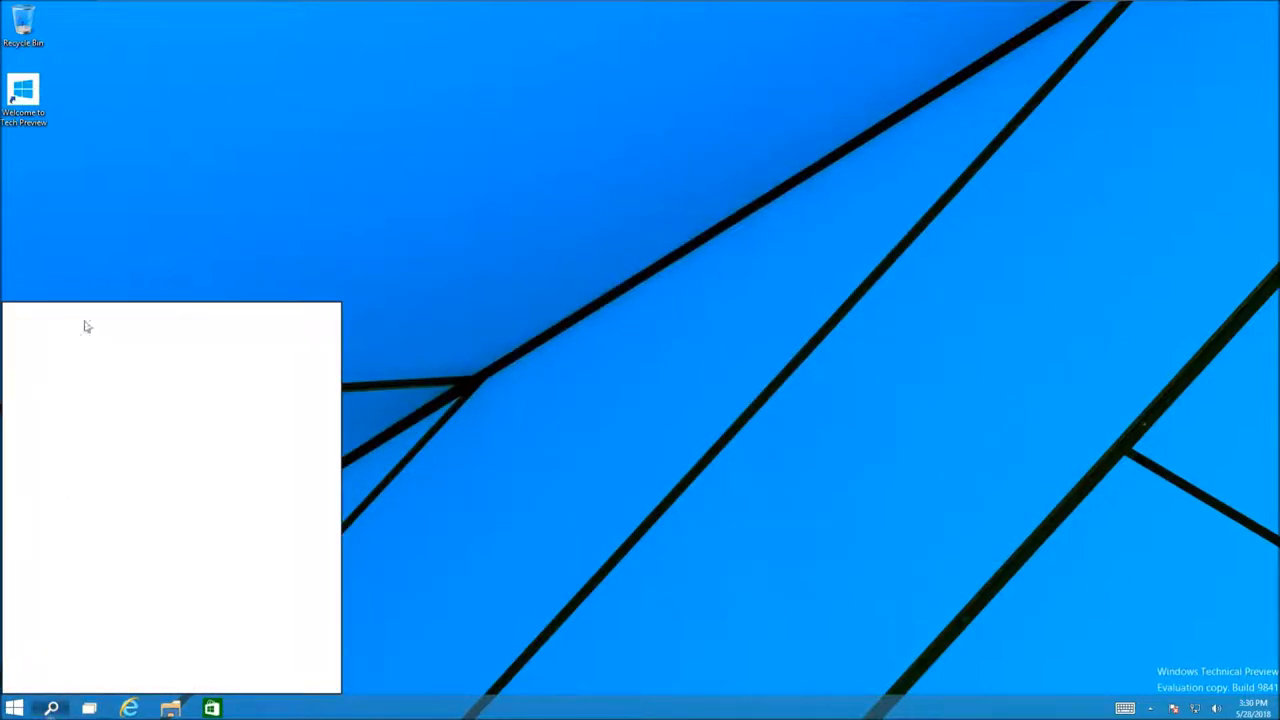
{"action": "mouse_move", "coordinate": [100, 540]}
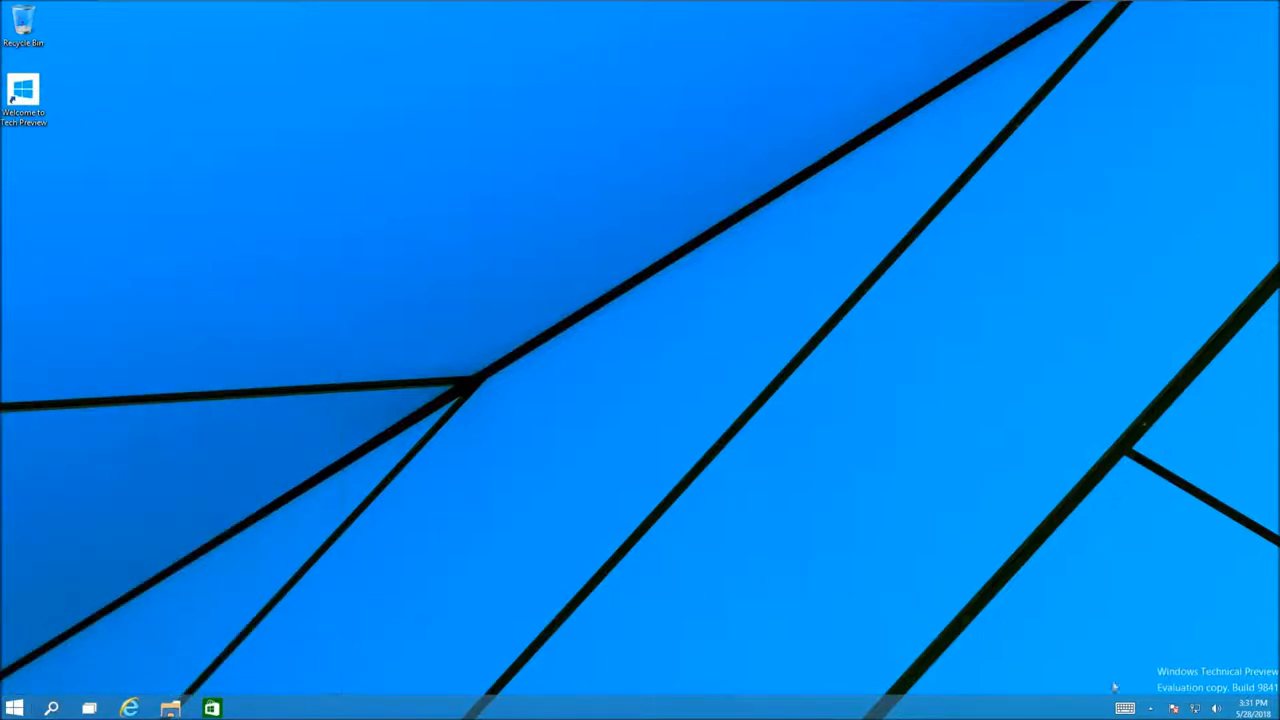
{"action": "right_click", "coordinate": [1216, 708]}
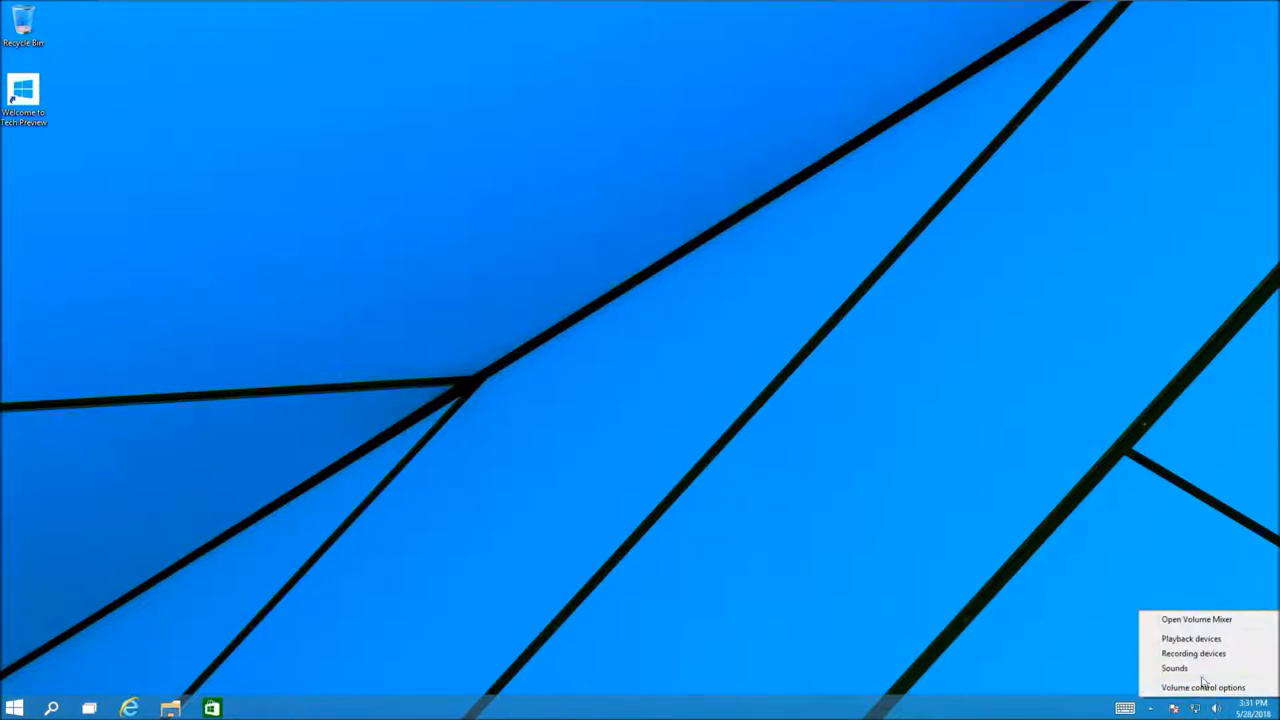
{"action": "left_click", "coordinate": [1174, 668]}
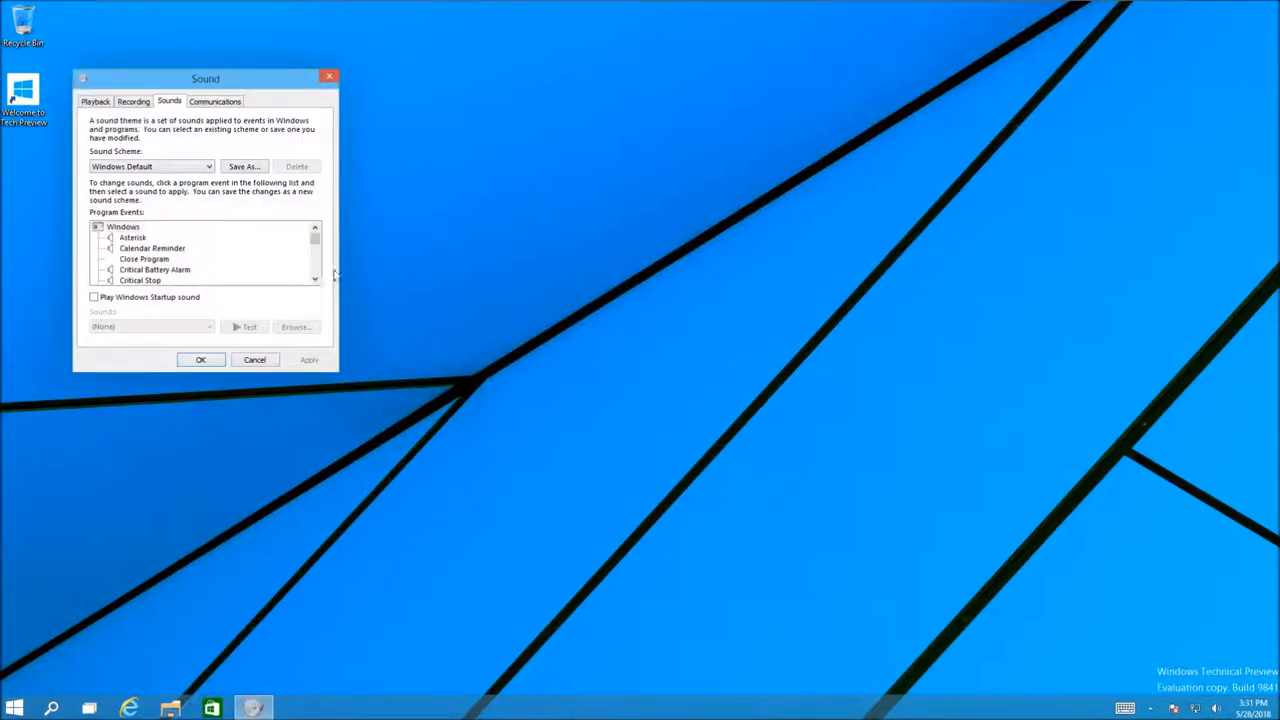
{"action": "left_click", "coordinate": [152, 248]}
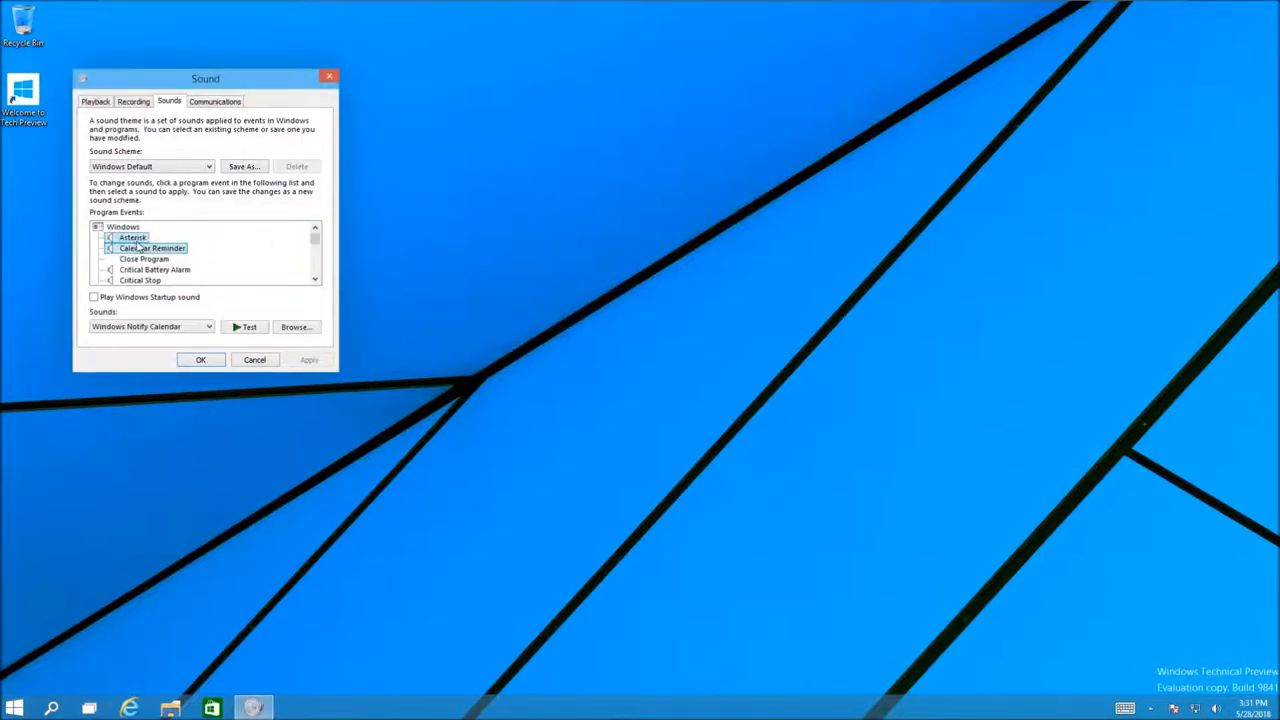
{"action": "left_click", "coordinate": [156, 268]}
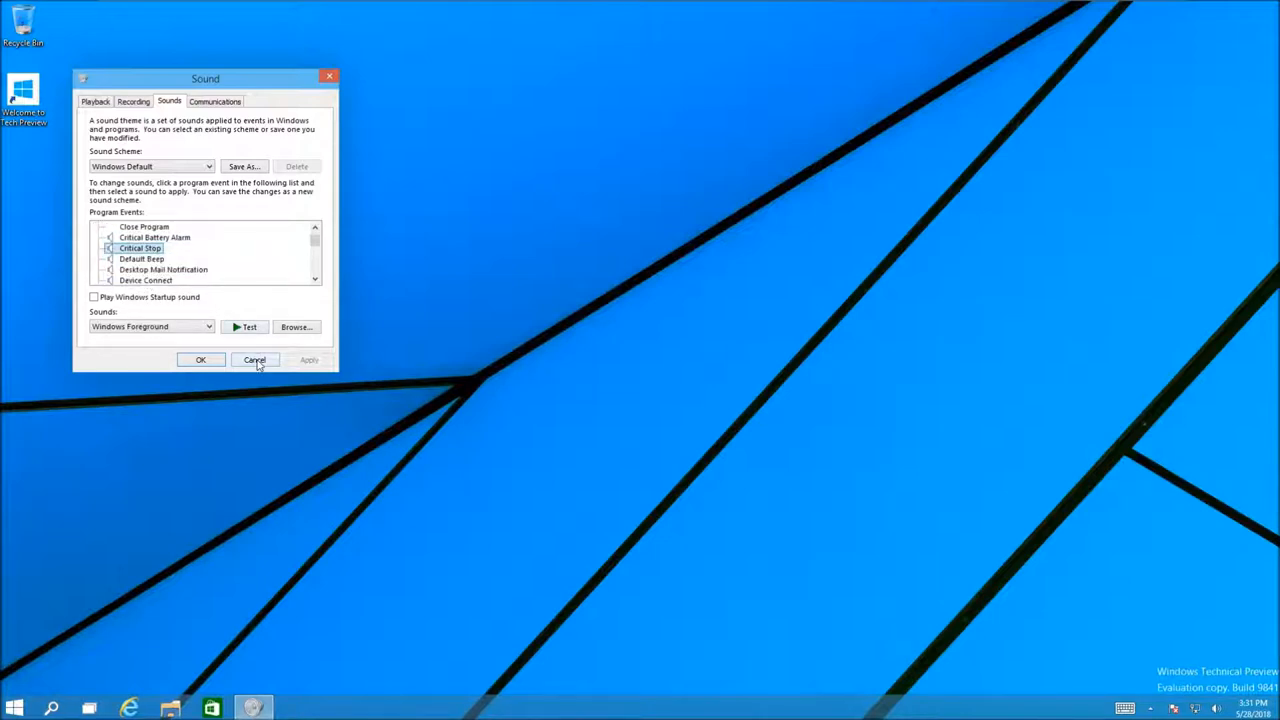
{"action": "left_click", "coordinate": [254, 360]}
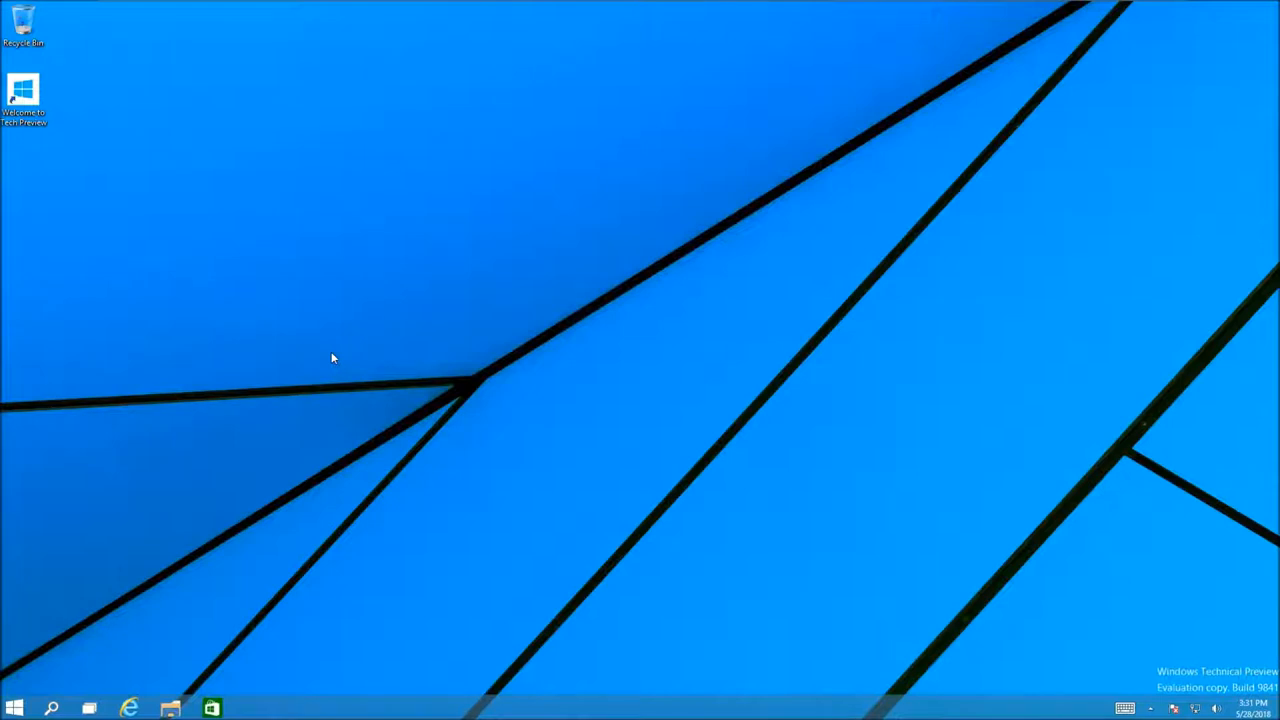
{"action": "mouse_move", "coordinate": [22, 22]}
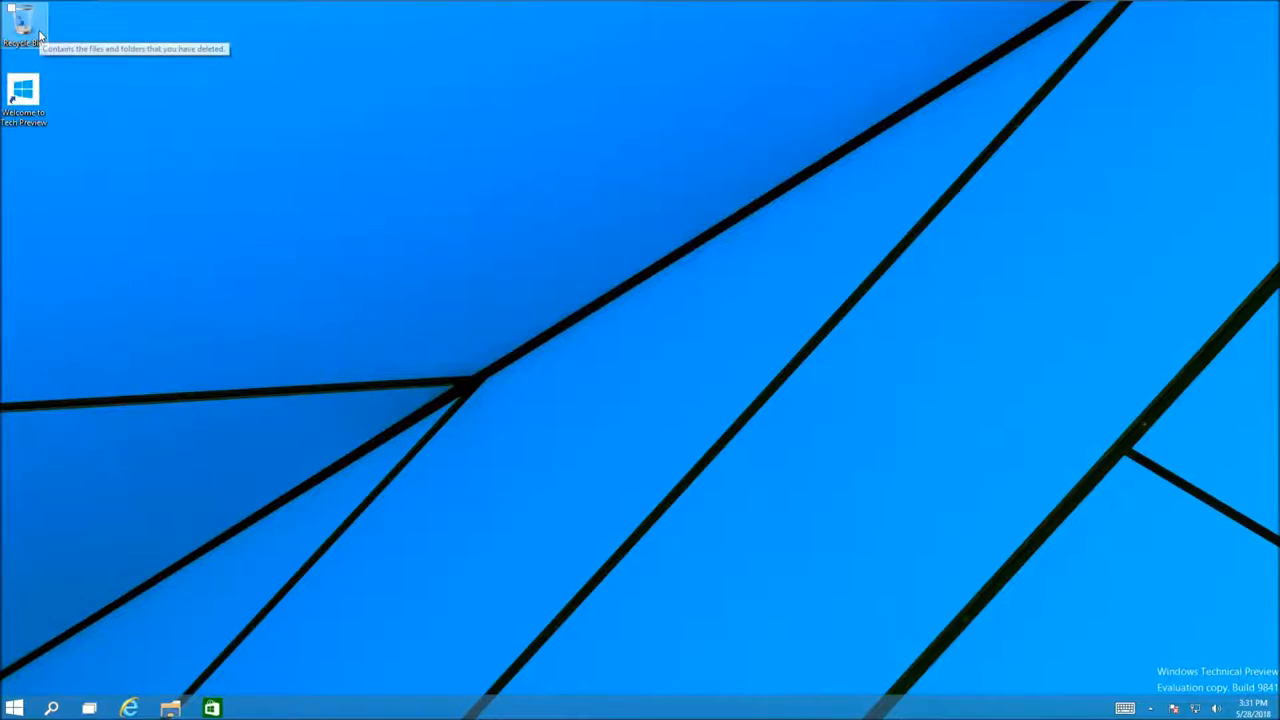
{"action": "double_click", "coordinate": [22, 20]}
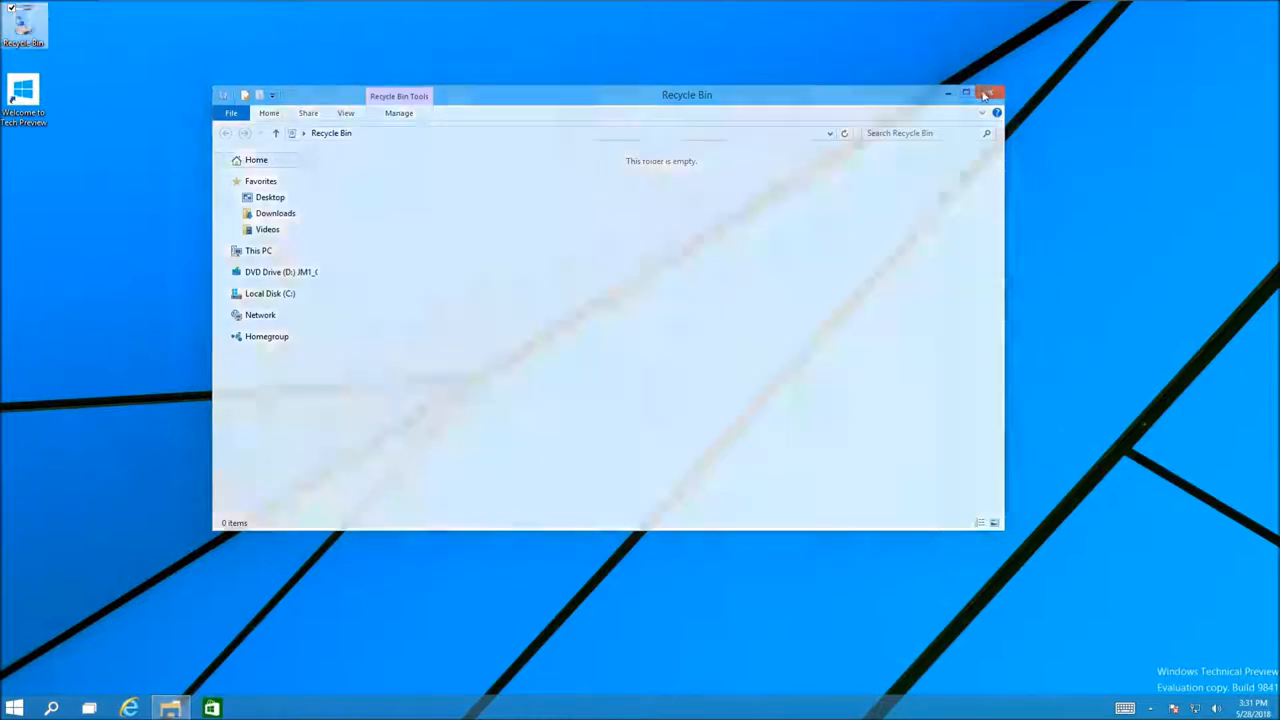
{"action": "left_click", "coordinate": [992, 94]}
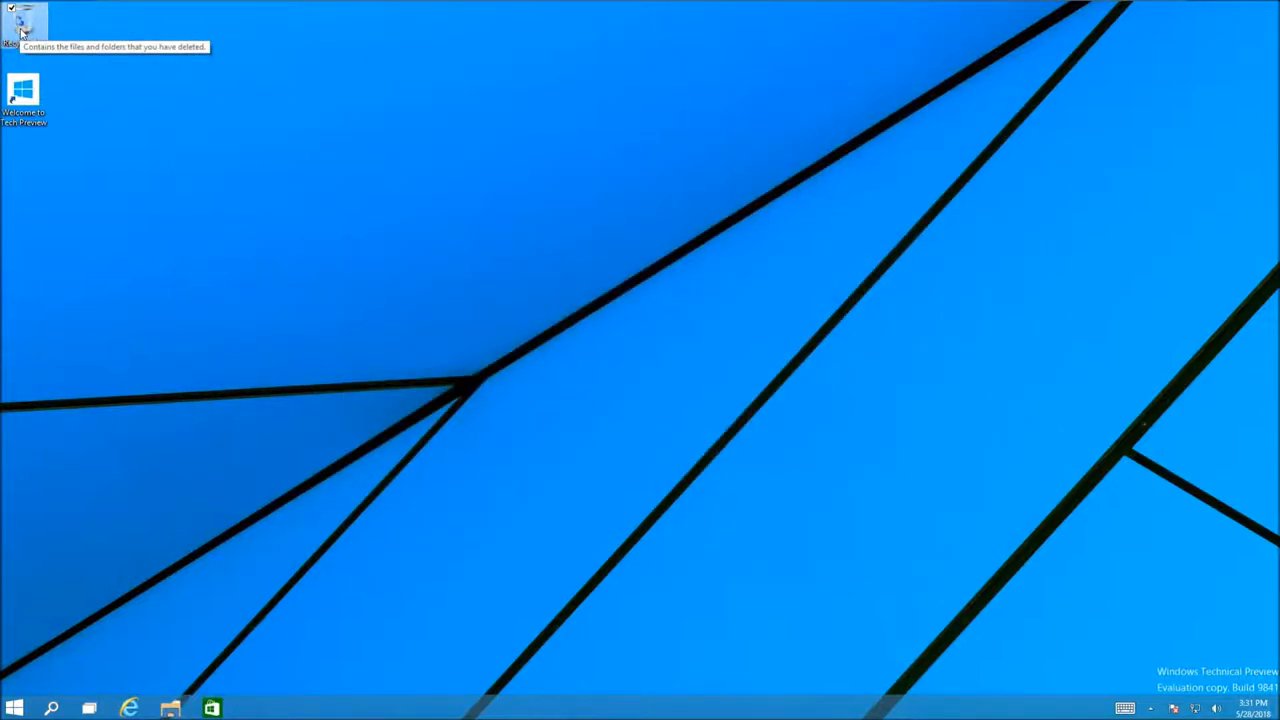
{"action": "double_click", "coordinate": [22, 22]}
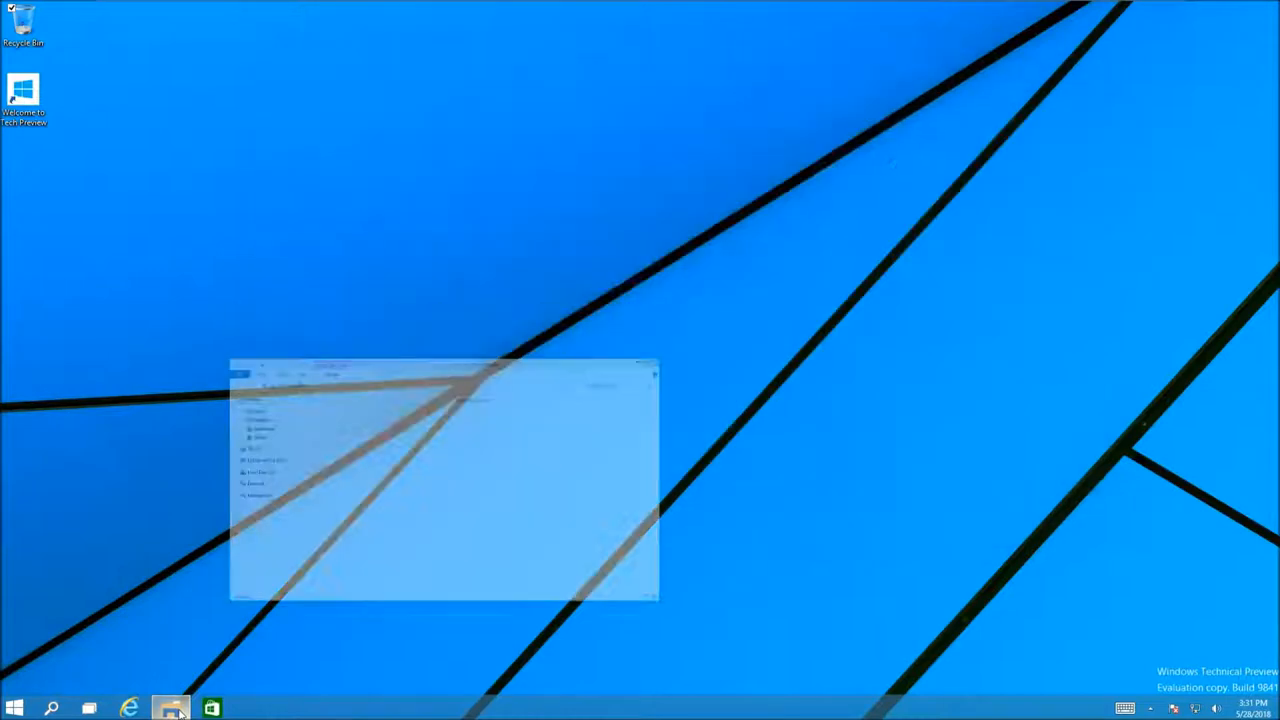
{"action": "left_click", "coordinate": [170, 708]}
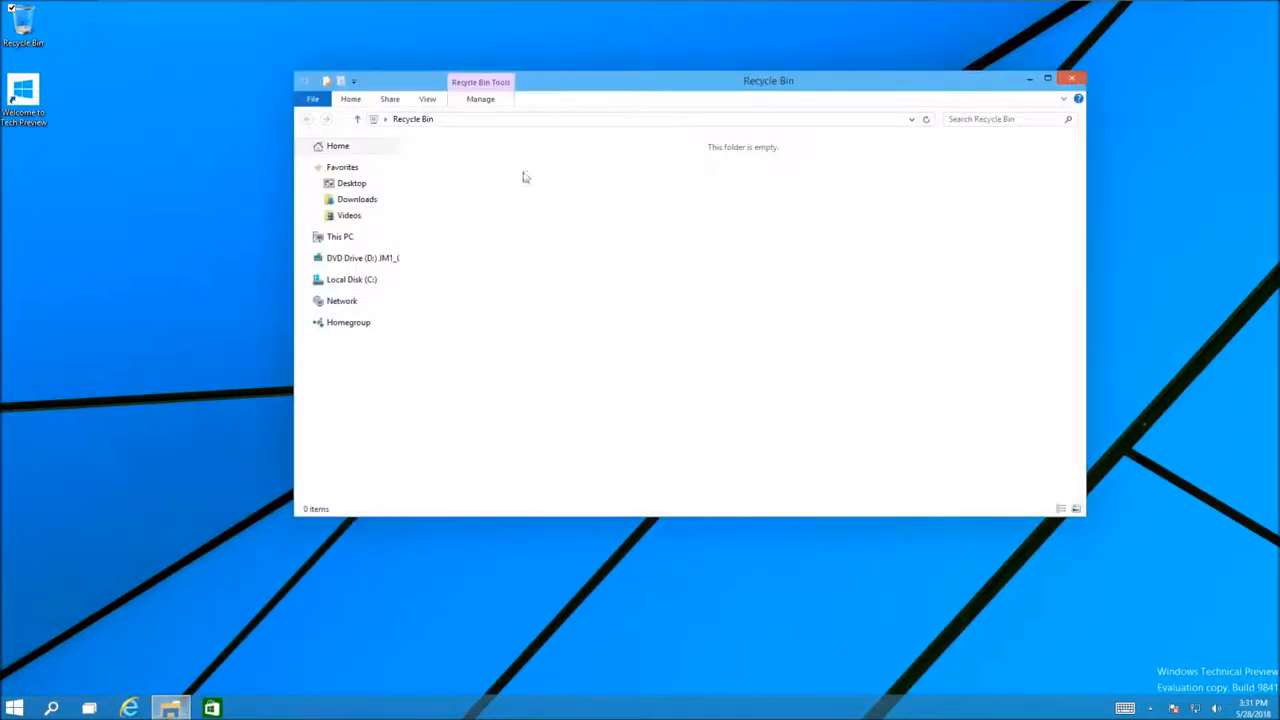
{"action": "mouse_move", "coordinate": [268, 608]}
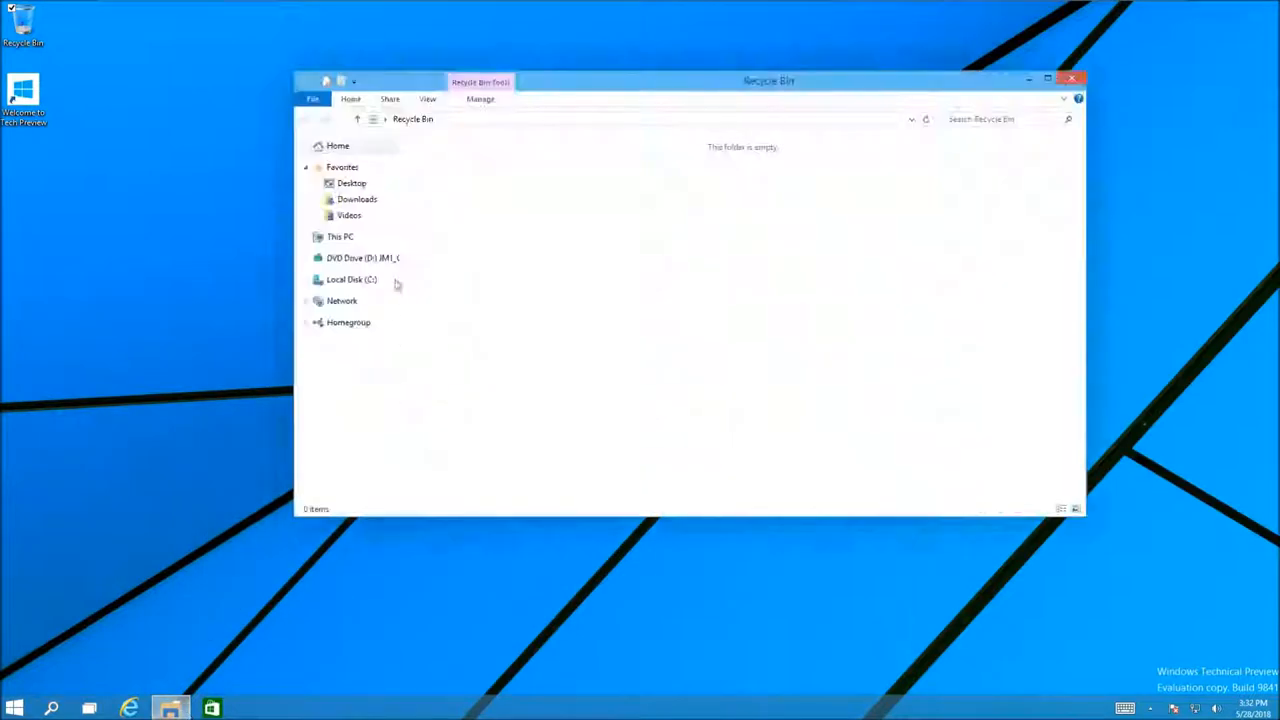
{"action": "left_click", "coordinate": [1072, 78]}
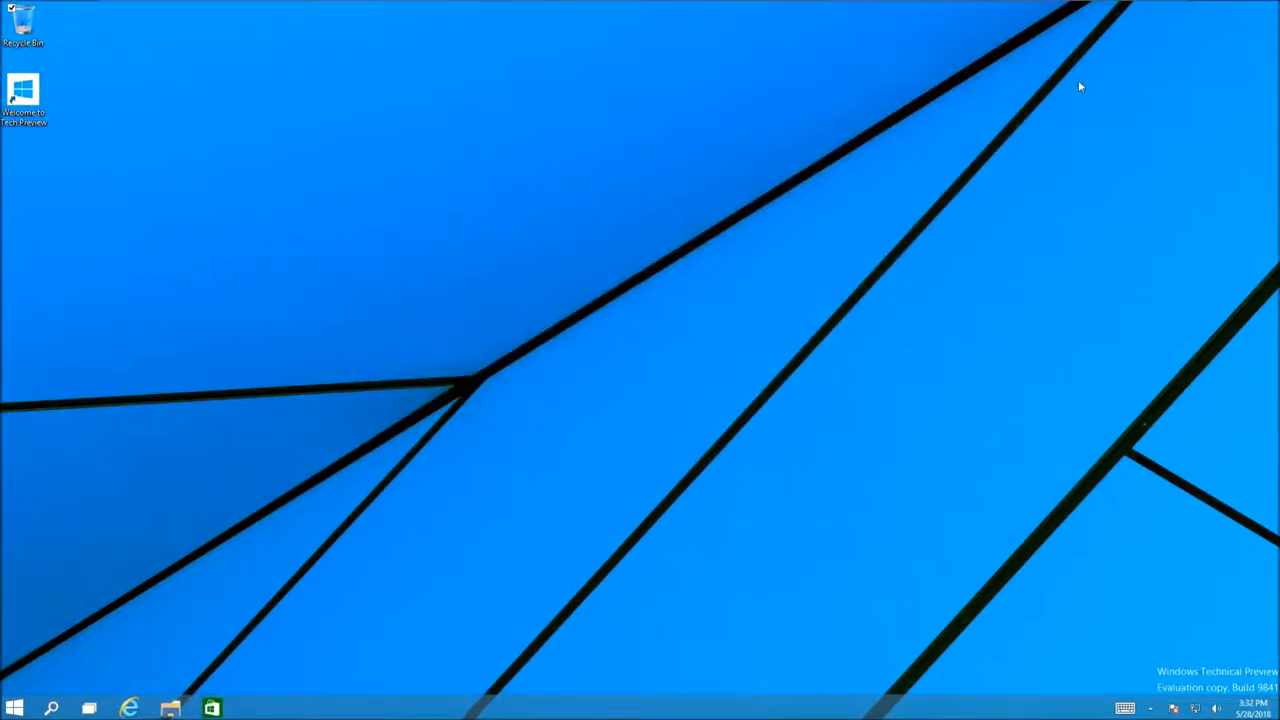
{"action": "mouse_move", "coordinate": [810, 160]}
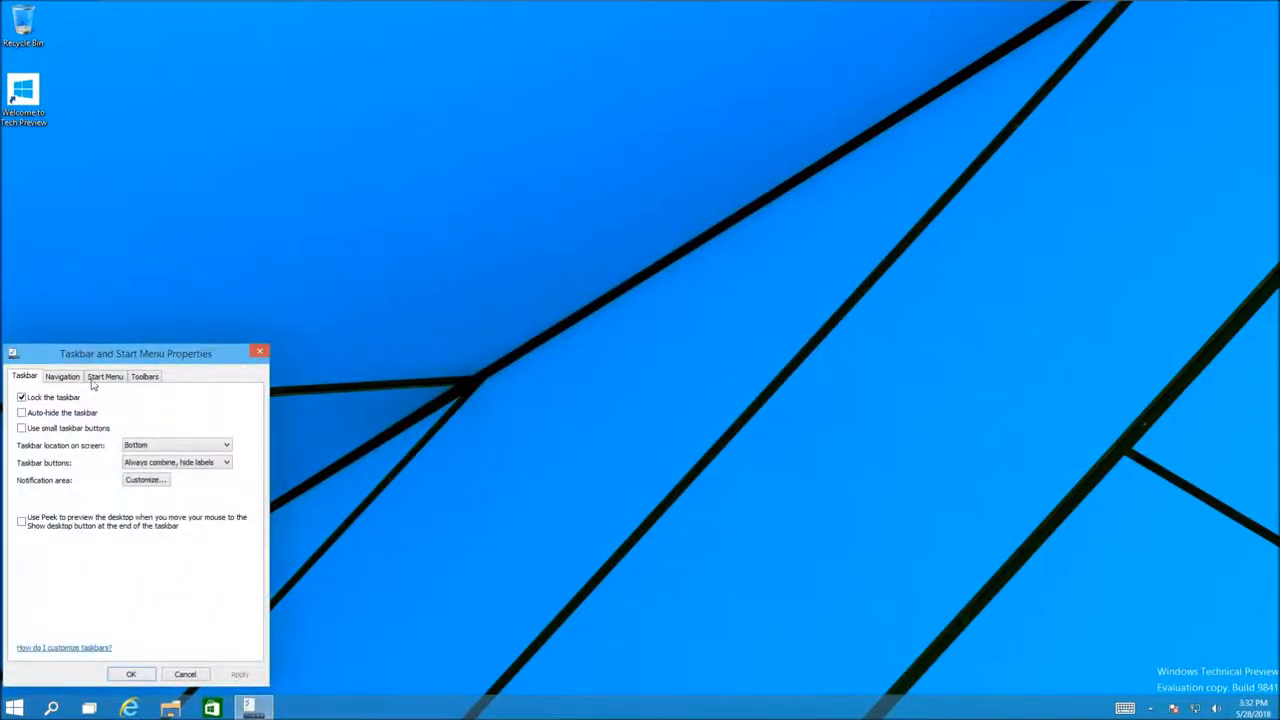
- Review the Start Menu settings in Taskbar and Start Menu Properties
{"action": "left_click", "coordinate": [104, 376]}
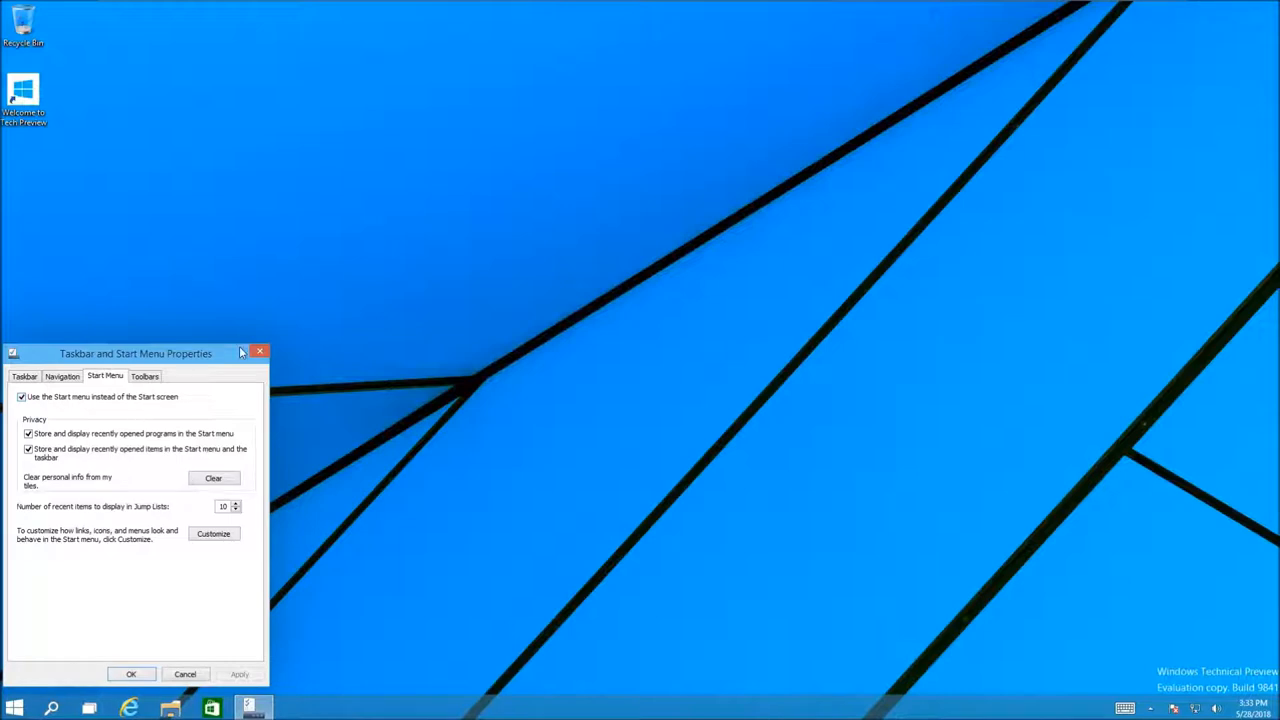
{"action": "mouse_move", "coordinate": [88, 418]}
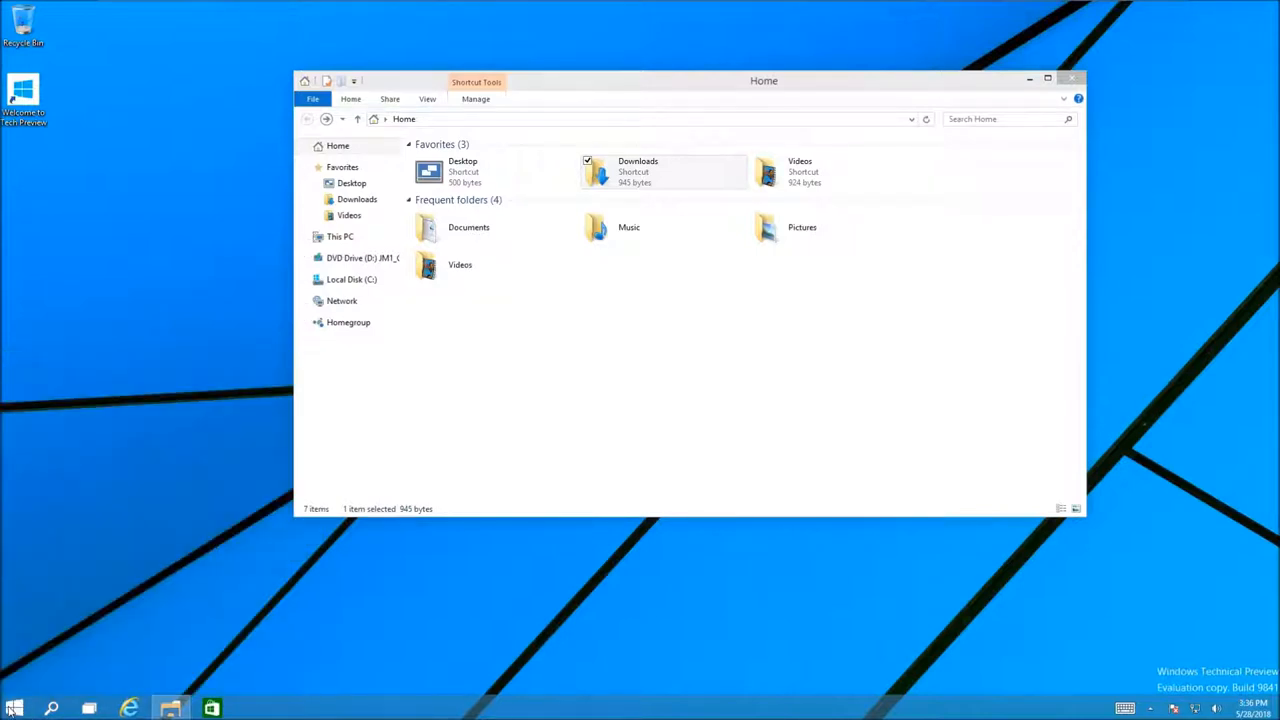
- Show the Start menu, then close the File Explorer Home window
{"action": "left_click", "coordinate": [14, 708]}
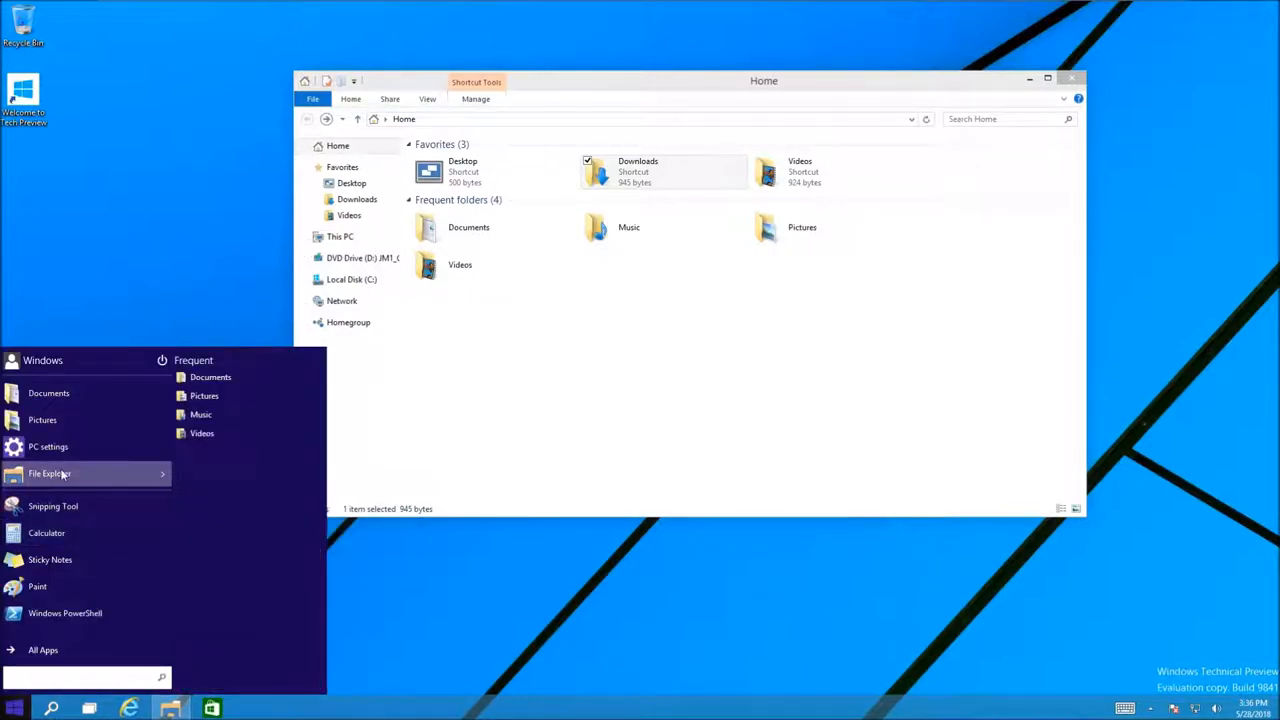
{"action": "mouse_move", "coordinate": [210, 376]}
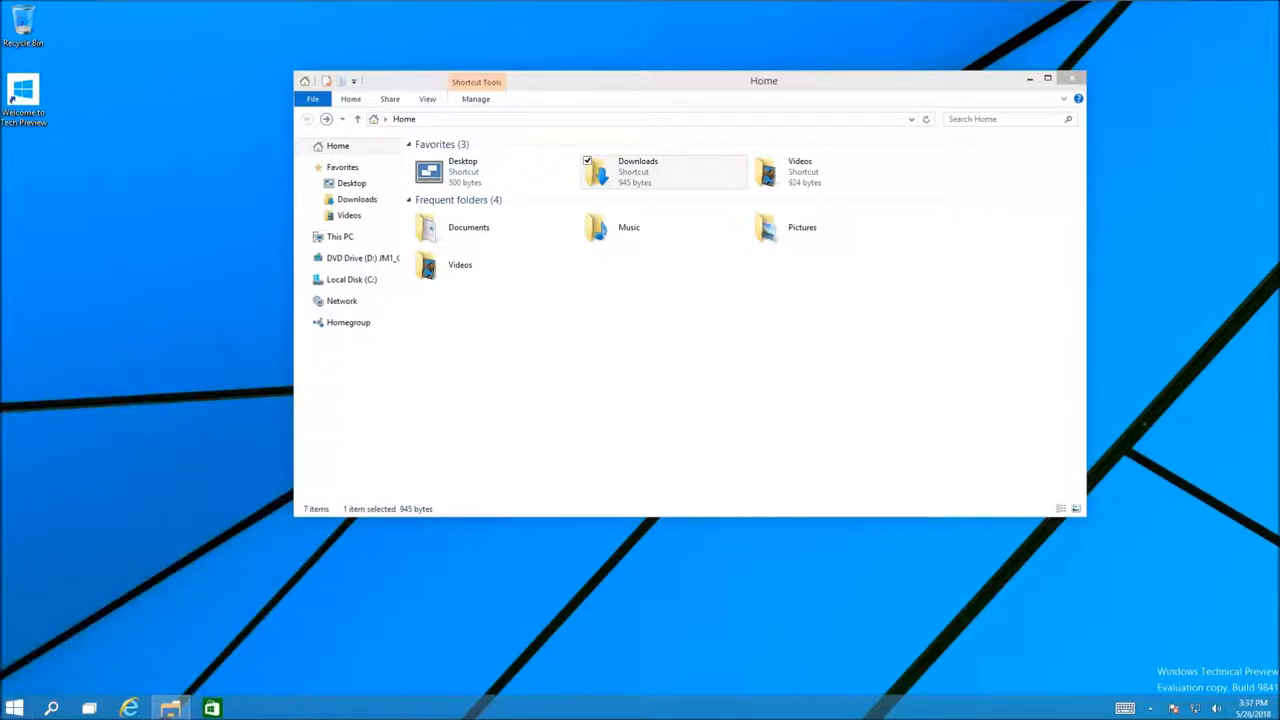
{"action": "left_click", "coordinate": [14, 708]}
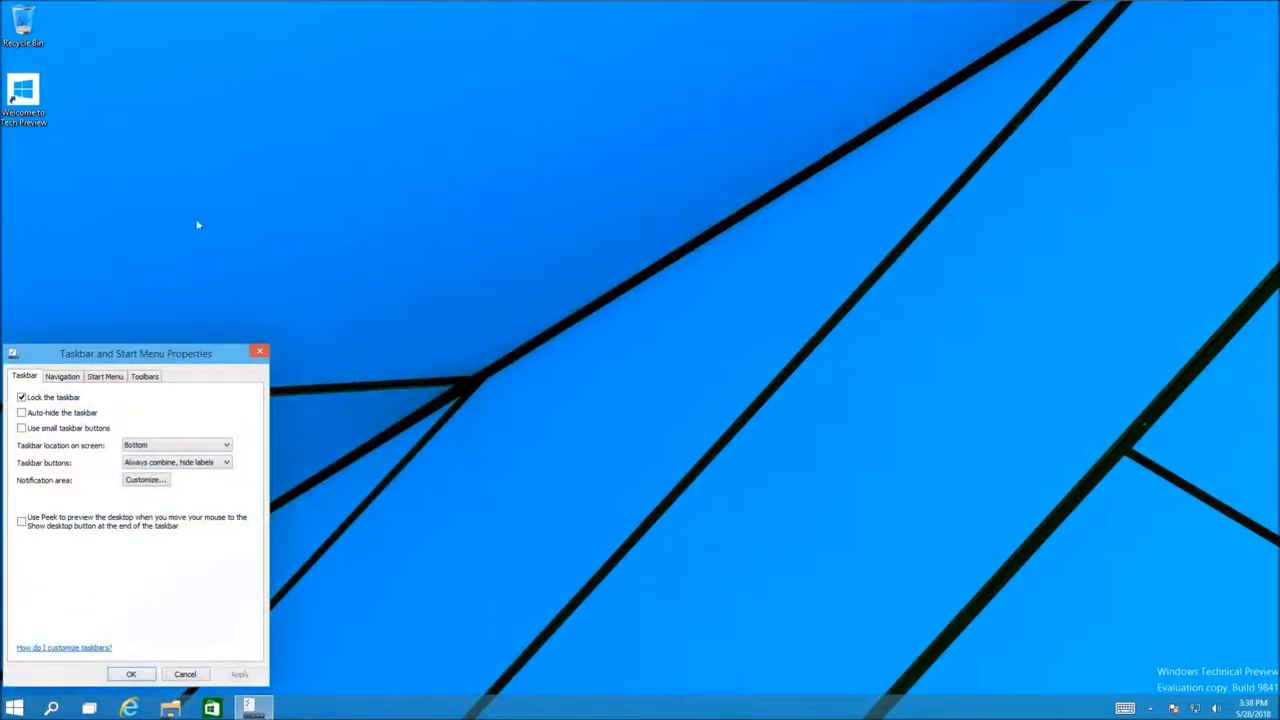
- Turn off 'Use the Start menu instead of the Start screen' on the Start Menu tab and apply it
{"action": "left_click_drag", "start_coordinate": [136, 352], "coordinate": [416, 212]}
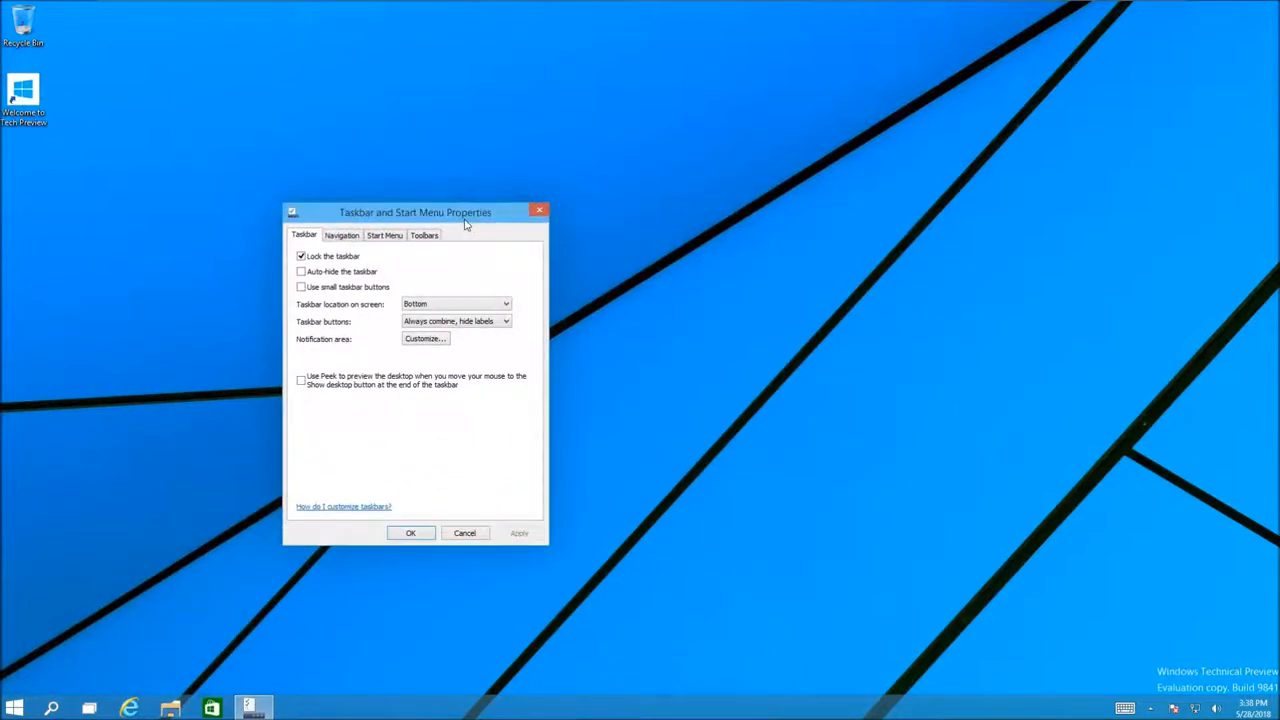
{"action": "left_click", "coordinate": [384, 236]}
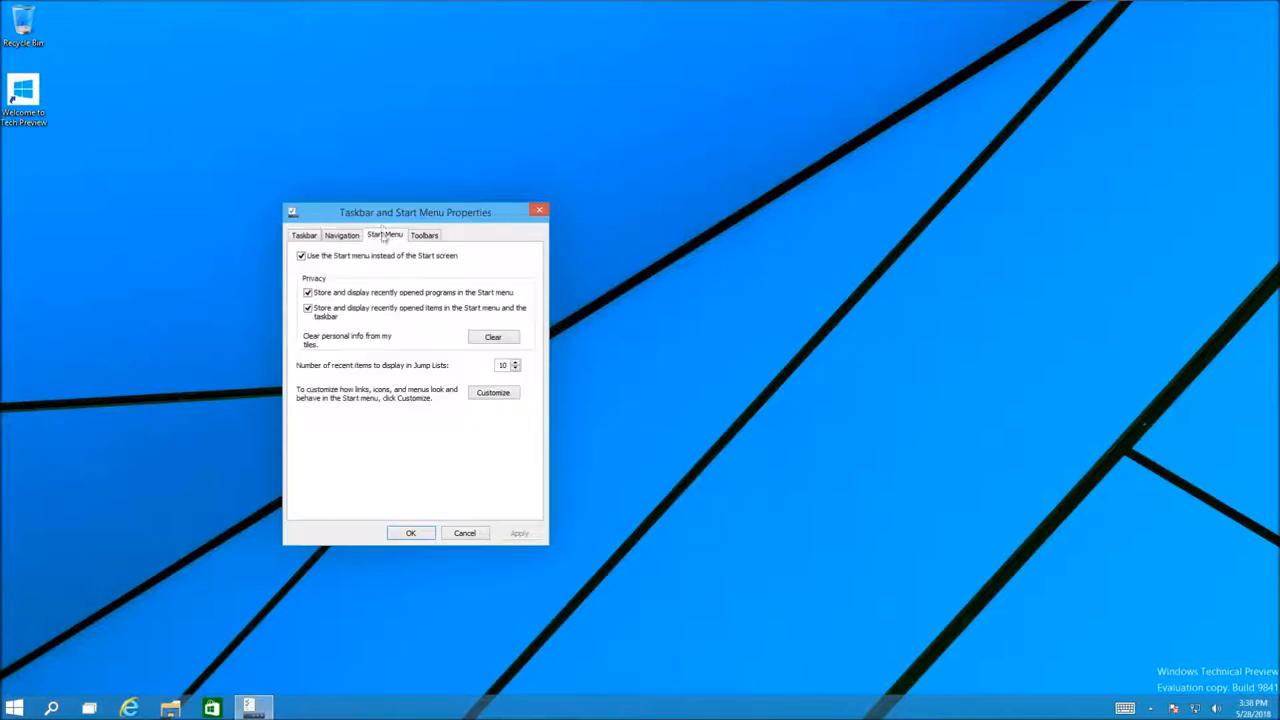
{"action": "left_click_drag", "start_coordinate": [416, 212], "coordinate": [172, 354]}
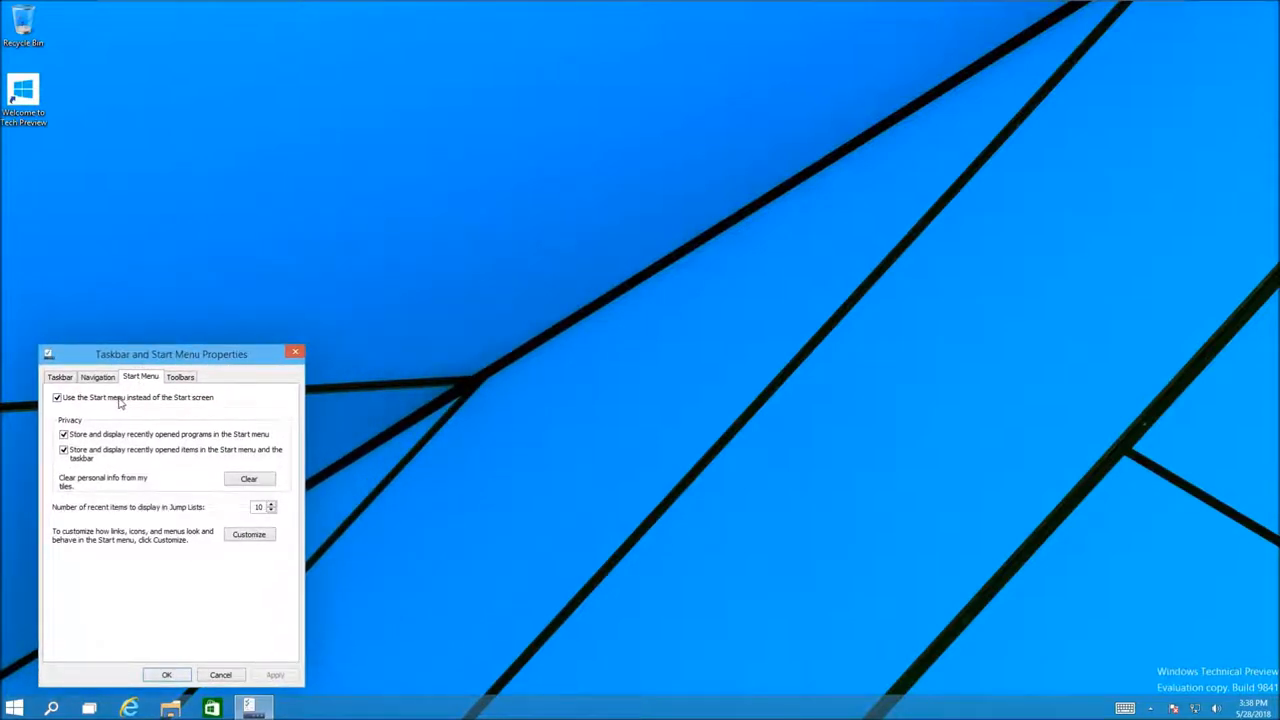
{"action": "left_click", "coordinate": [56, 396]}
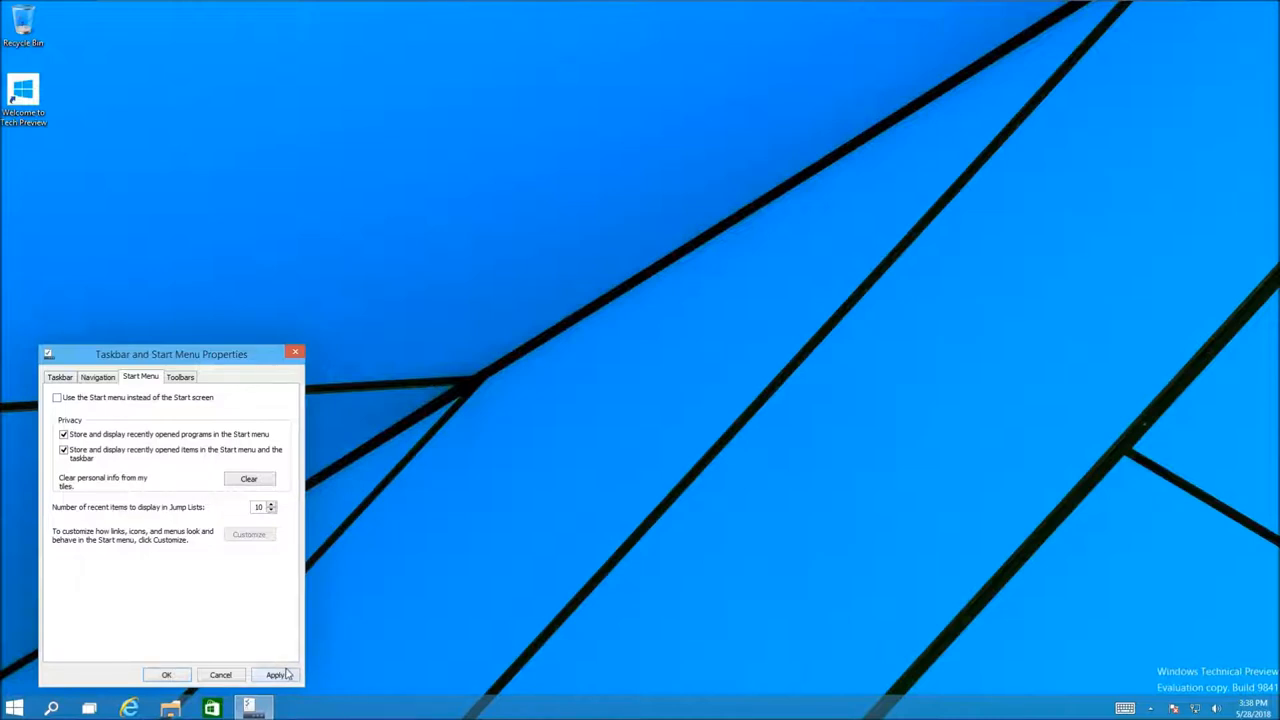
{"action": "left_click", "coordinate": [276, 674]}
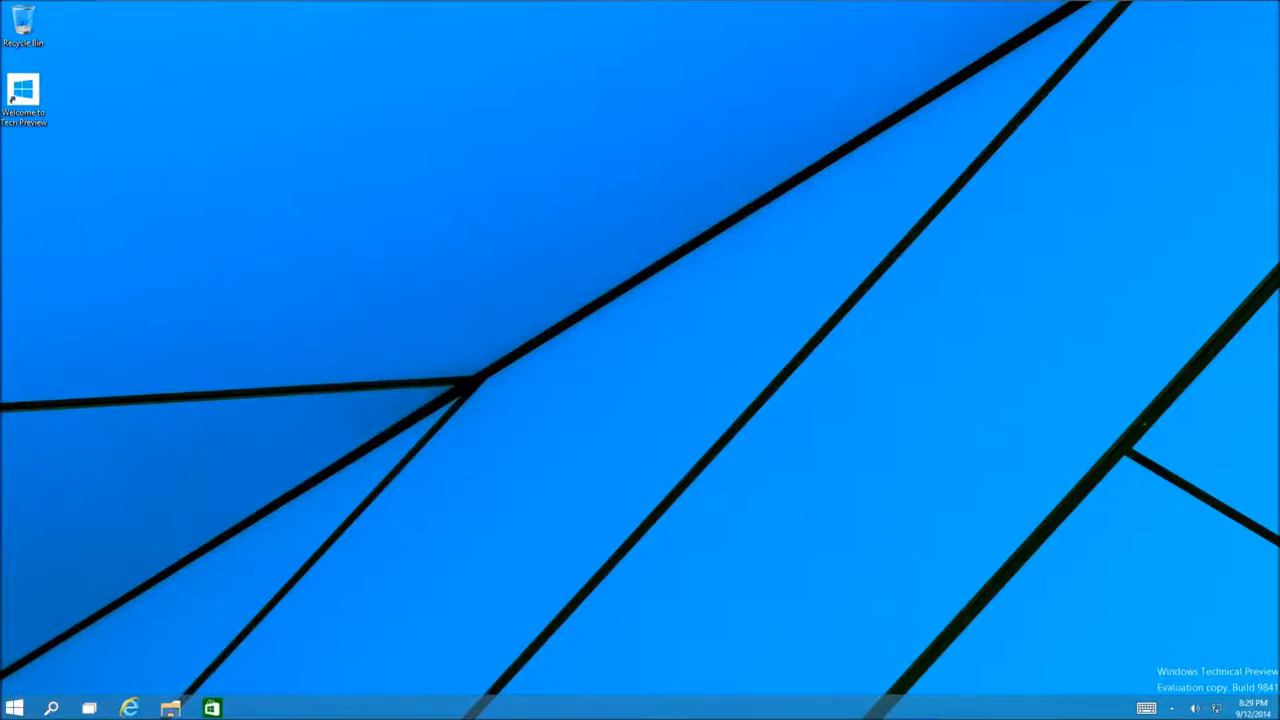
- Bring up the full-screen Start screen, dismiss the build-expiry notice and show the All Apps list
{"action": "left_click", "coordinate": [14, 708]}
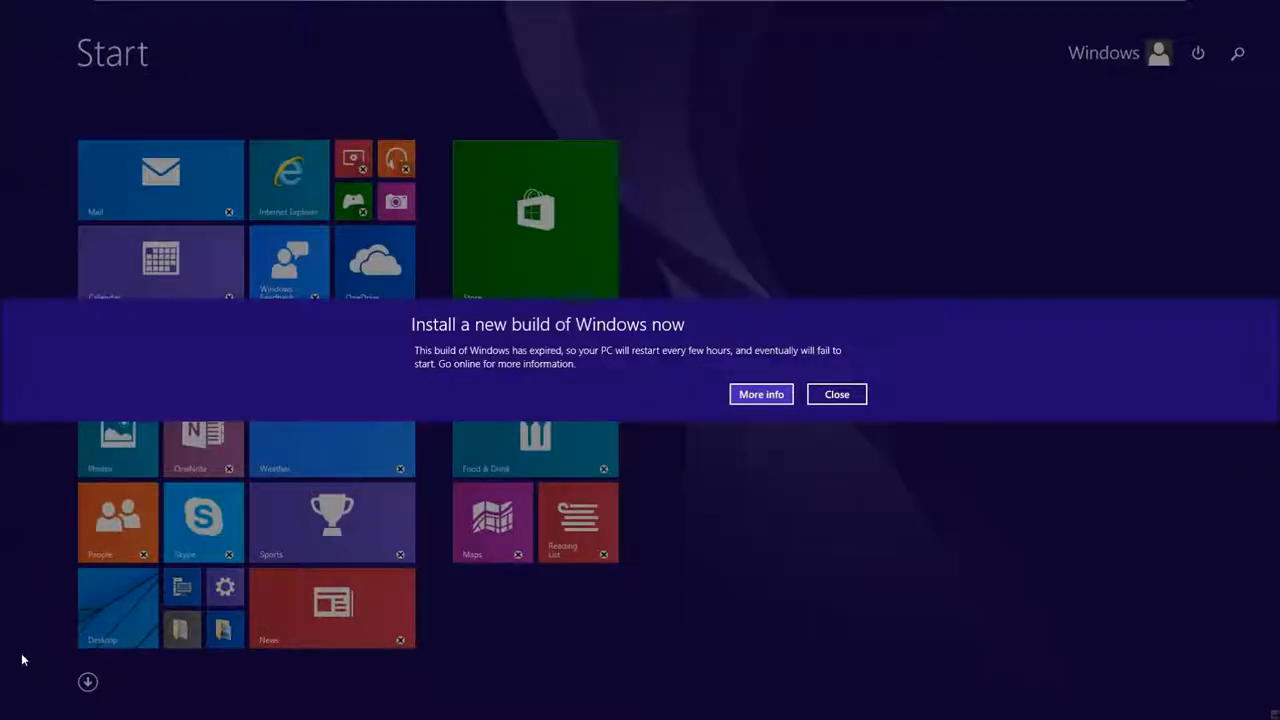
{"action": "left_click", "coordinate": [836, 392]}
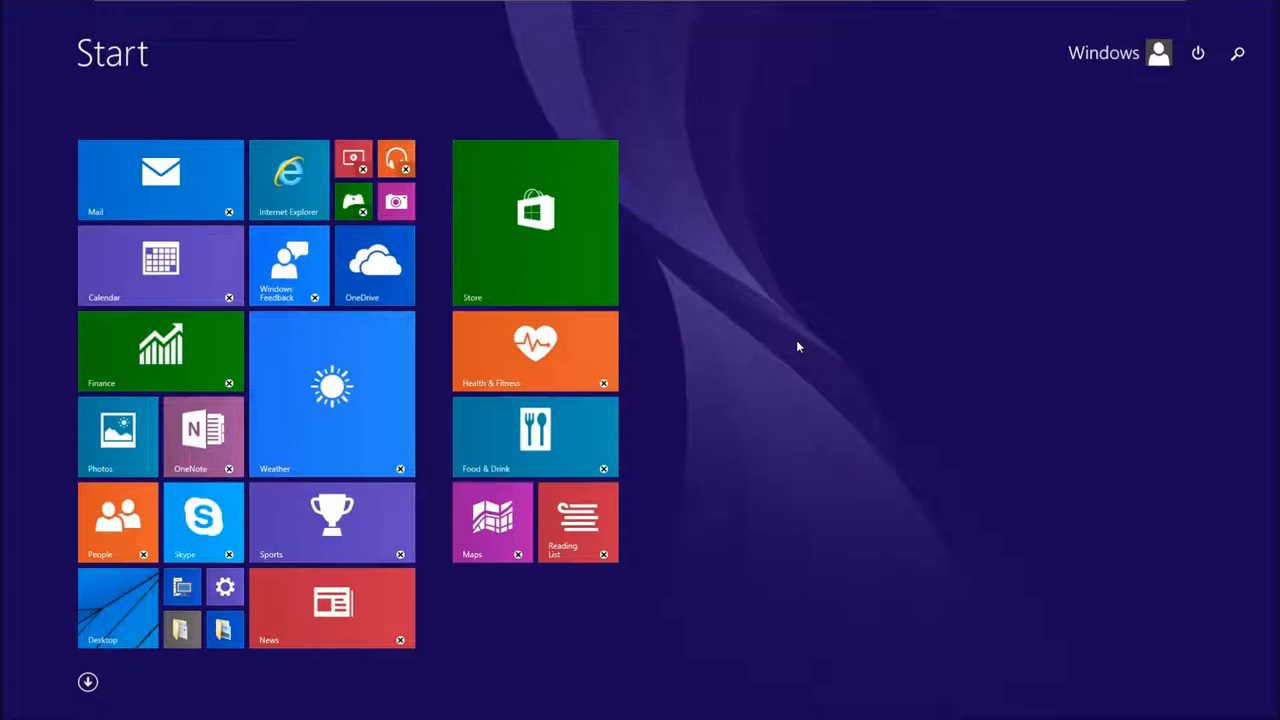
{"action": "left_click", "coordinate": [88, 680]}
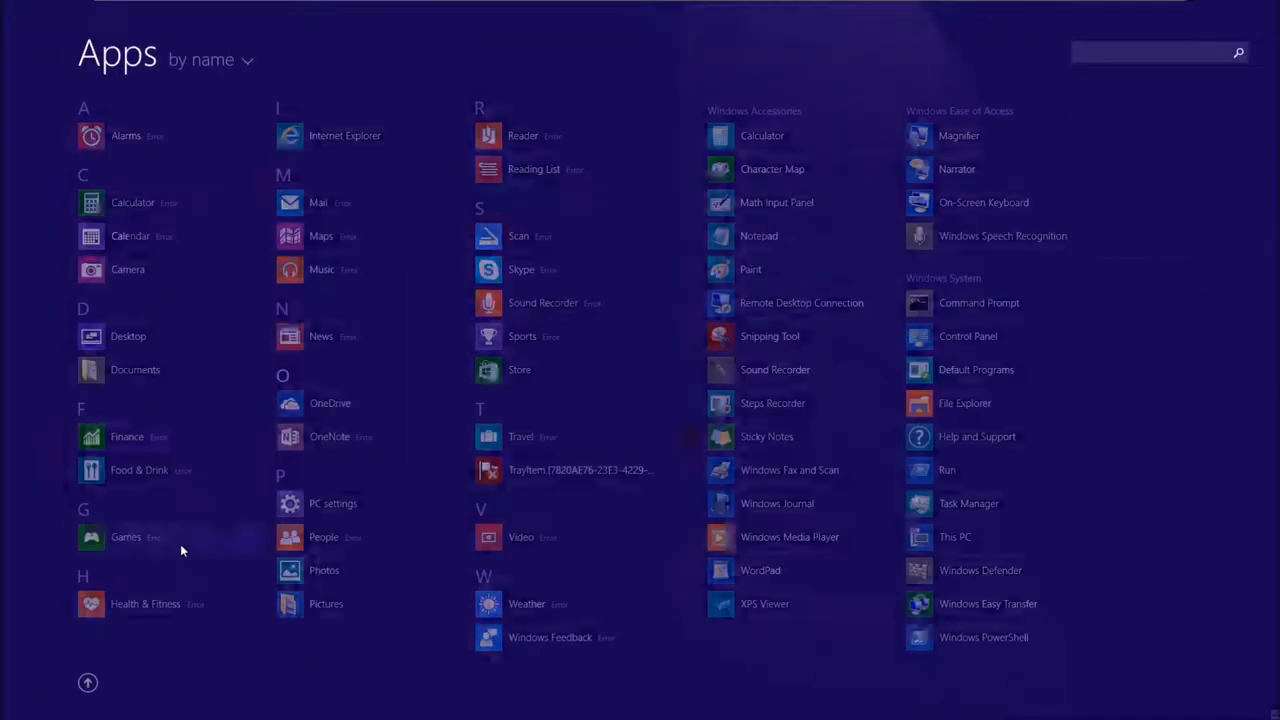